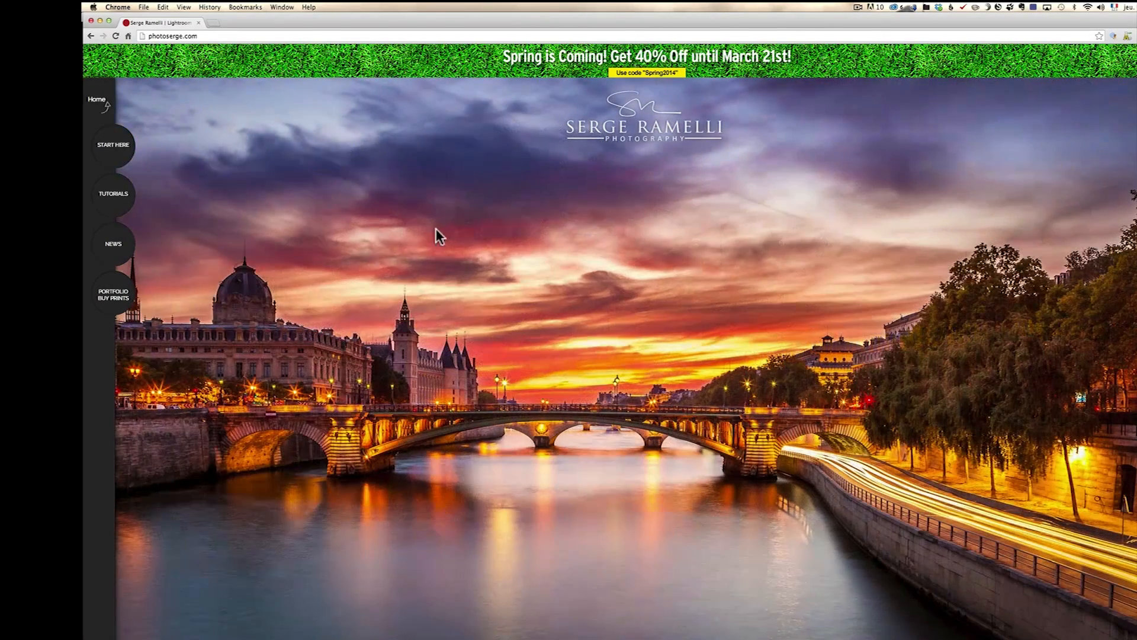
mouse_move(112, 194)
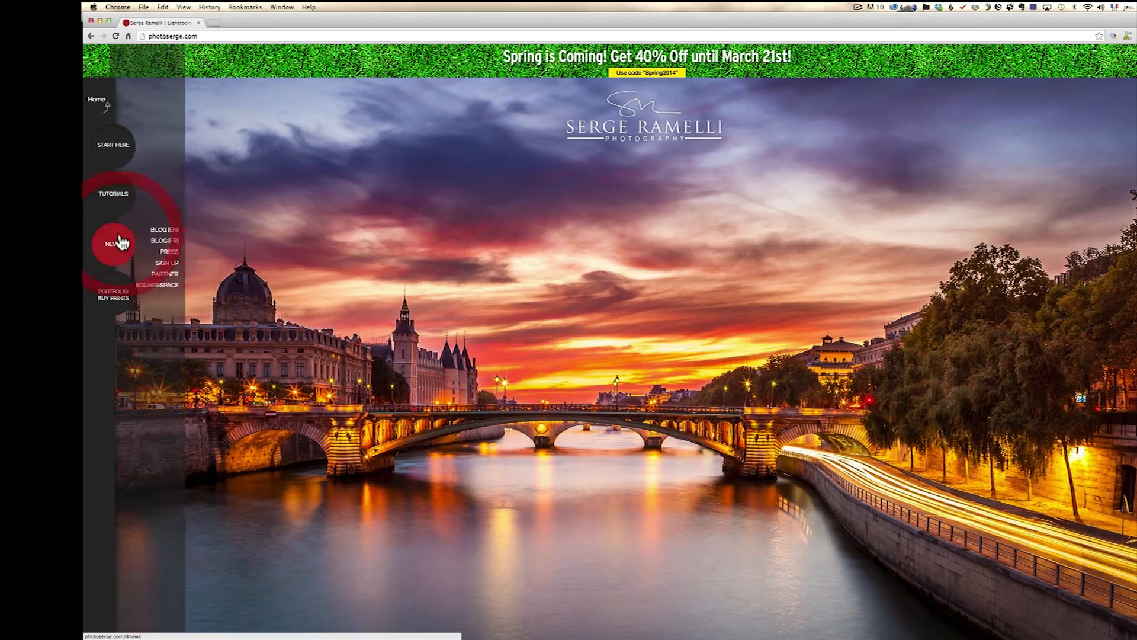
Open the photoserge.com newsletter Sign Up page from the NEWS sidebar menu.
click(165, 261)
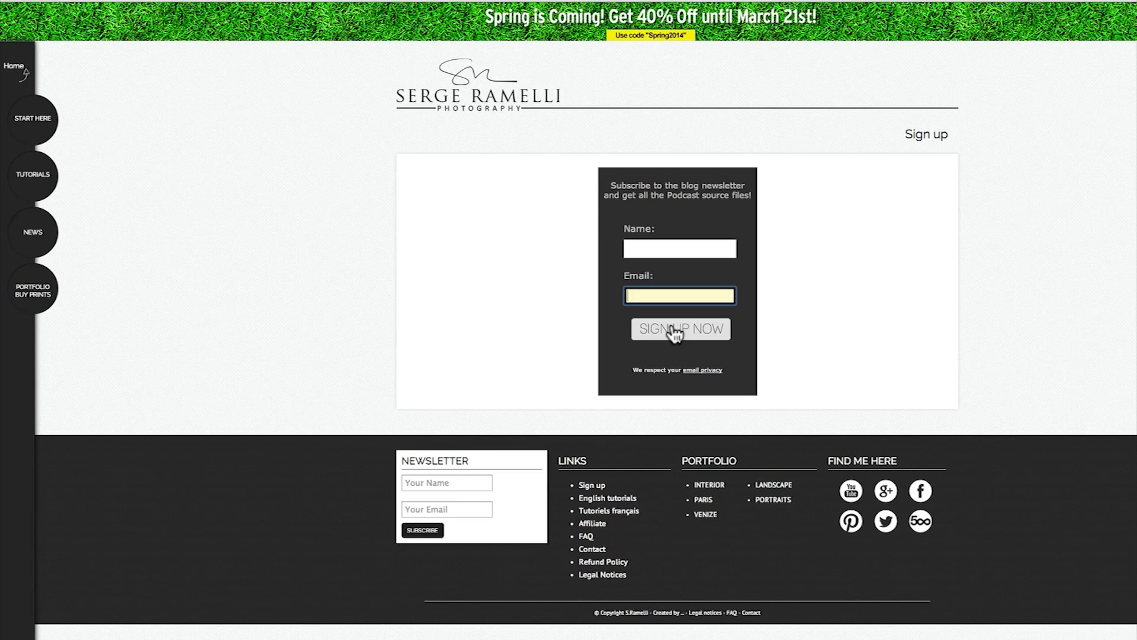
mouse_move(669, 360)
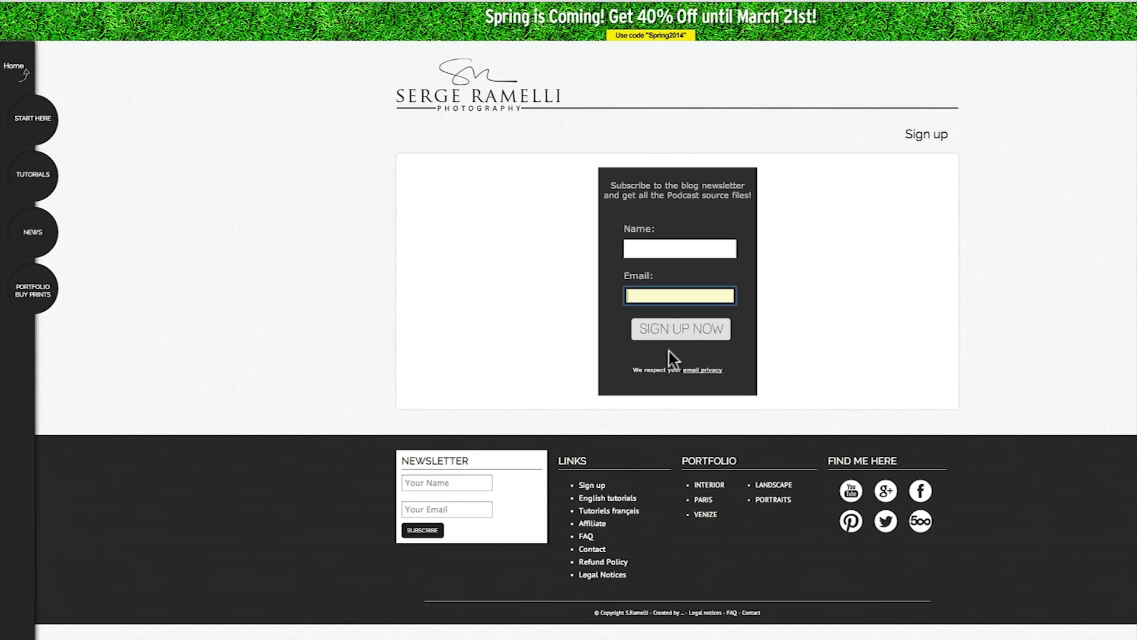
Submit the newsletter sign-up and browse the Subscribers' Goodies source-file downloads.
click(680, 328)
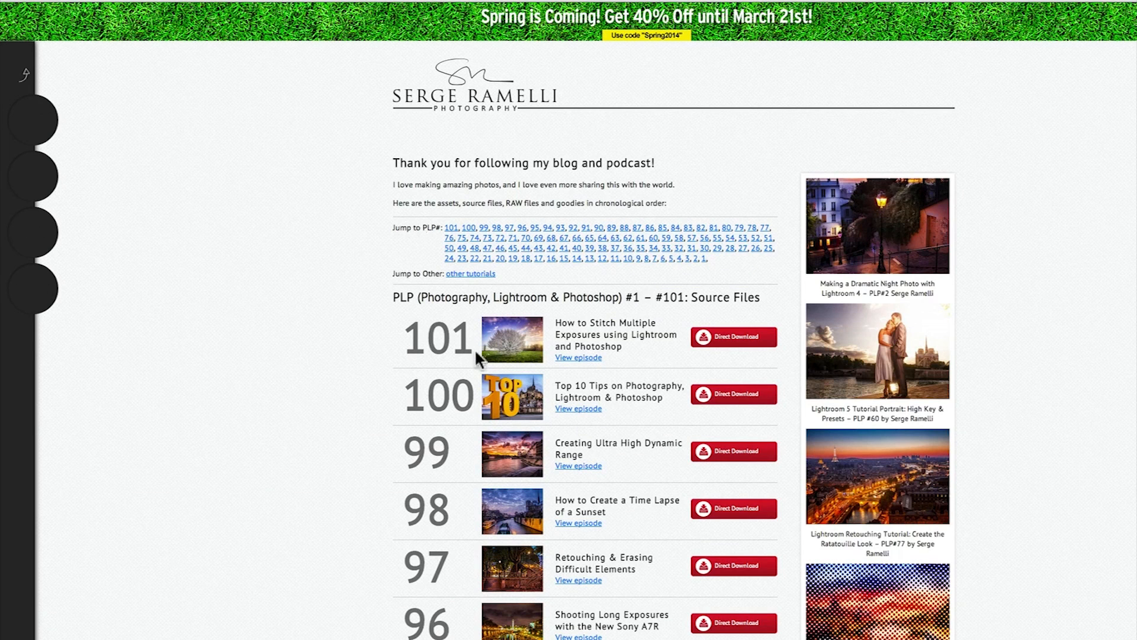
scroll(down, 3)
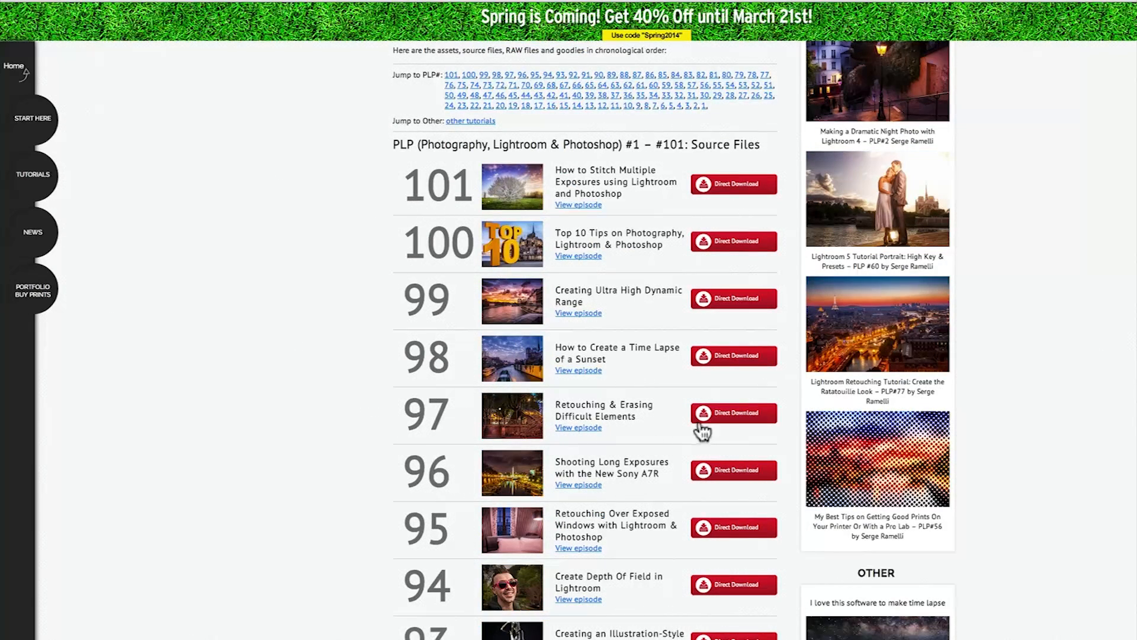
scroll(up, 3)
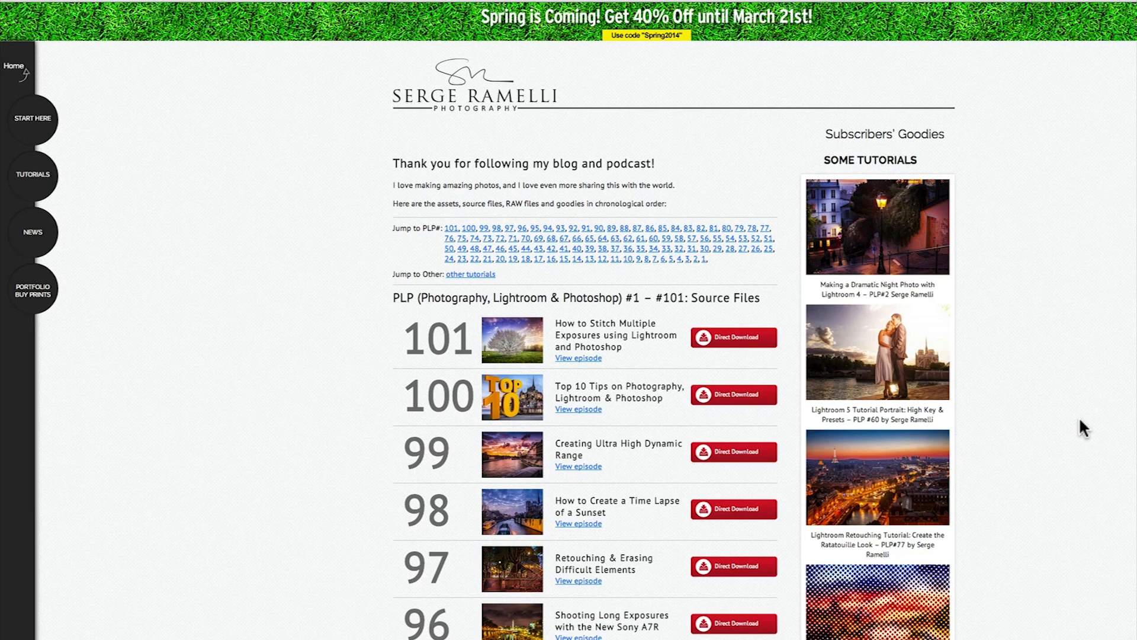
mouse_move(307, 95)
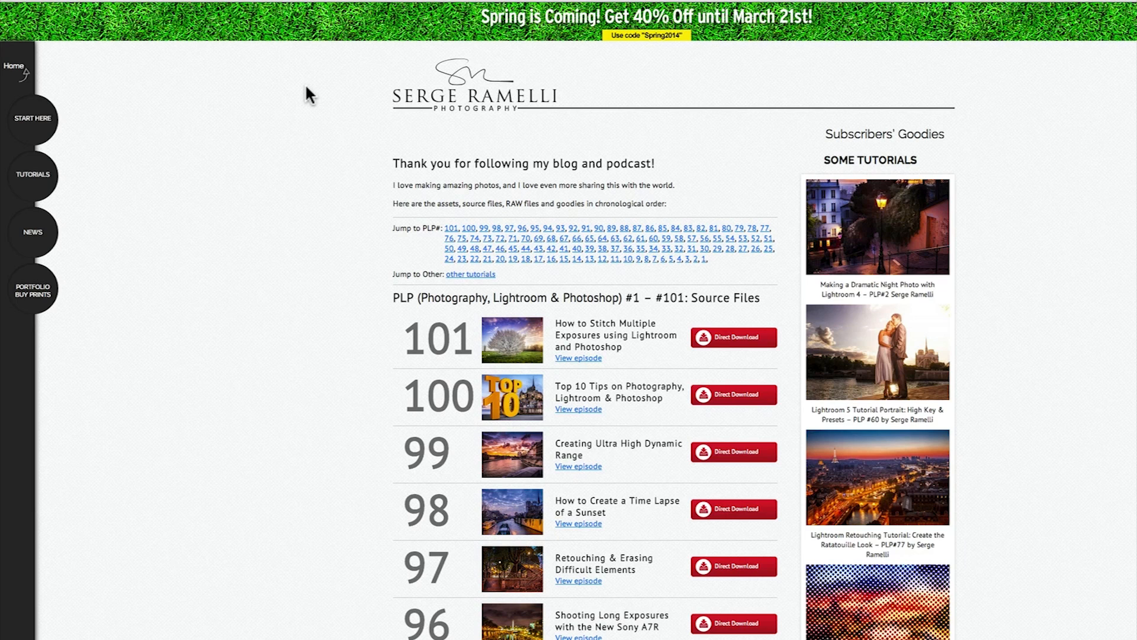
mouse_move(609, 28)
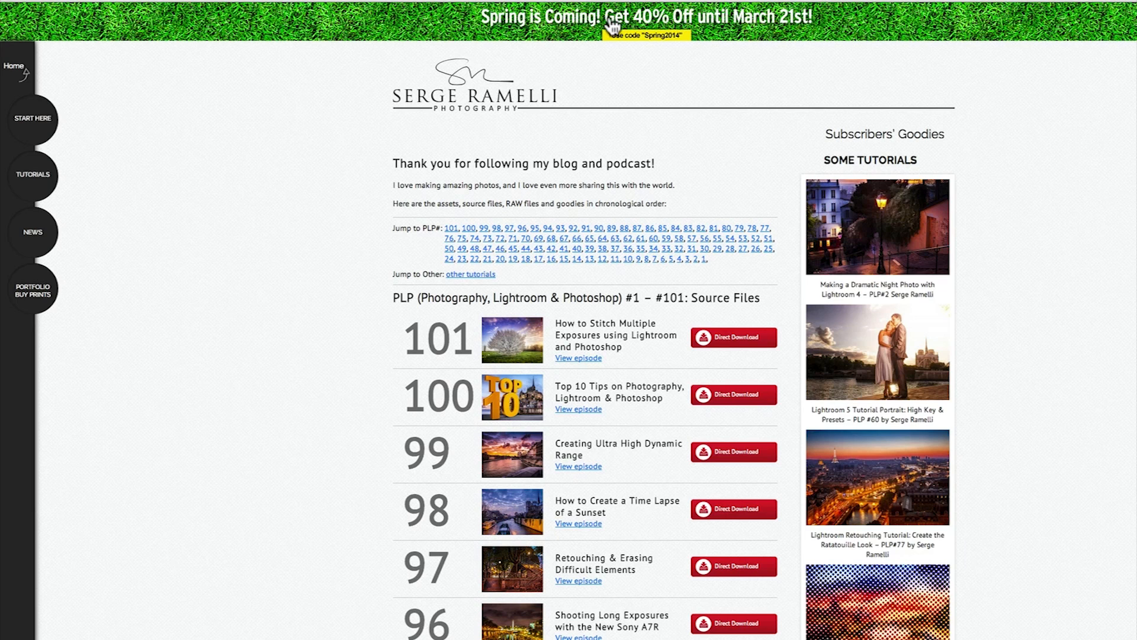
mouse_move(681, 40)
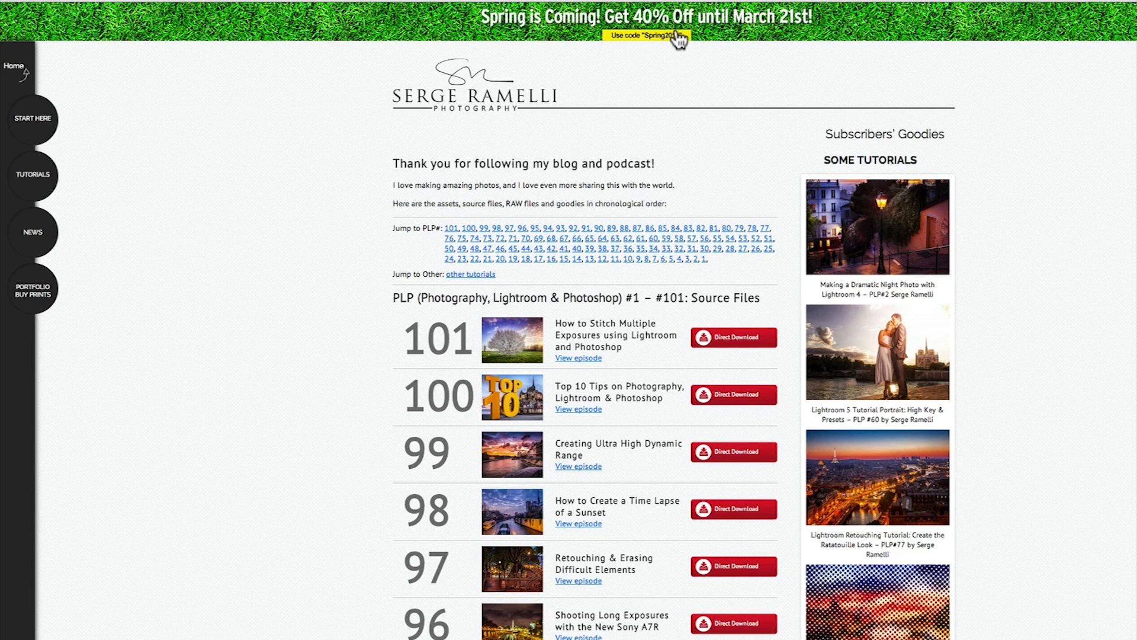
mouse_move(683, 50)
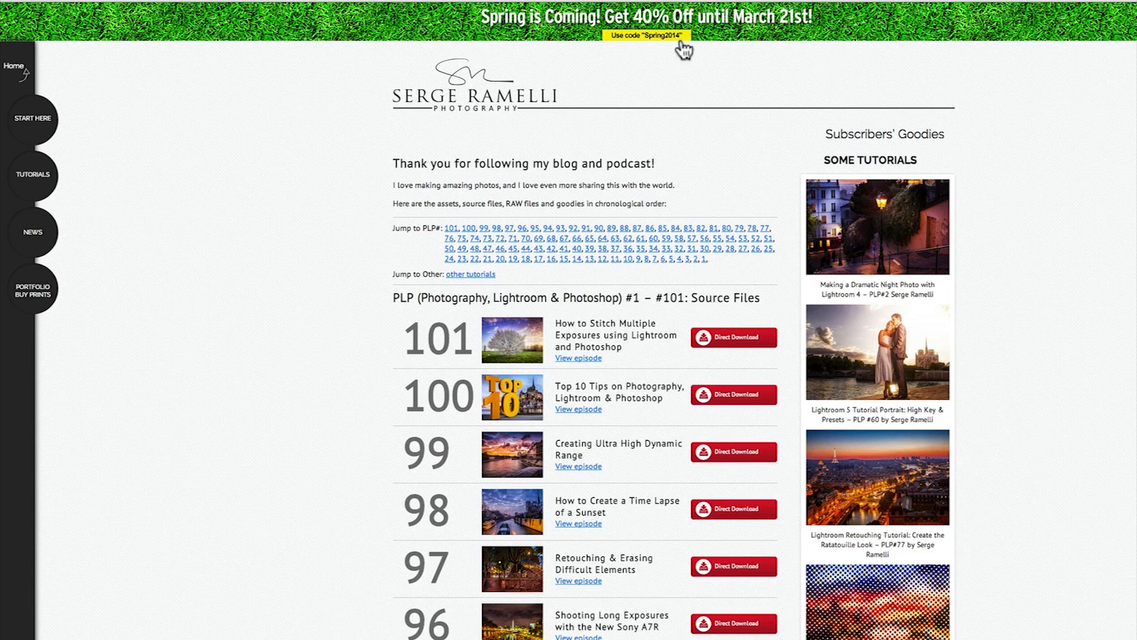
mouse_move(689, 50)
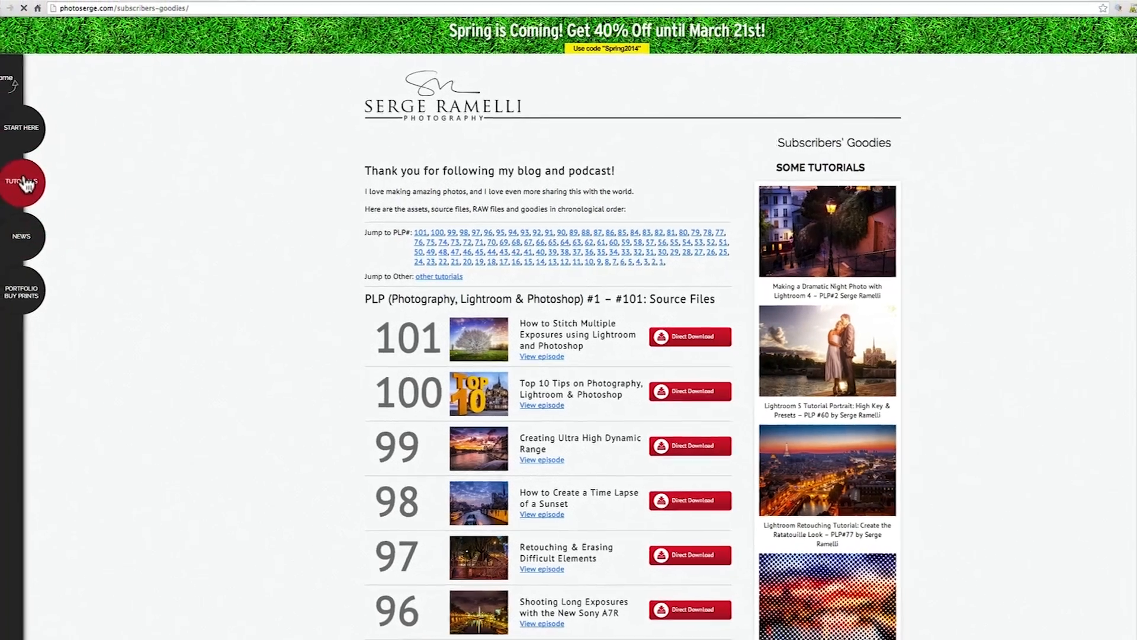
click(20, 182)
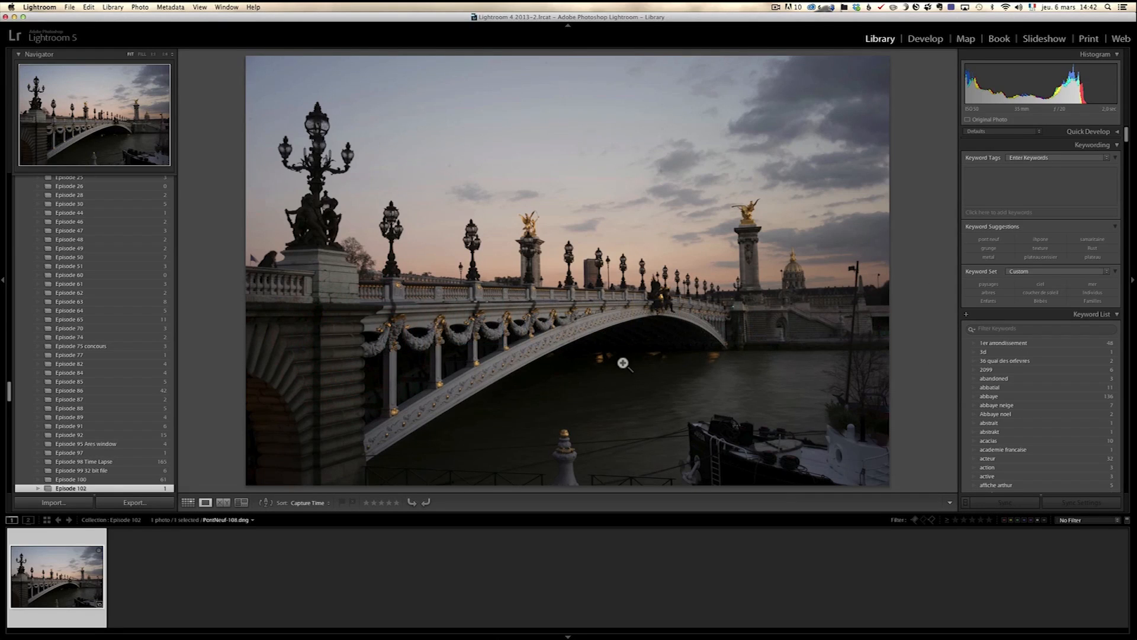
mouse_move(712, 386)
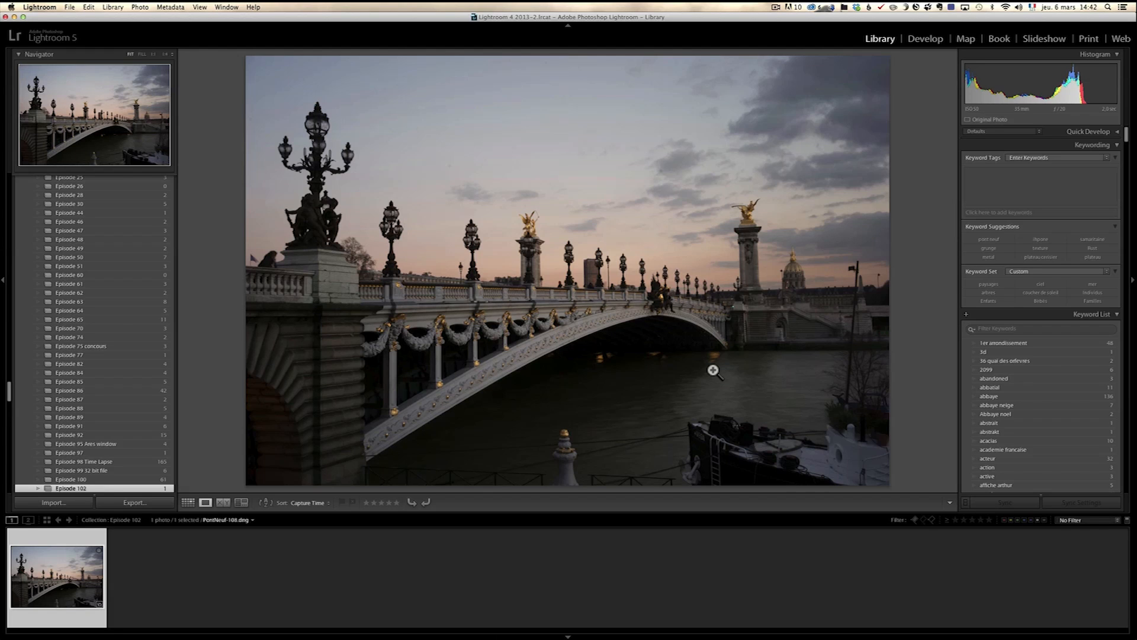
mouse_move(954, 130)
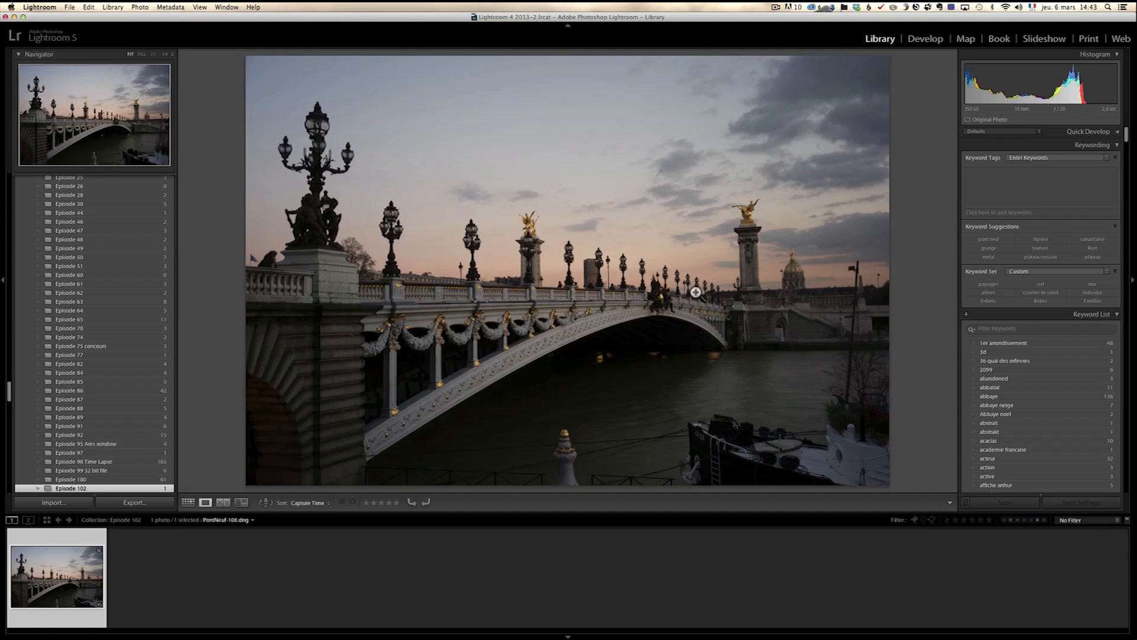
mouse_move(1002, 253)
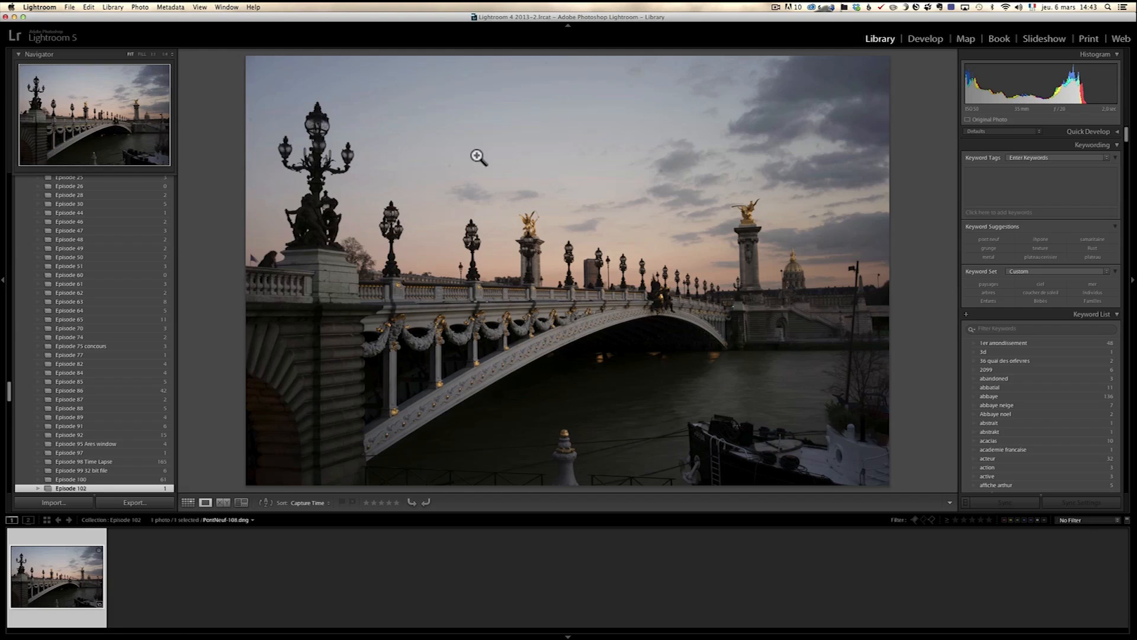
mouse_move(545, 331)
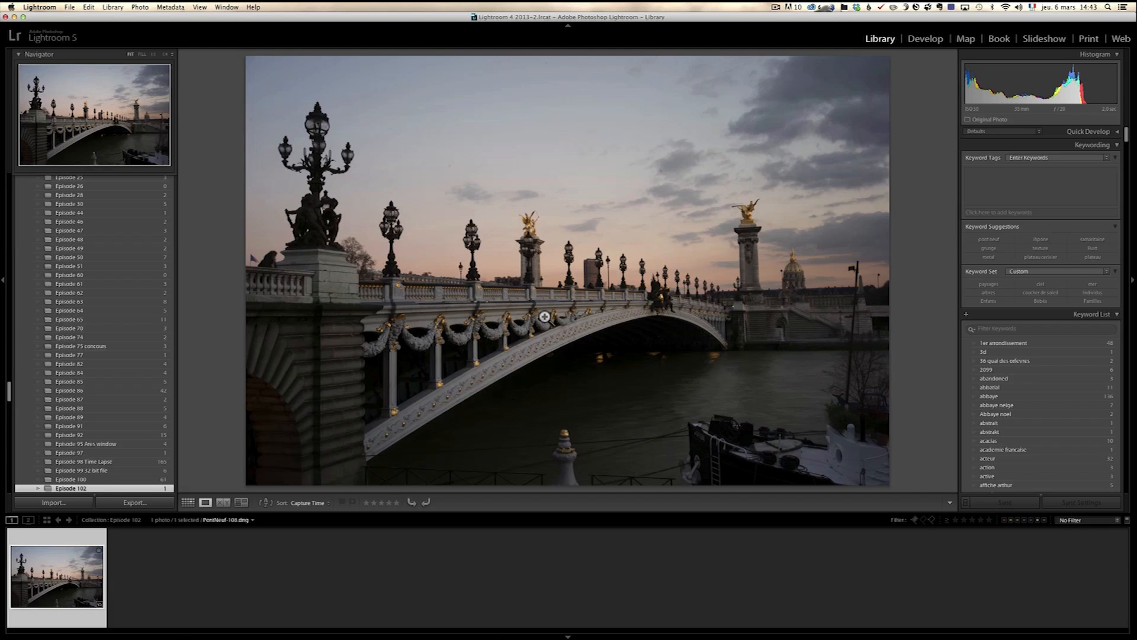
mouse_move(886, 179)
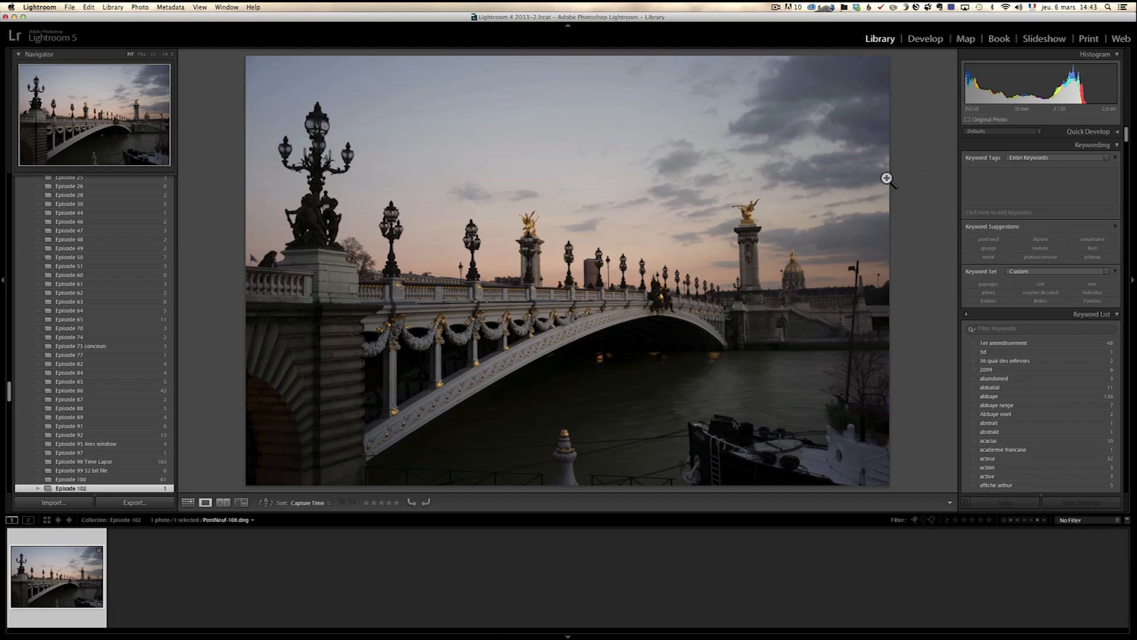
In Develop, lift Shadows to +100 and pull Highlights down to recover the sky.
click(925, 39)
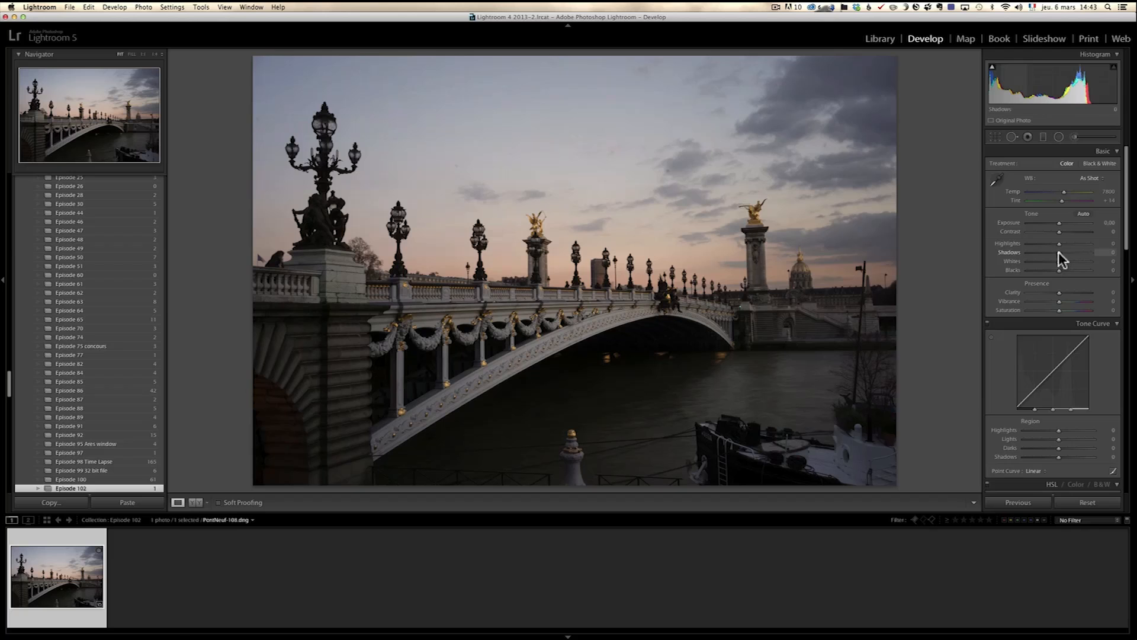
drag(1059, 252, 1091, 251)
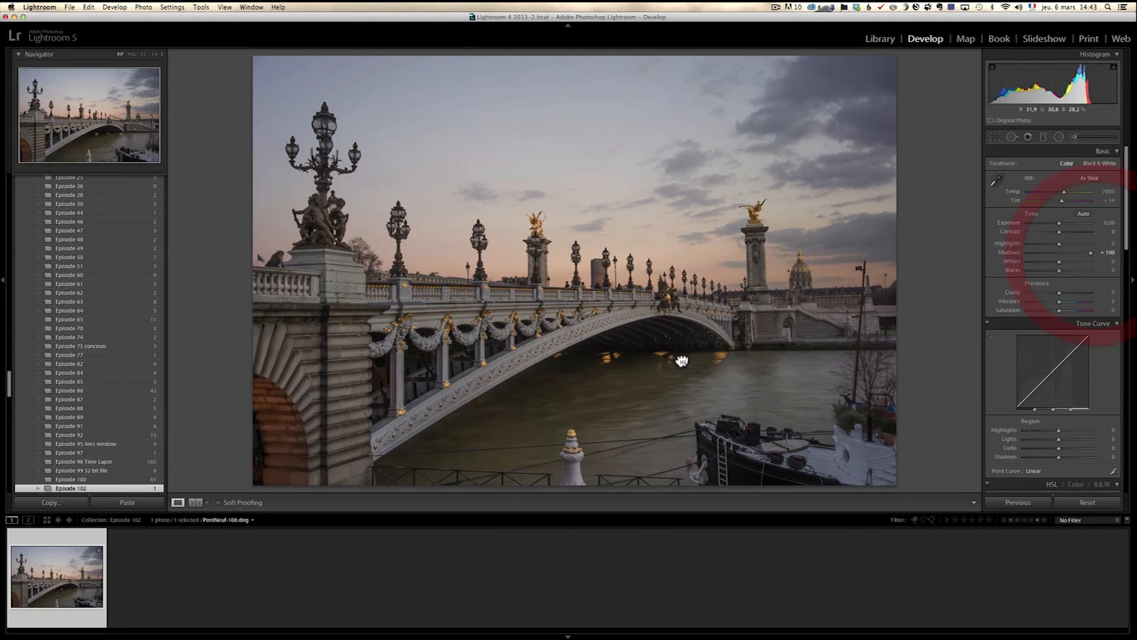
click(685, 360)
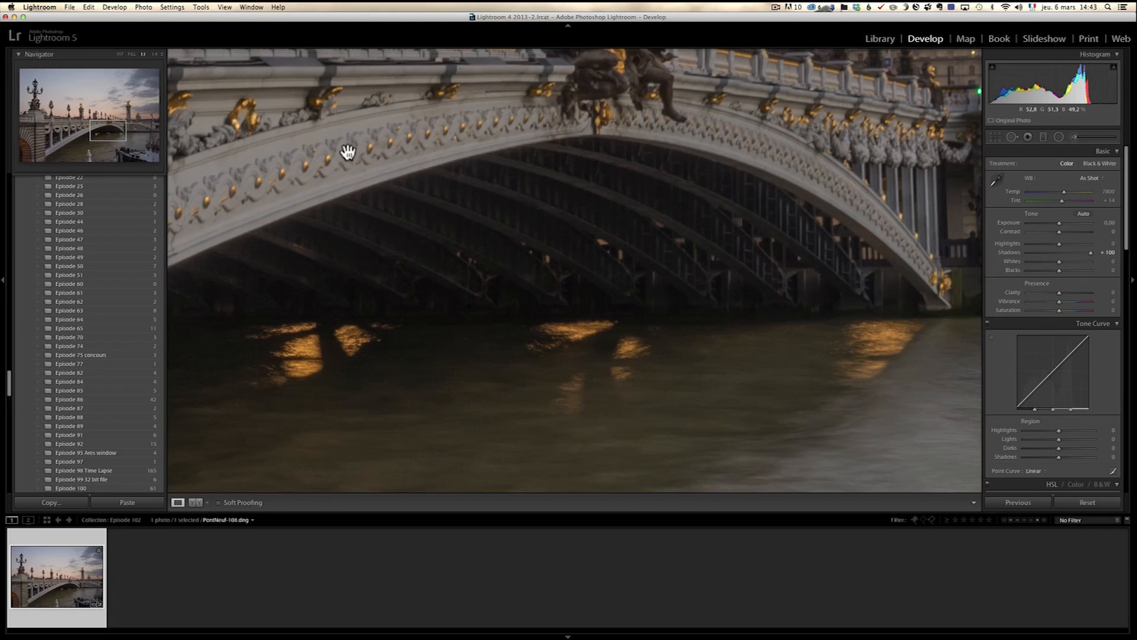
click(343, 151)
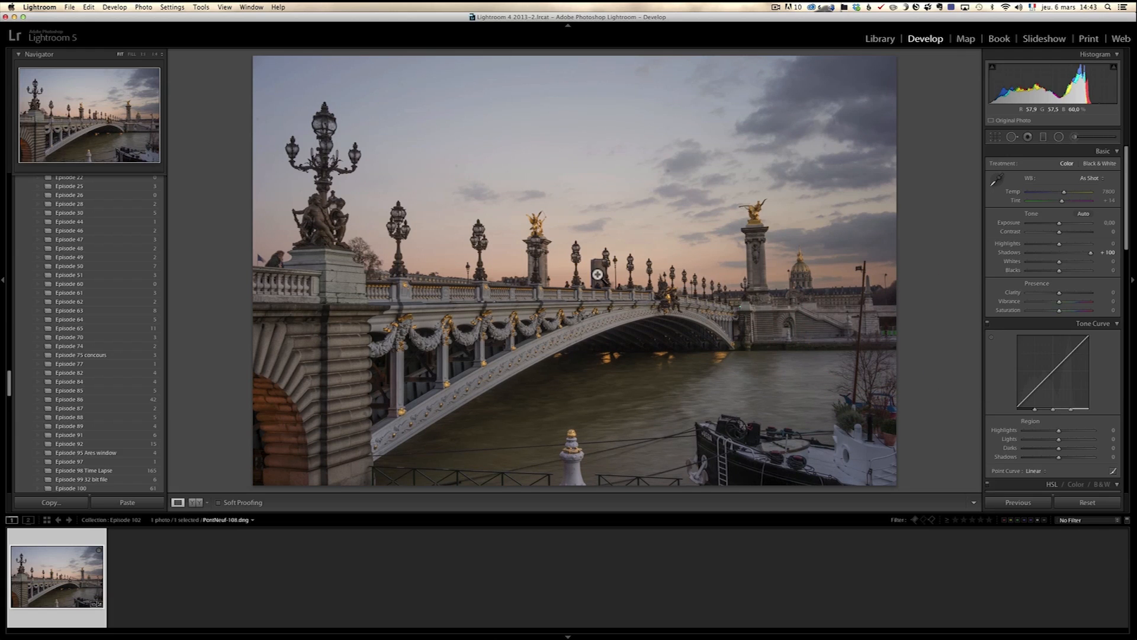
drag(1059, 243, 1026, 243)
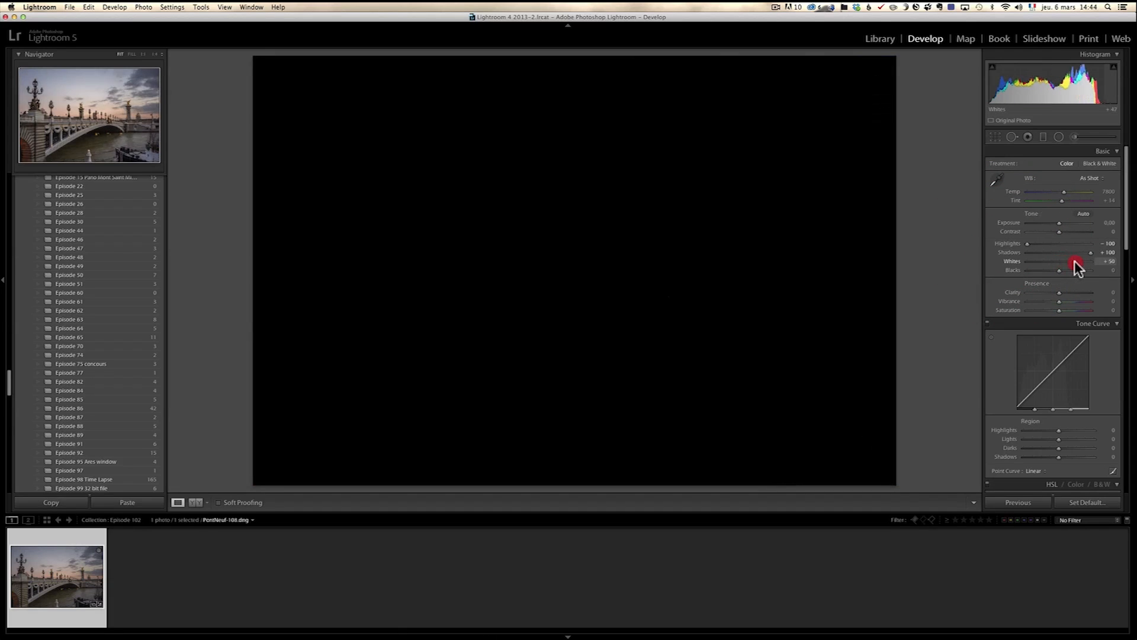
Raise Whites to +55 and deepen Blacks to -24 while previewing clipping.
drag(1069, 261, 1080, 262)
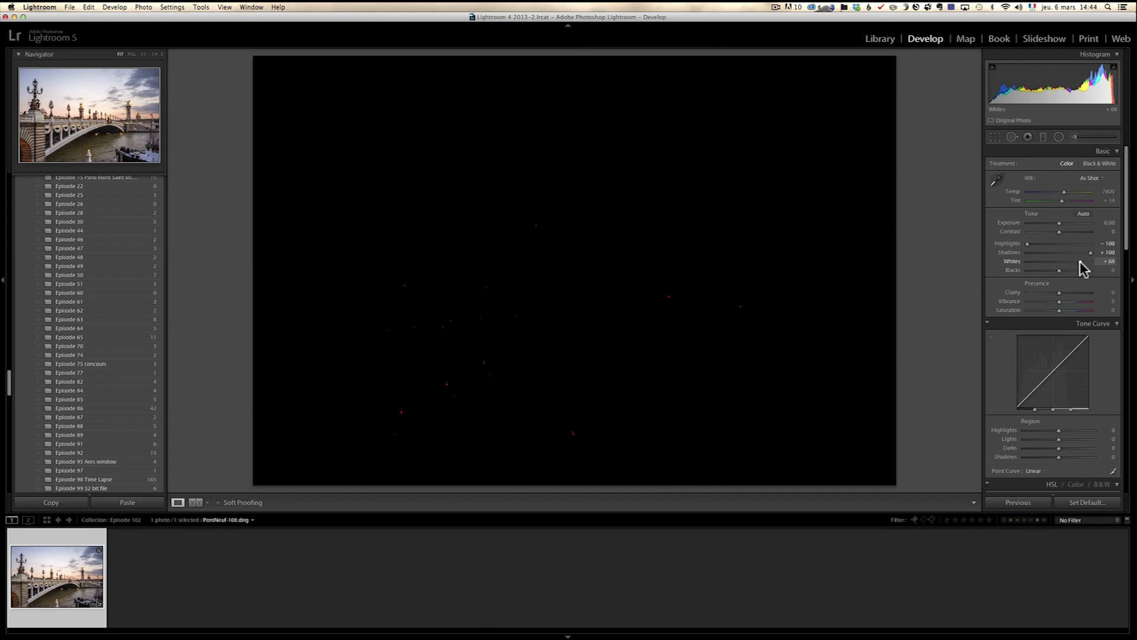
drag(1079, 261, 1077, 261)
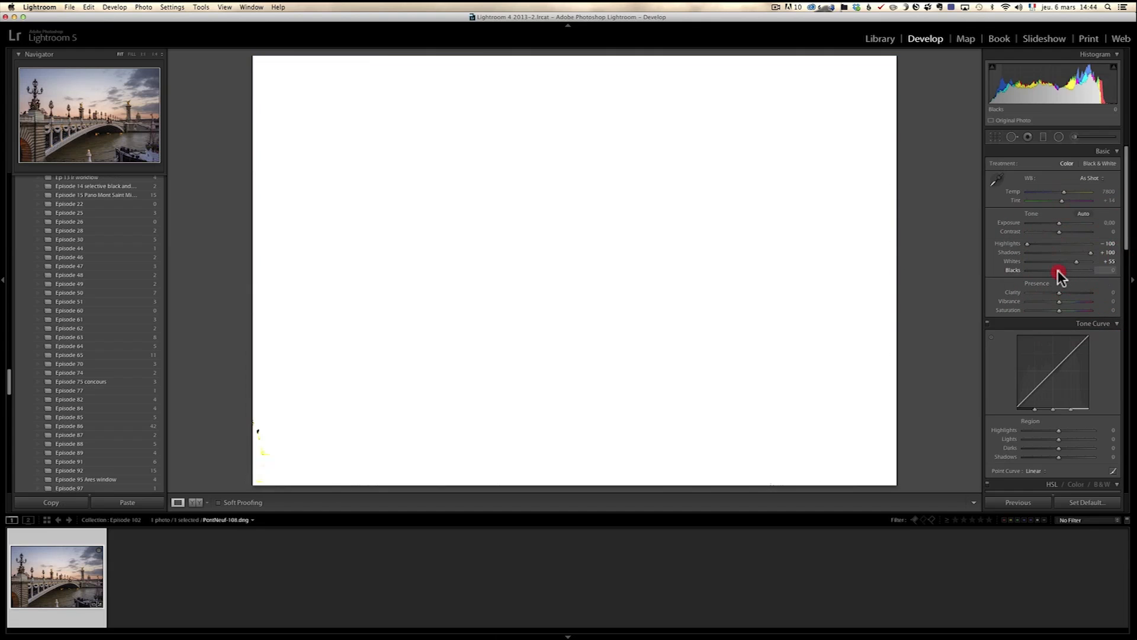
drag(1055, 270, 1044, 270)
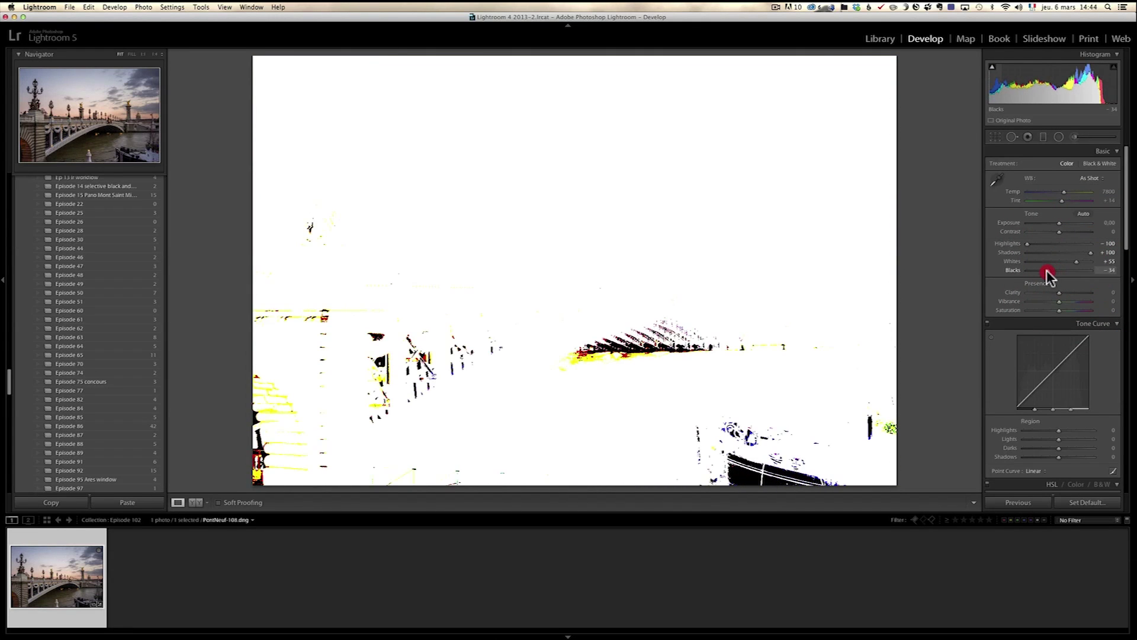
drag(1048, 270, 1044, 270)
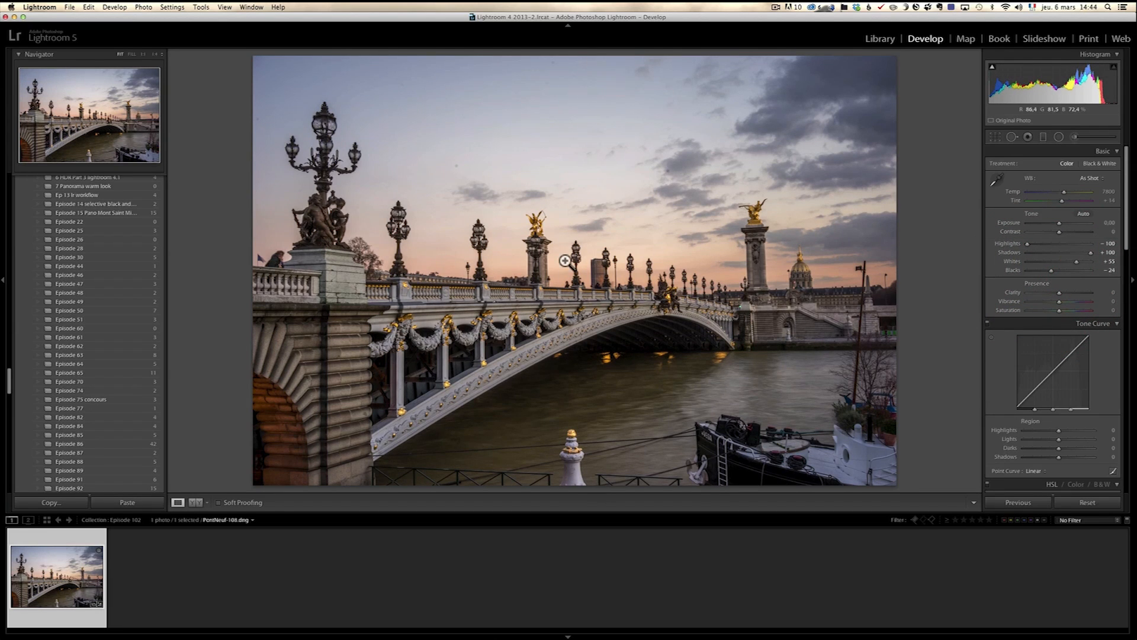
Set Shade white balance (temperature 7500) and tint +35 for a magenta dusk sky.
click(564, 262)
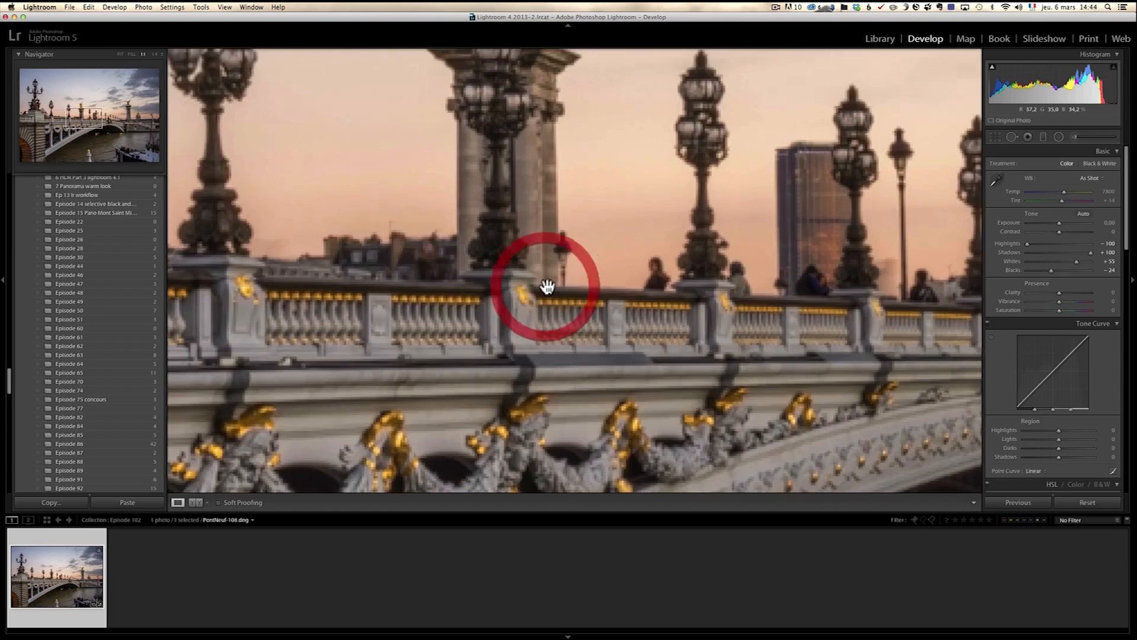
click(548, 287)
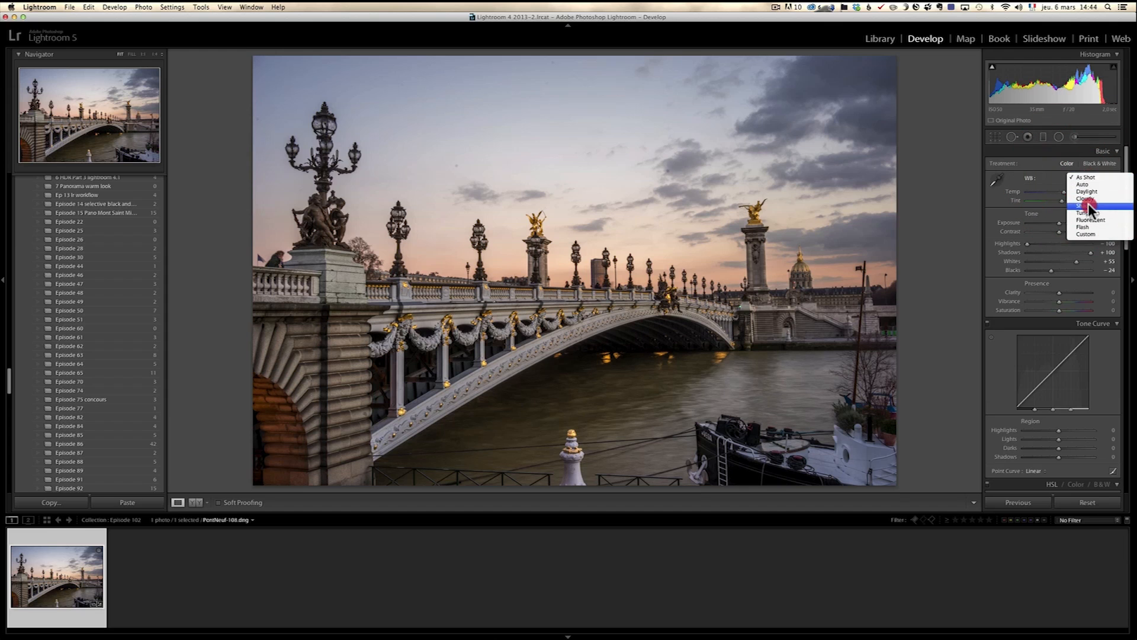
click(1088, 211)
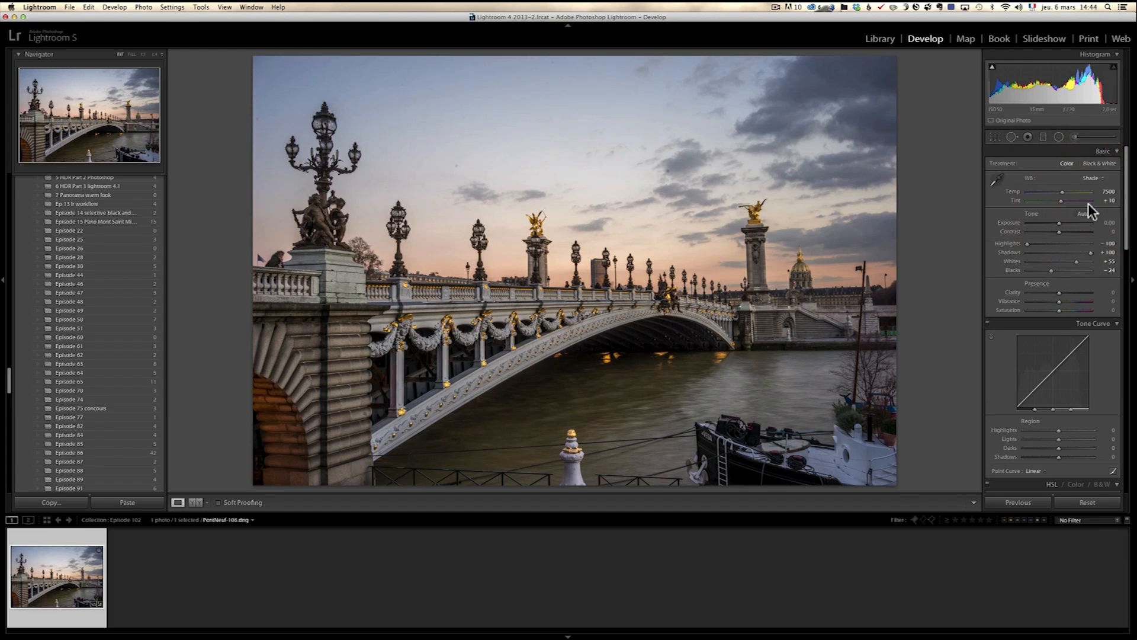
drag(1098, 200, 1066, 200)
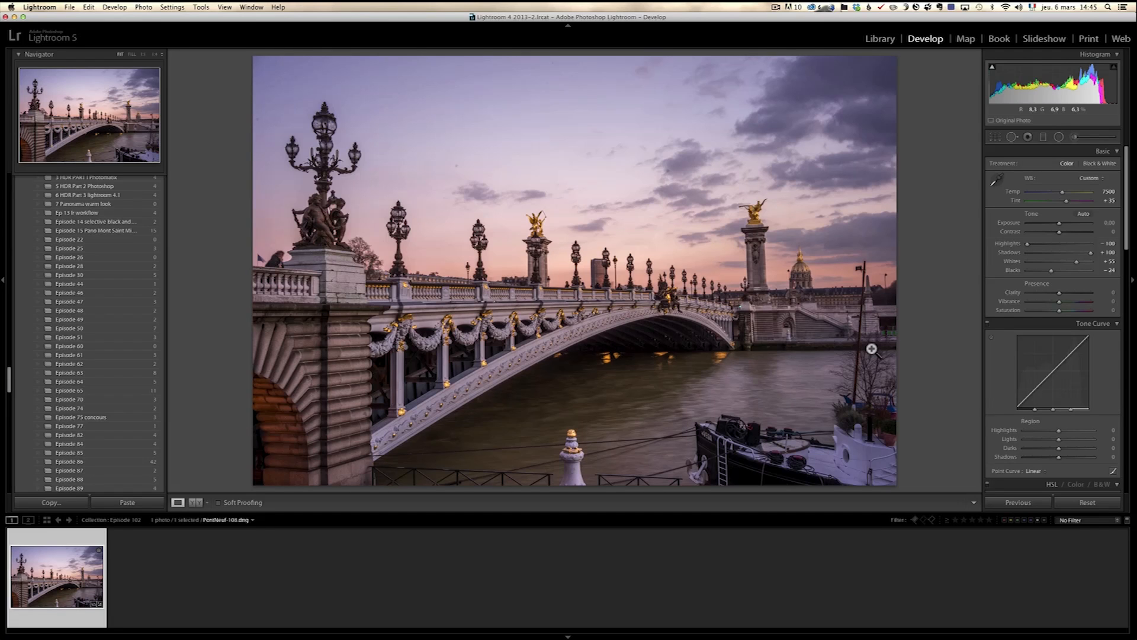
Straighten about 2 degrees and crop the bottom and right edges, trimming the boats.
click(994, 136)
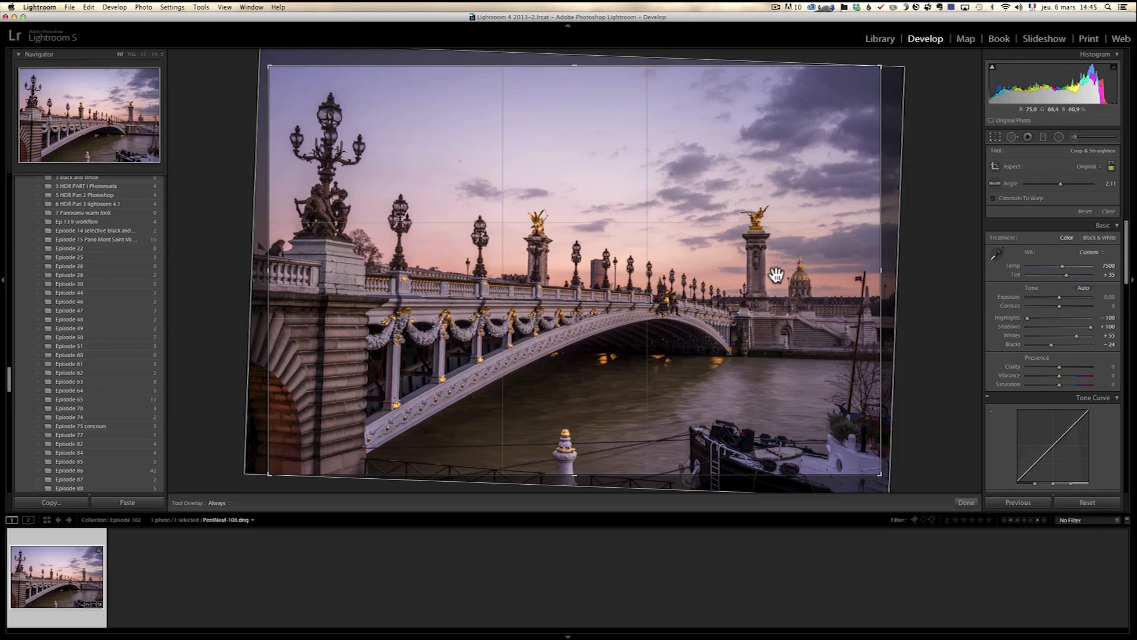
mouse_move(832, 289)
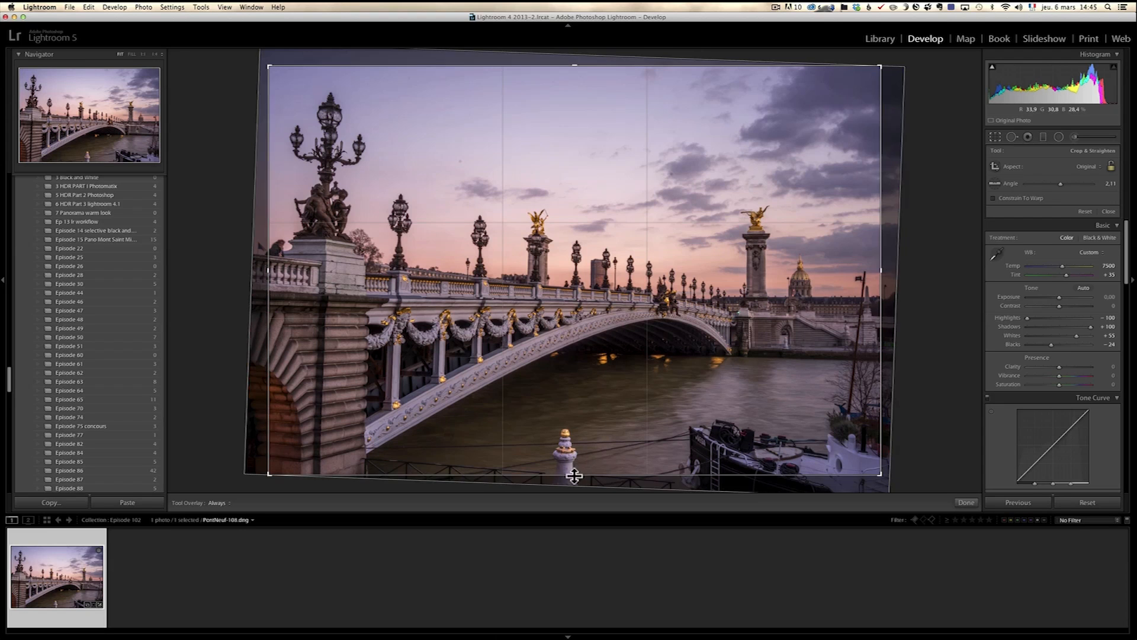
drag(574, 476, 574, 450)
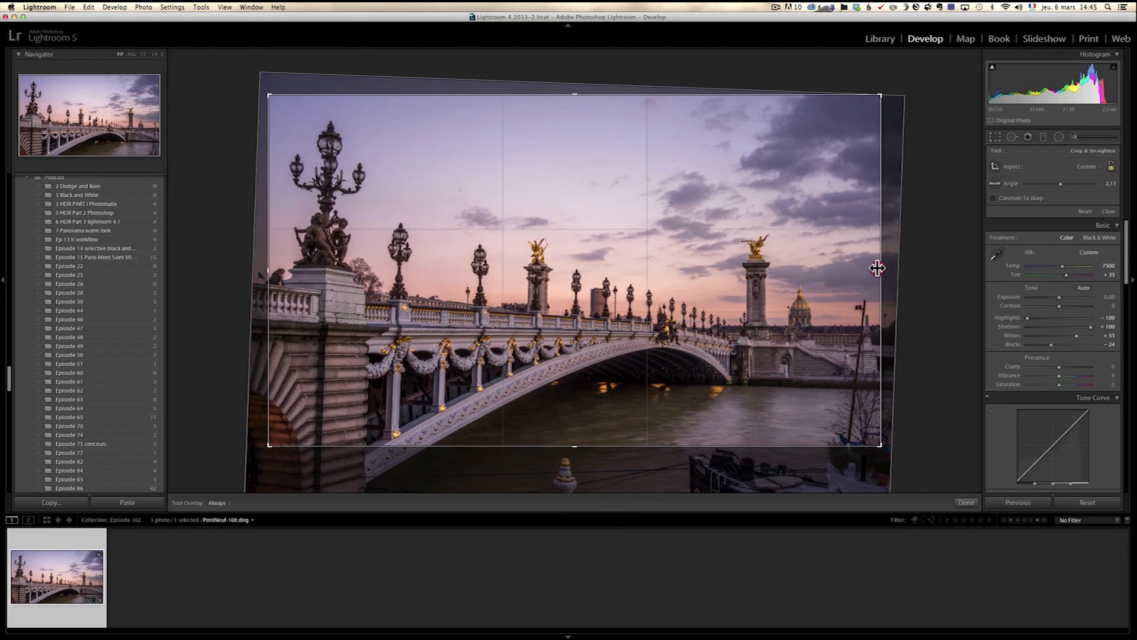
drag(876, 268, 852, 263)
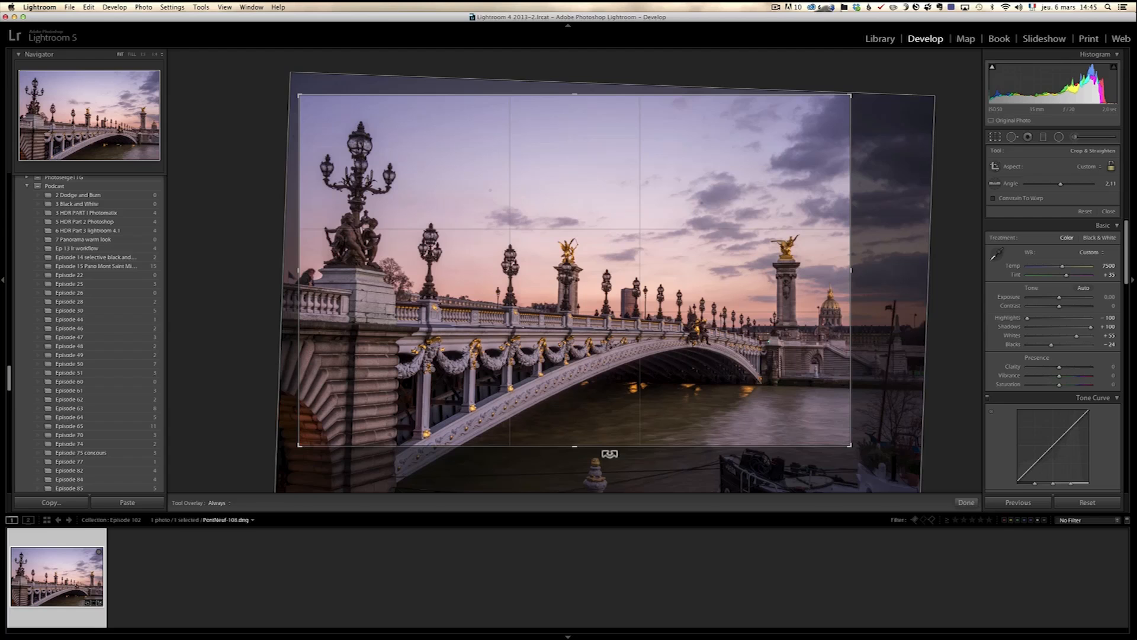
click(966, 501)
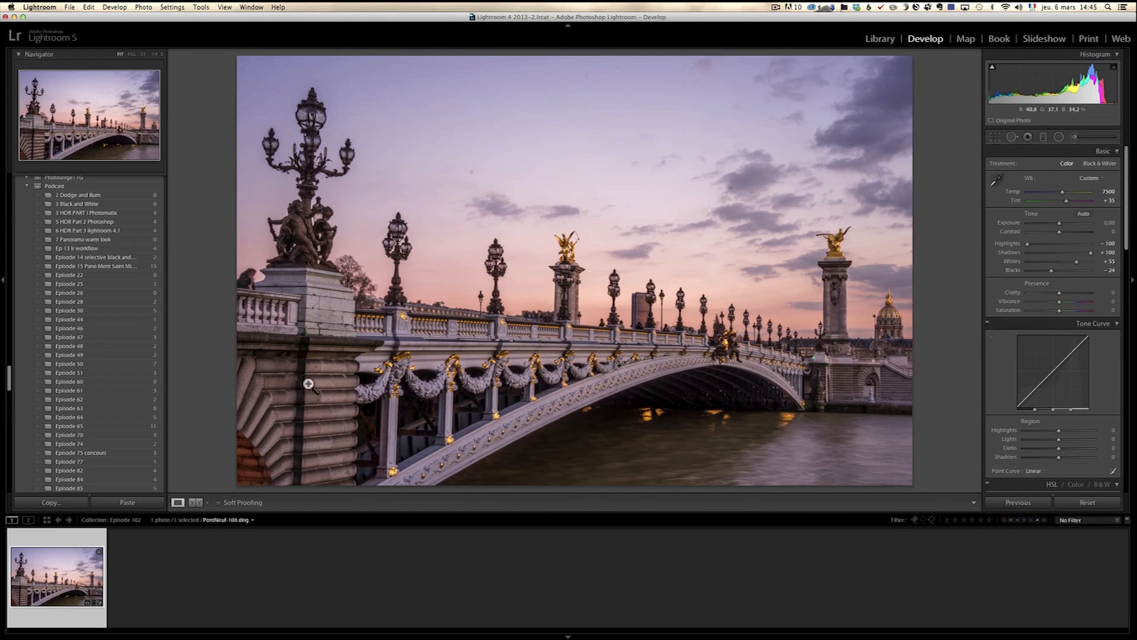
mouse_move(282, 82)
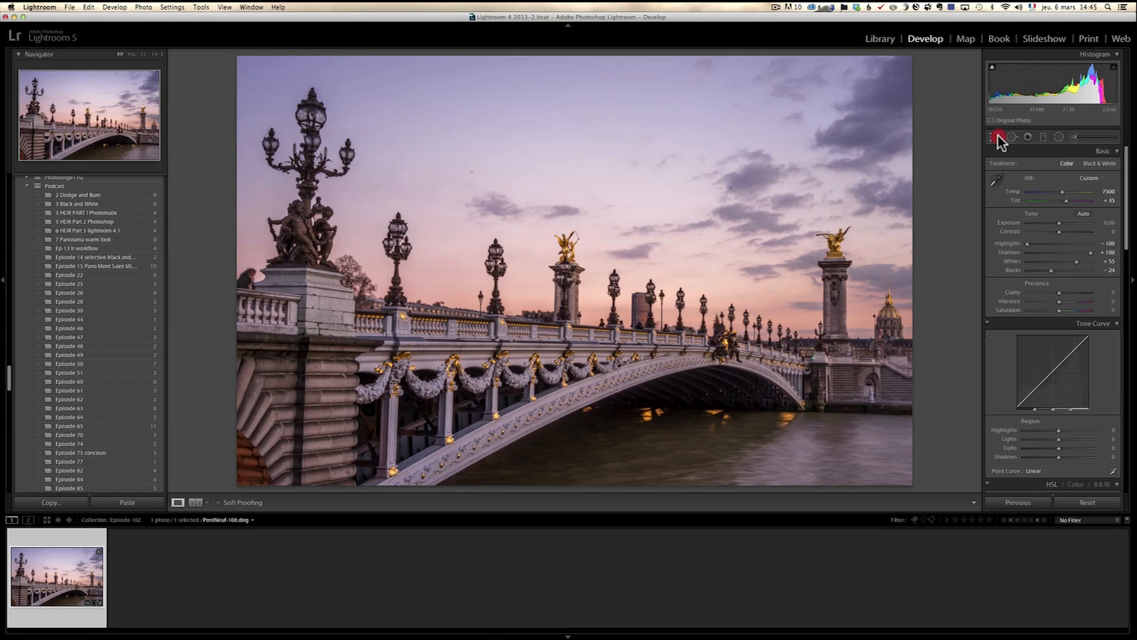
Reduce the crop rotation angle to 0.50 and reapply the crop.
click(992, 137)
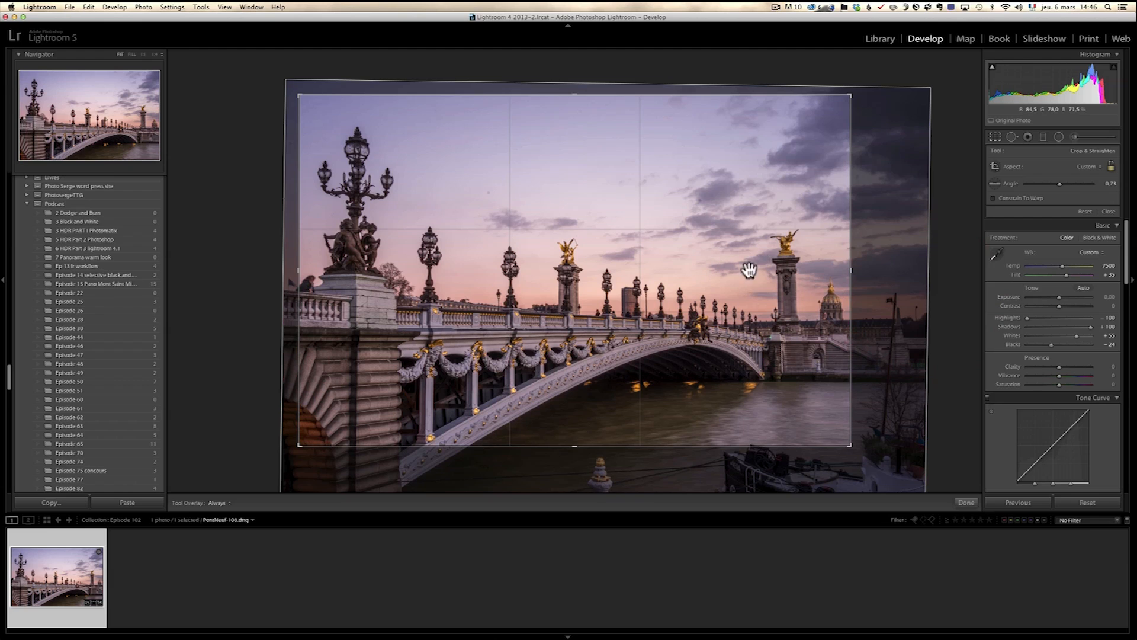
mouse_move(359, 222)
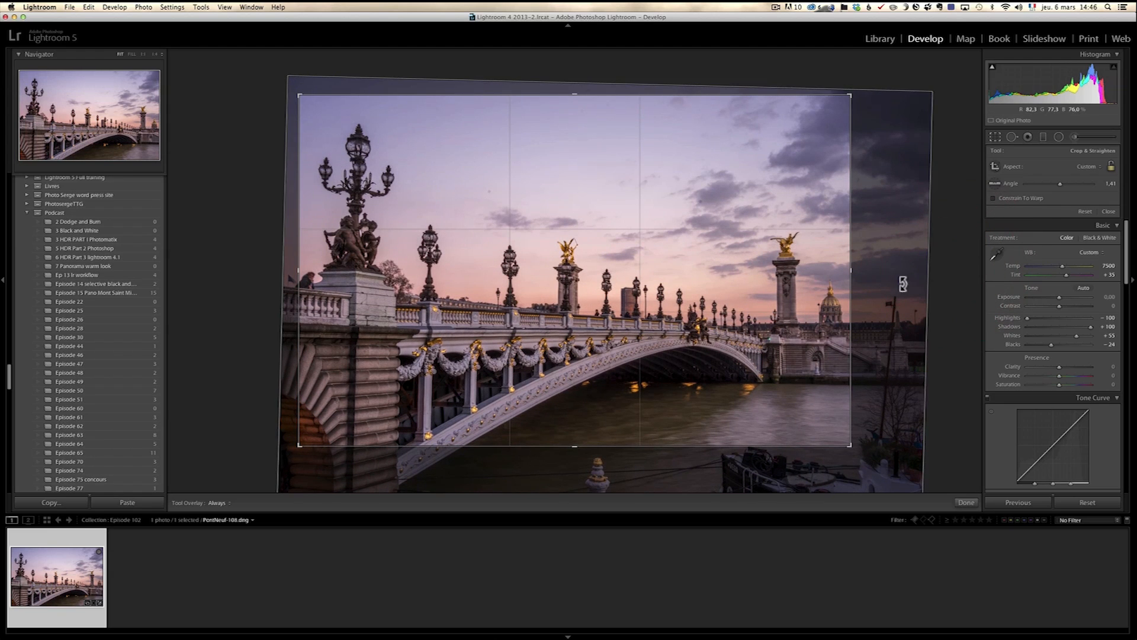
drag(903, 283, 881, 279)
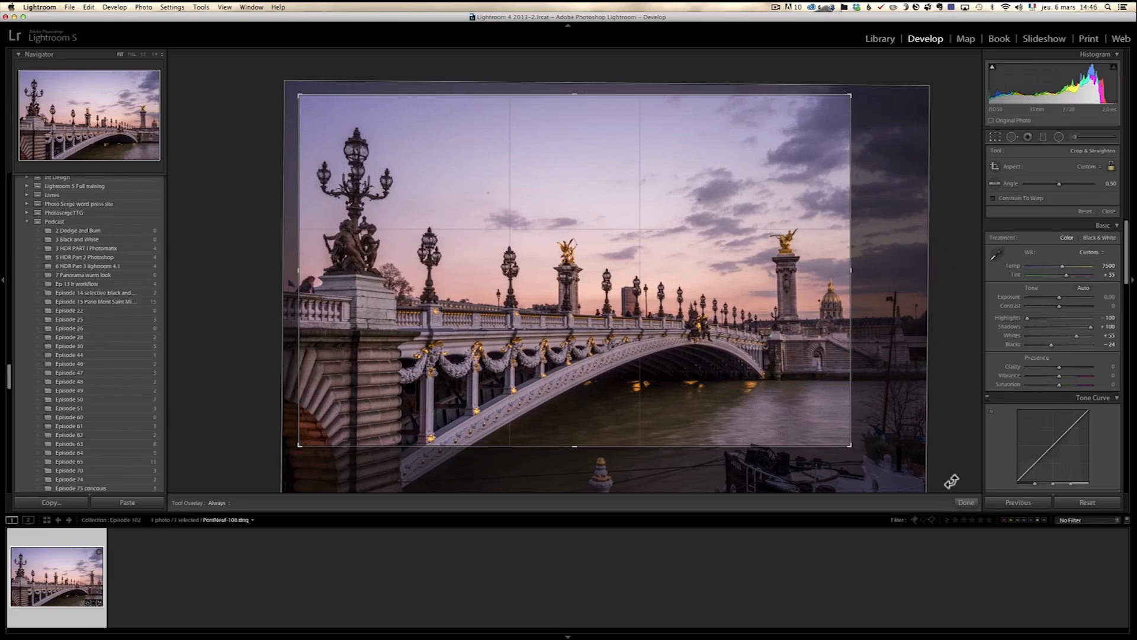
click(966, 503)
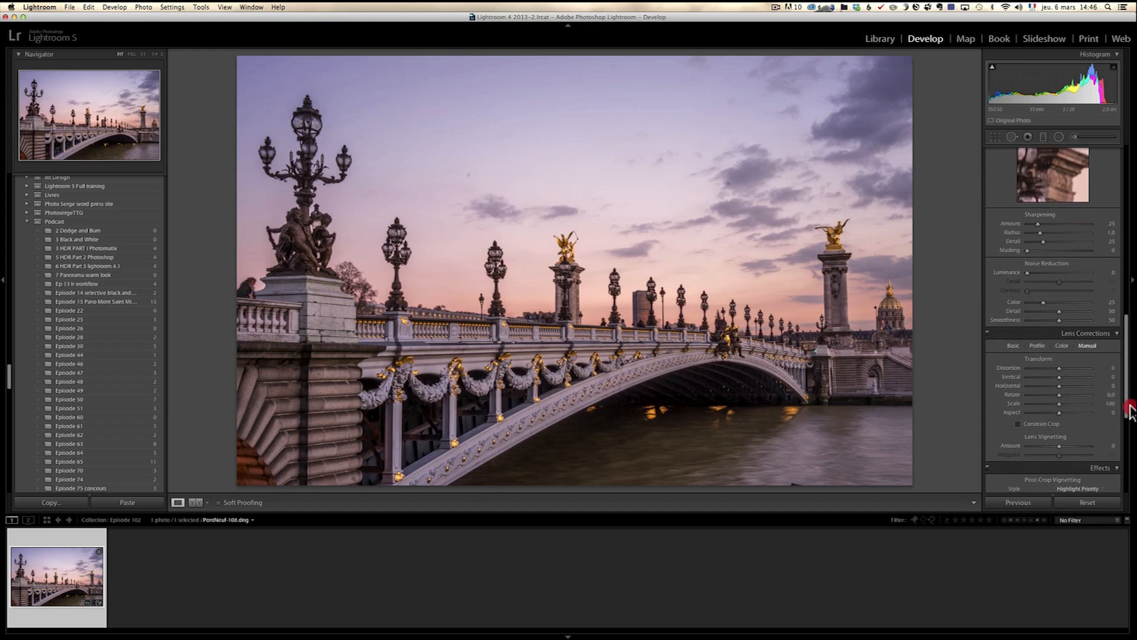
Show the Lens Corrections Basic settings, with the crop cleared to a wider frame.
click(1012, 321)
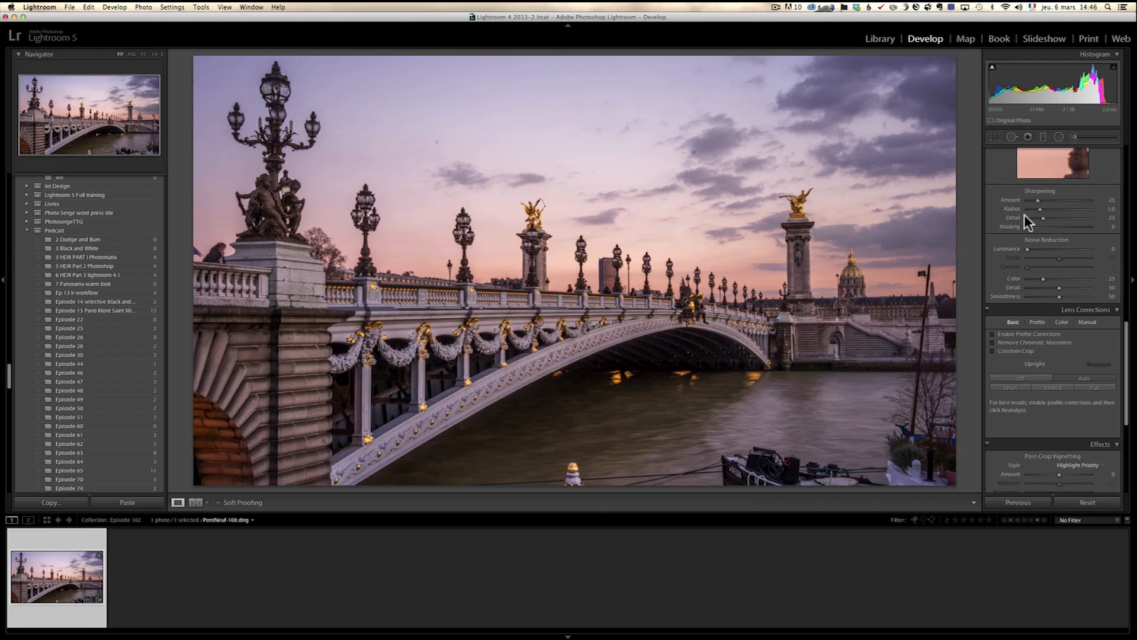
click(998, 137)
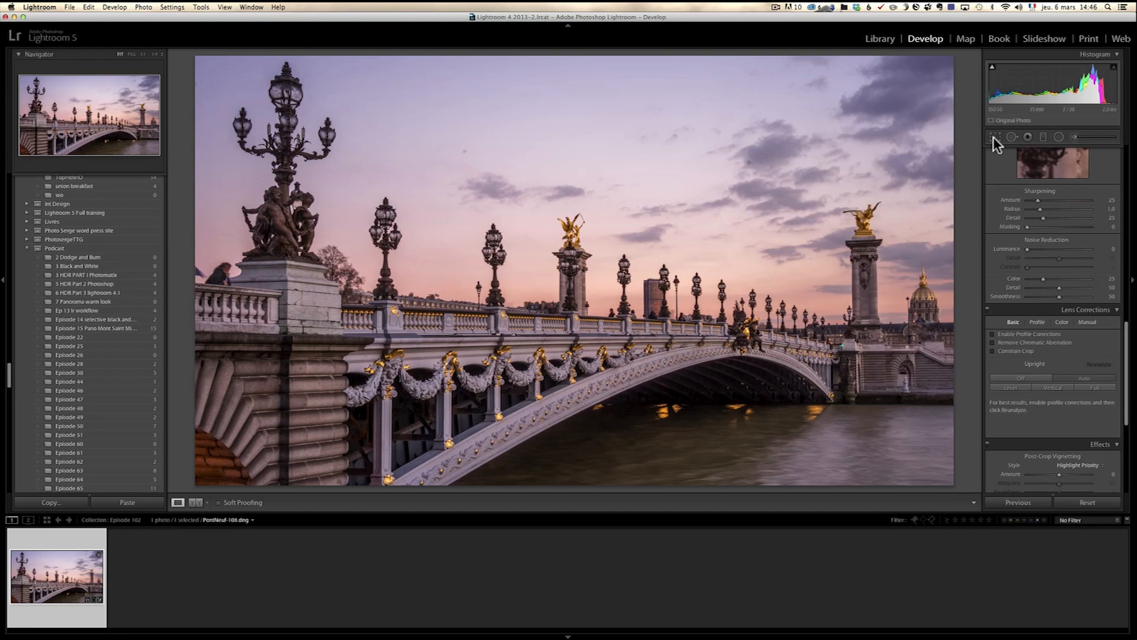
click(1009, 136)
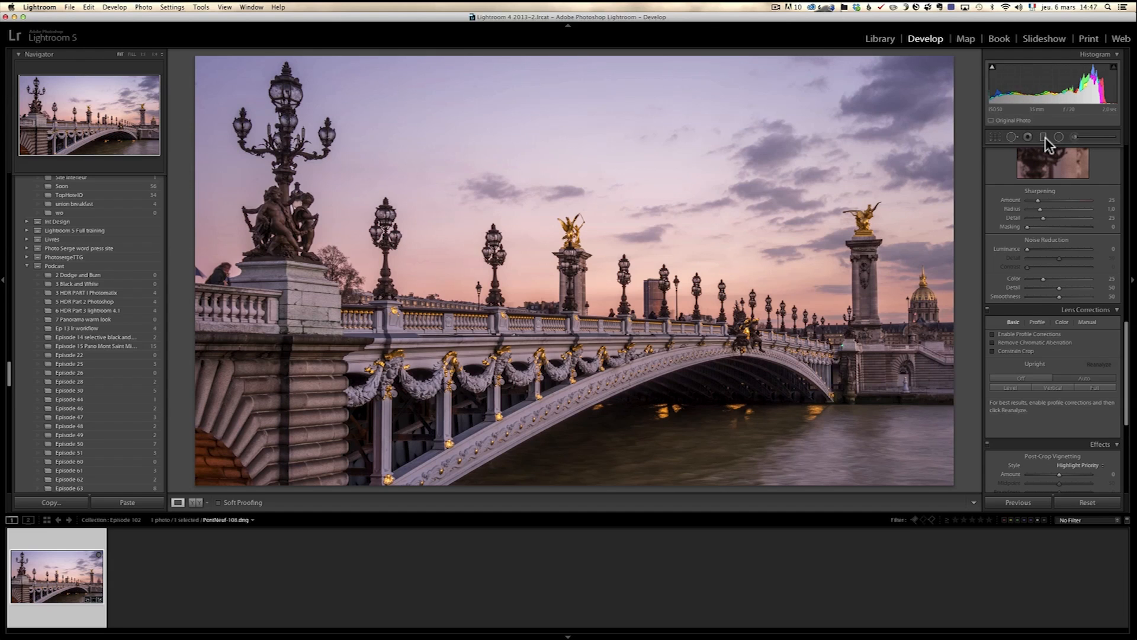
mouse_move(860, 351)
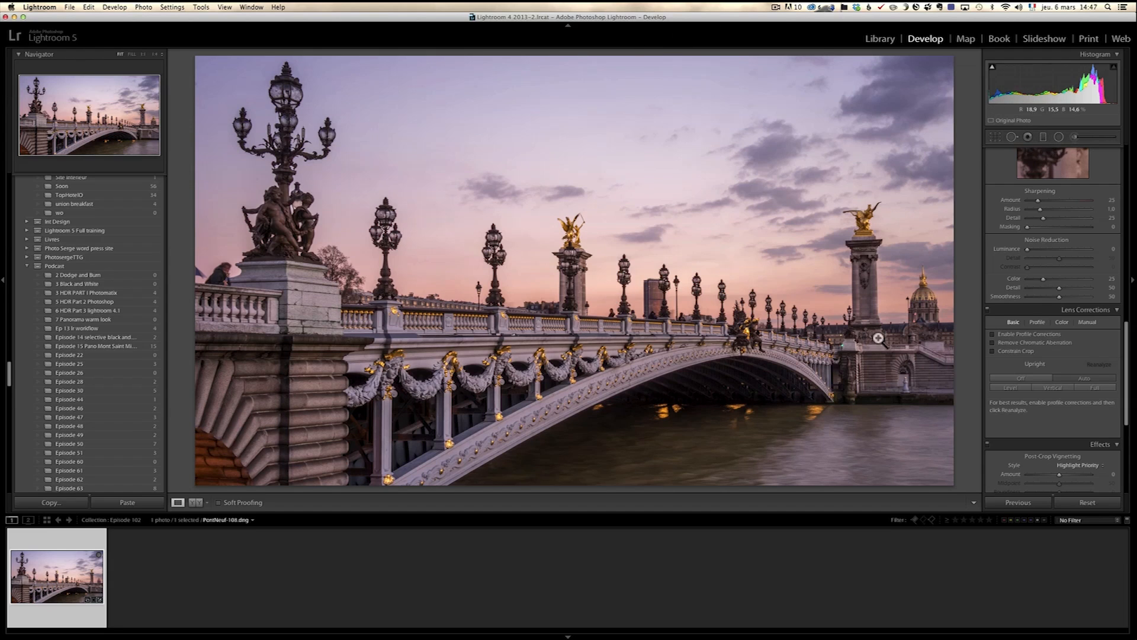
mouse_move(305, 301)
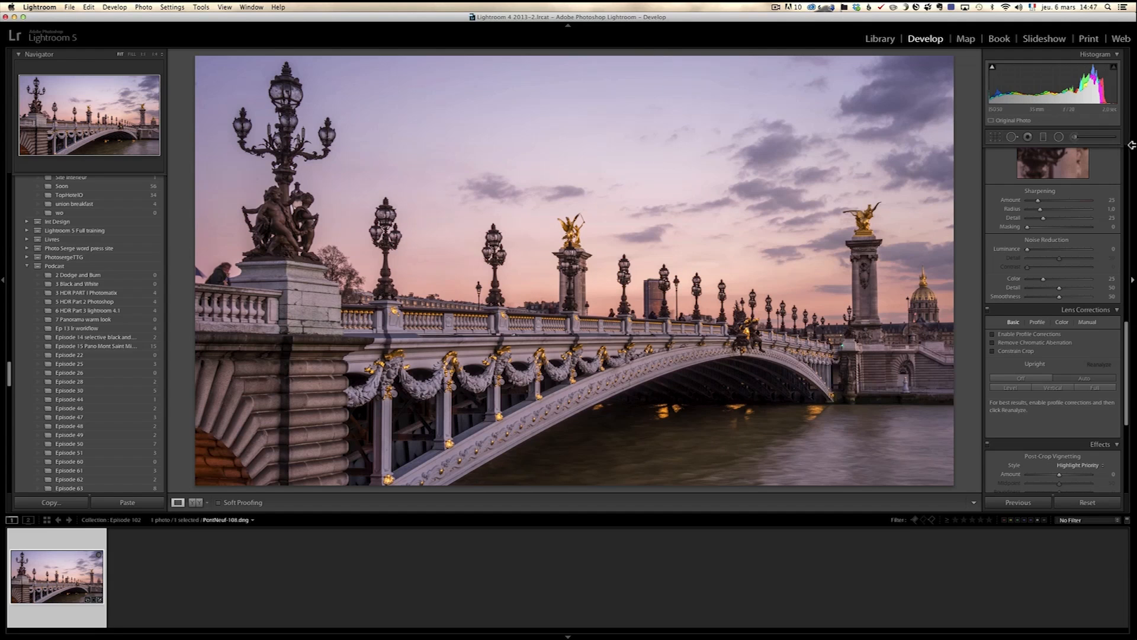
Draw a graduated filter across the sky, cooling temperature and setting exposure to -0.52.
click(1042, 153)
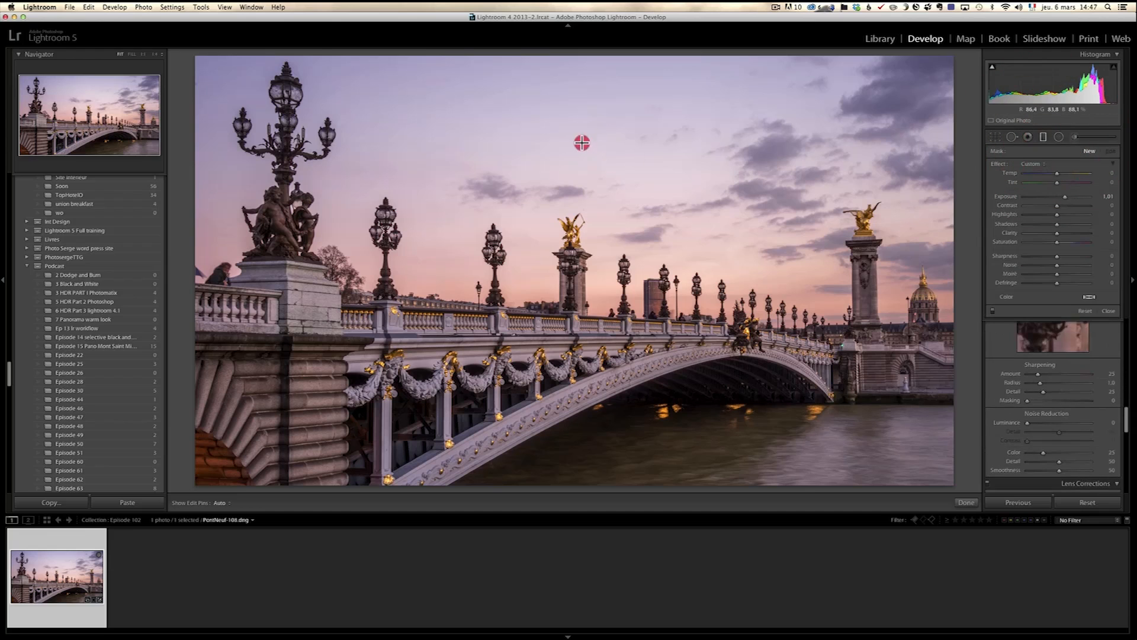
drag(581, 143, 581, 274)
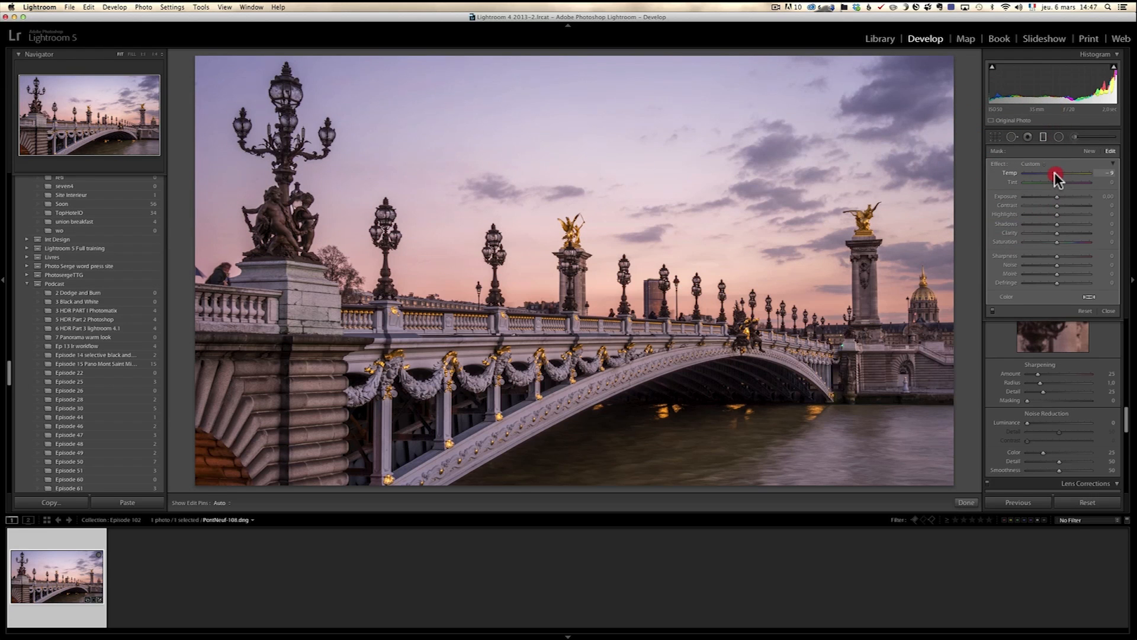
drag(1055, 182, 1062, 182)
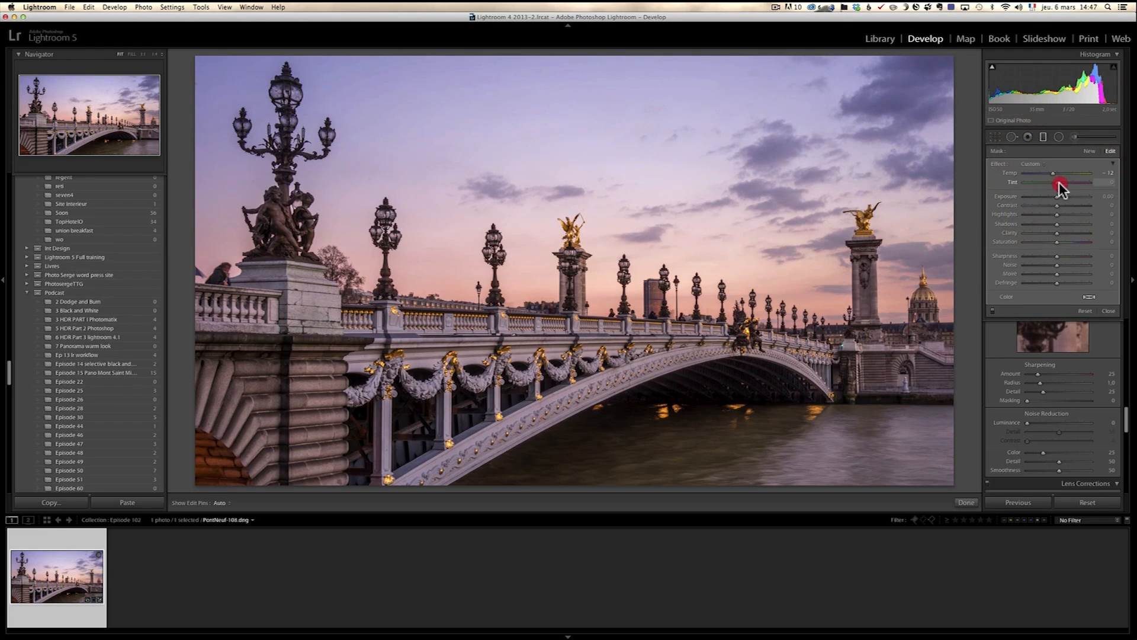
drag(1057, 196, 1051, 196)
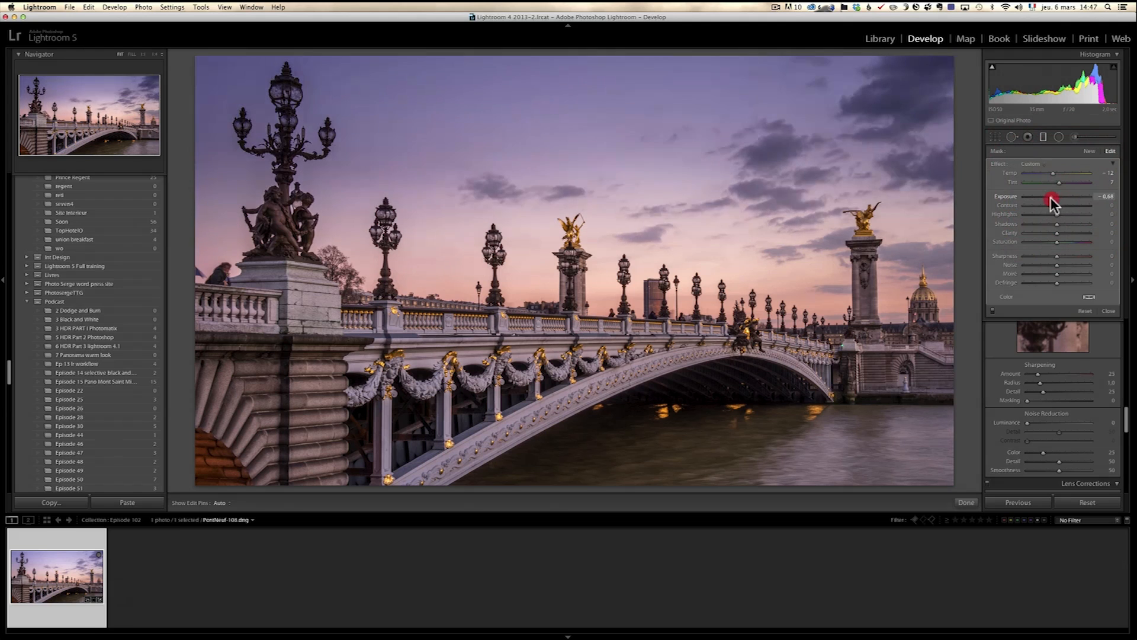
drag(1050, 200, 1055, 198)
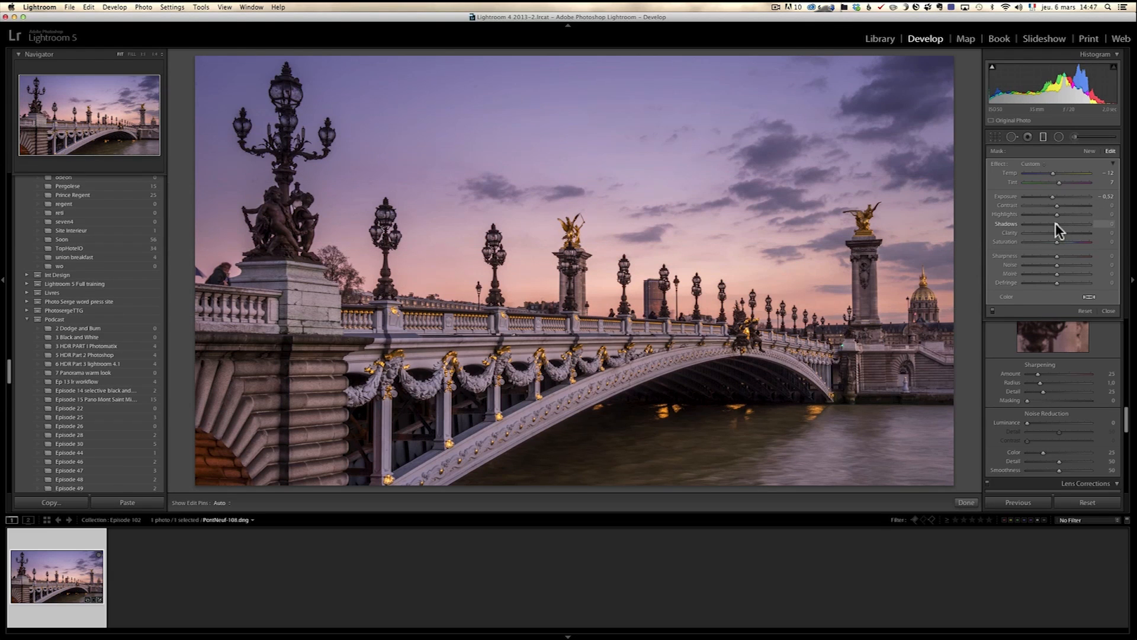
Push the sky filter's Shadows to +100 and close the filter.
drag(1056, 223, 1105, 224)
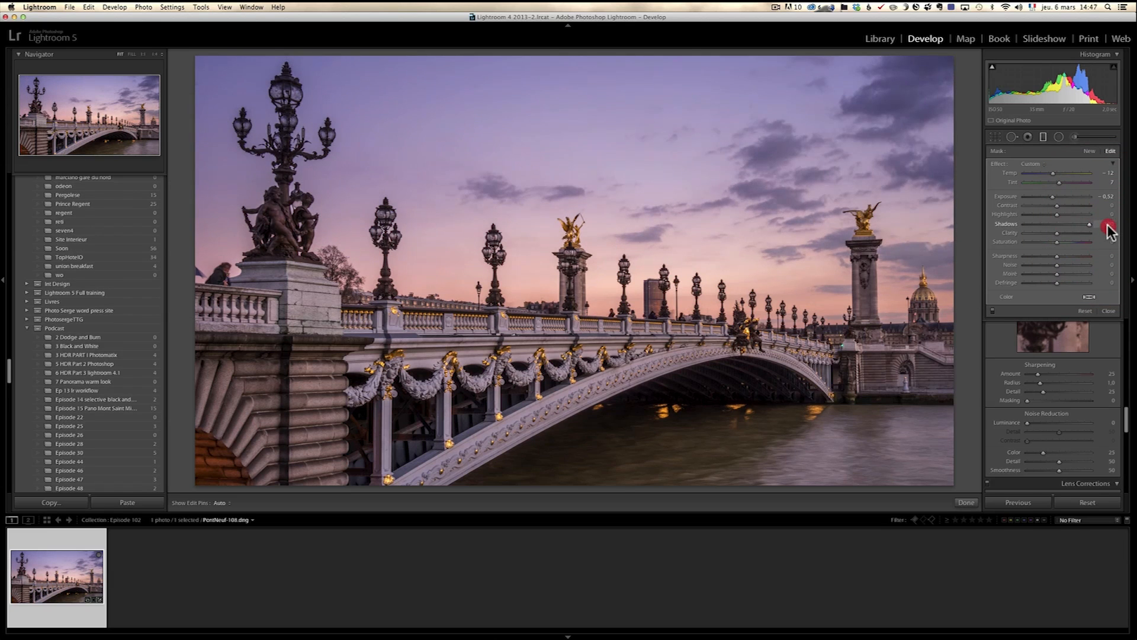
drag(1059, 224, 1109, 223)
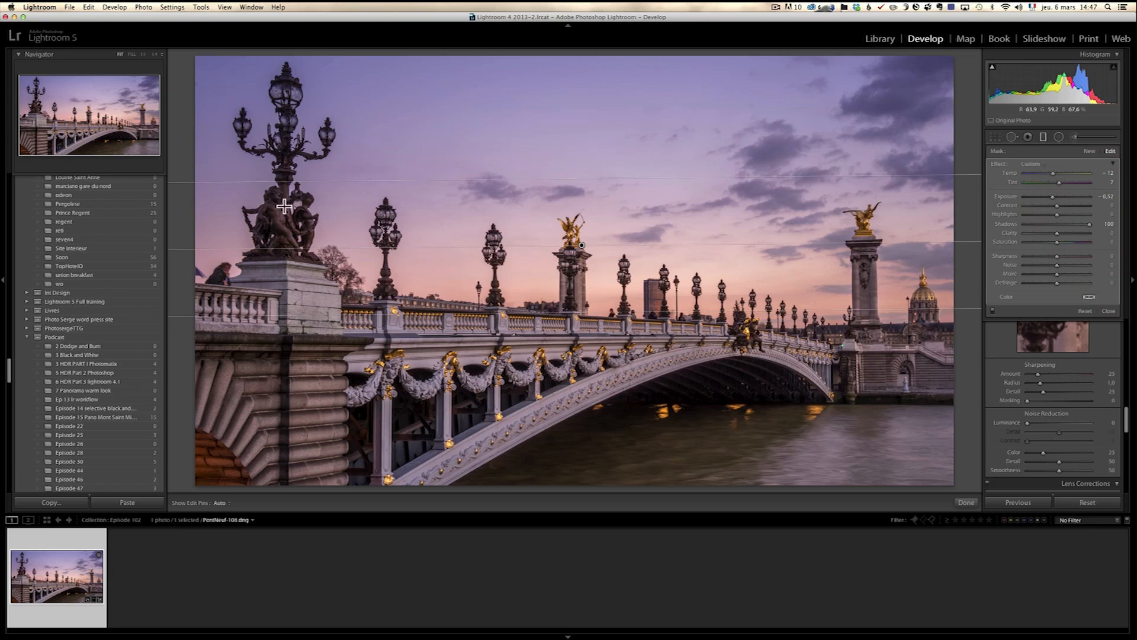
mouse_move(265, 250)
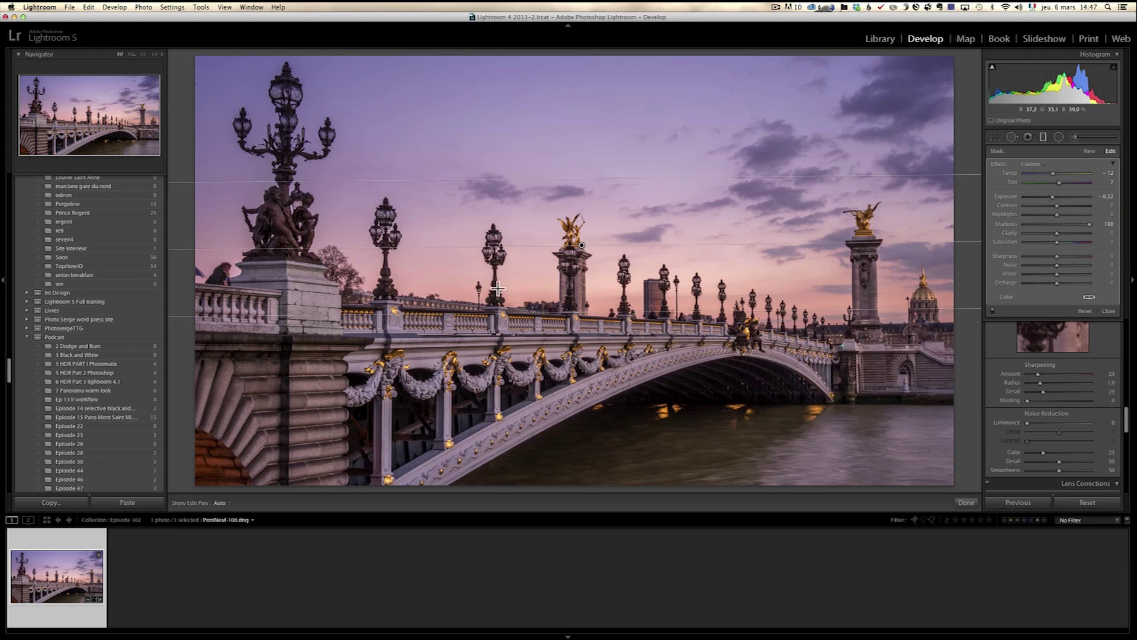
click(1107, 310)
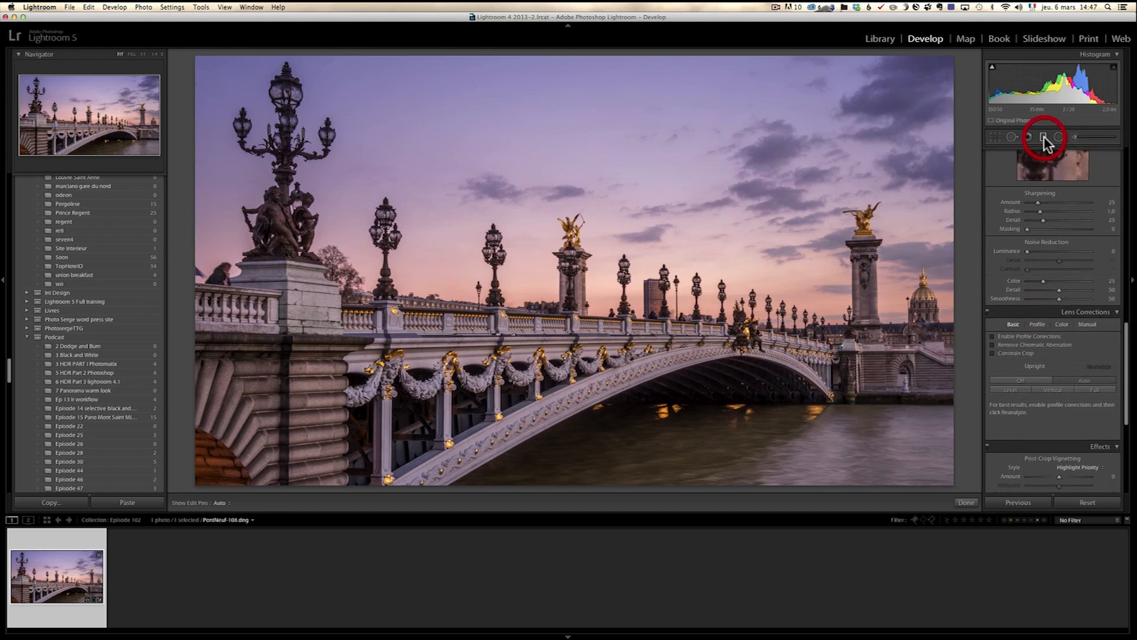
Add a second graduated filter over the upper sky with exposure -0.41.
click(1042, 136)
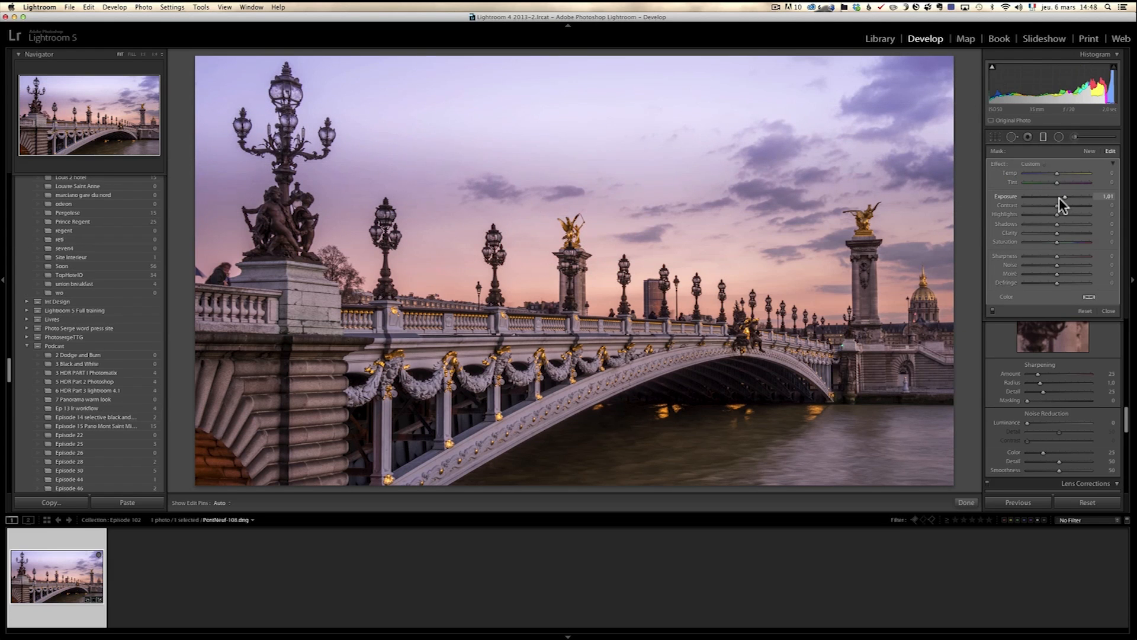
drag(1062, 201, 1053, 201)
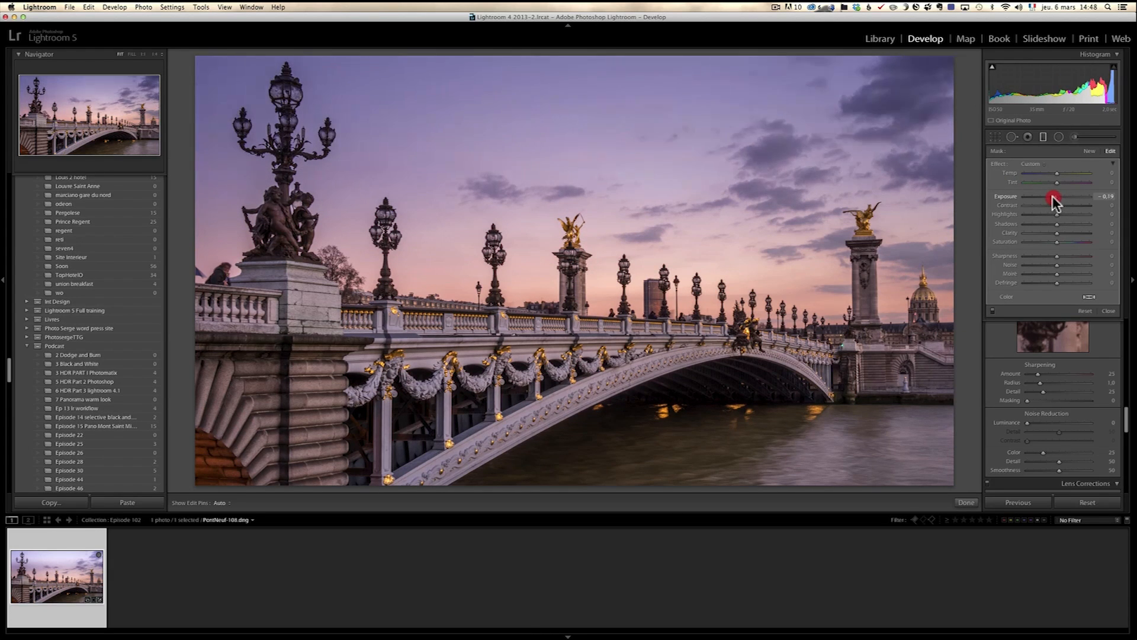
drag(1055, 201, 1041, 201)
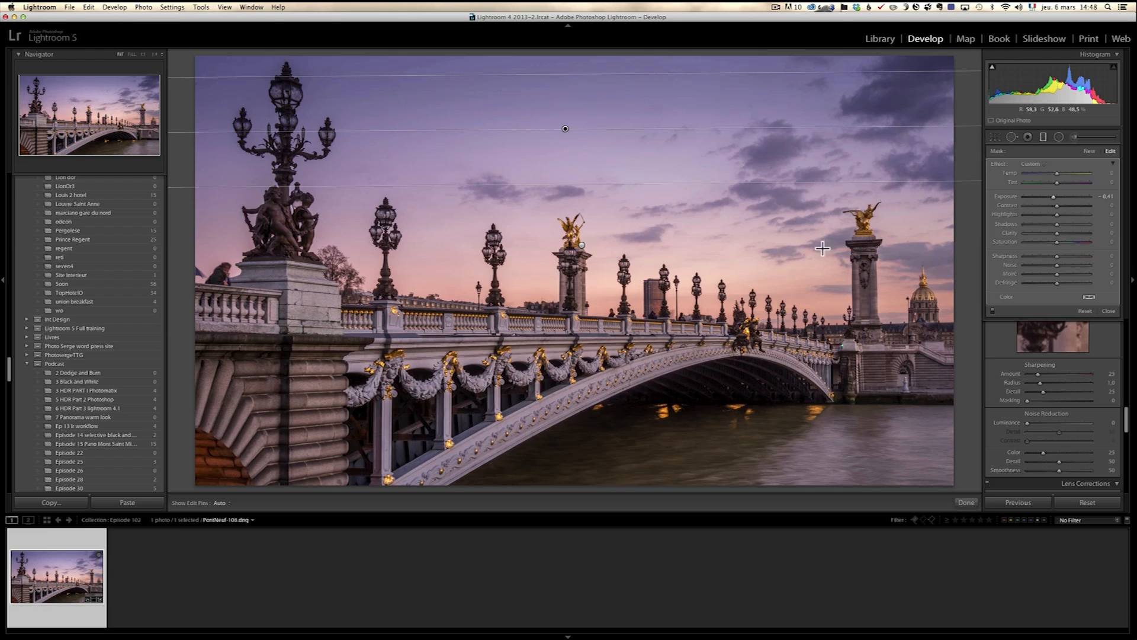
mouse_move(642, 88)
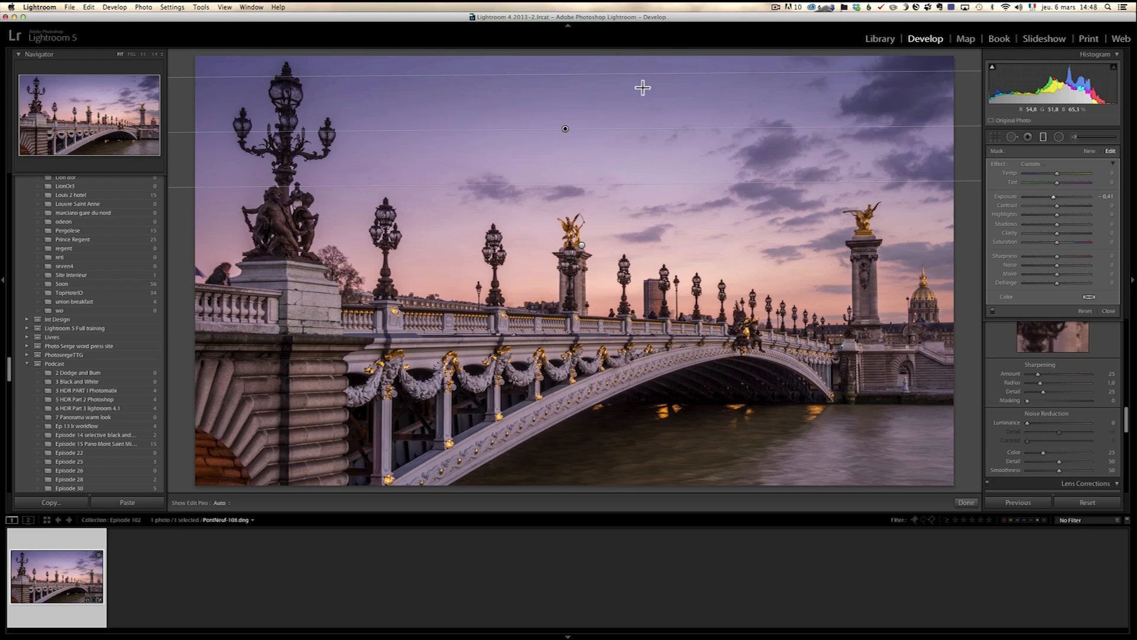
click(584, 244)
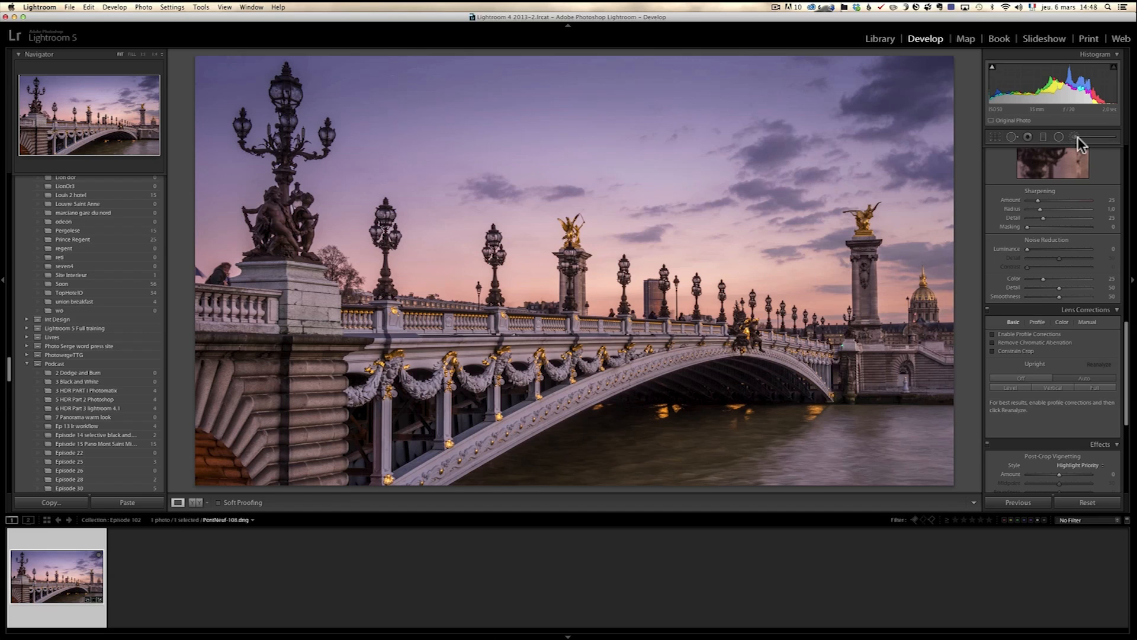
Start an Adjustment Brush with warm Temp +24 and Tint +77, softening how it paints.
click(1074, 138)
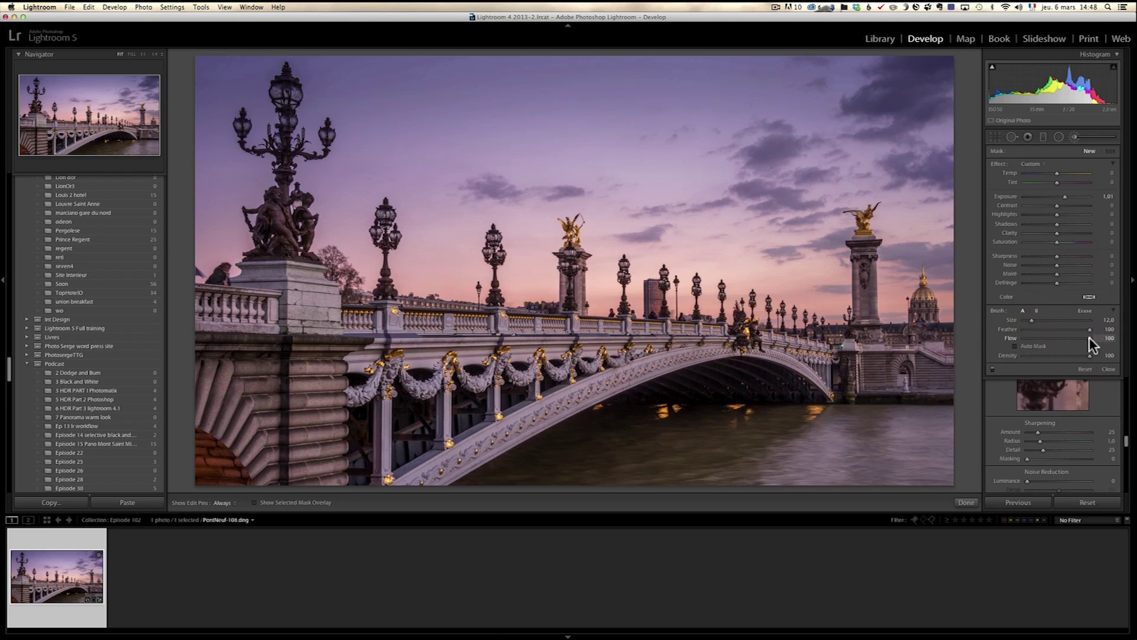
drag(1080, 337, 1066, 337)
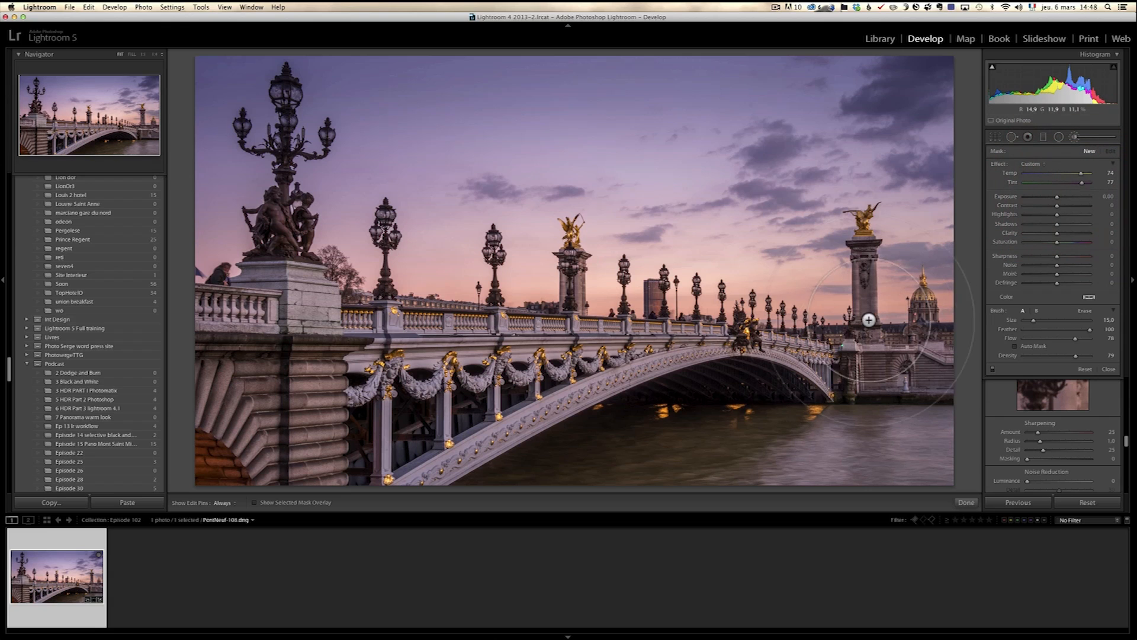
mouse_move(1086, 198)
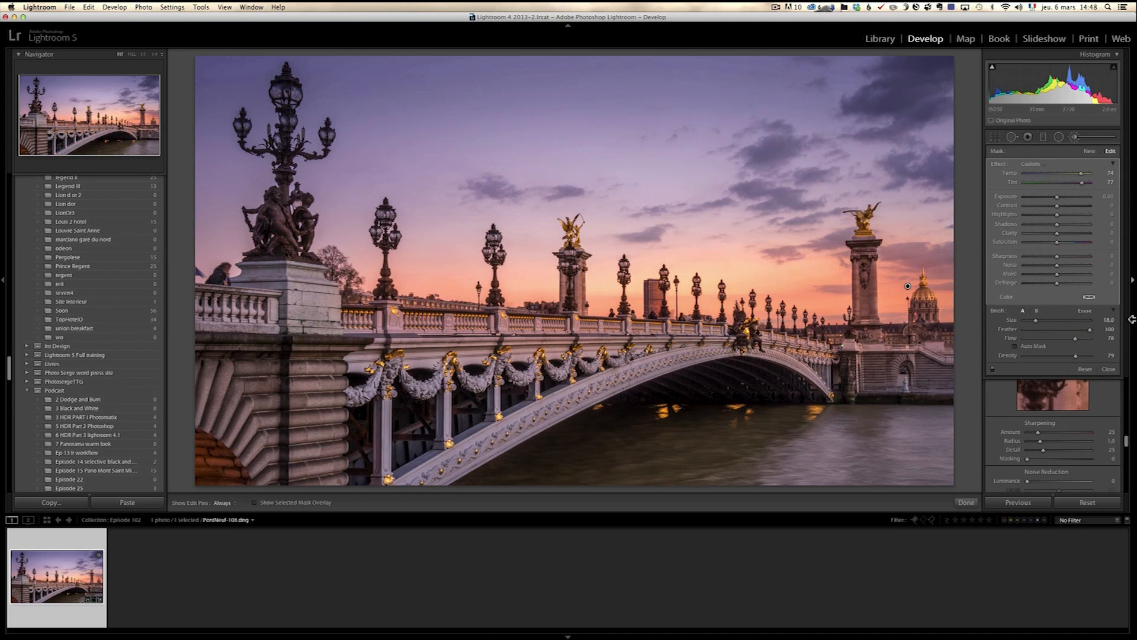
mouse_move(1068, 257)
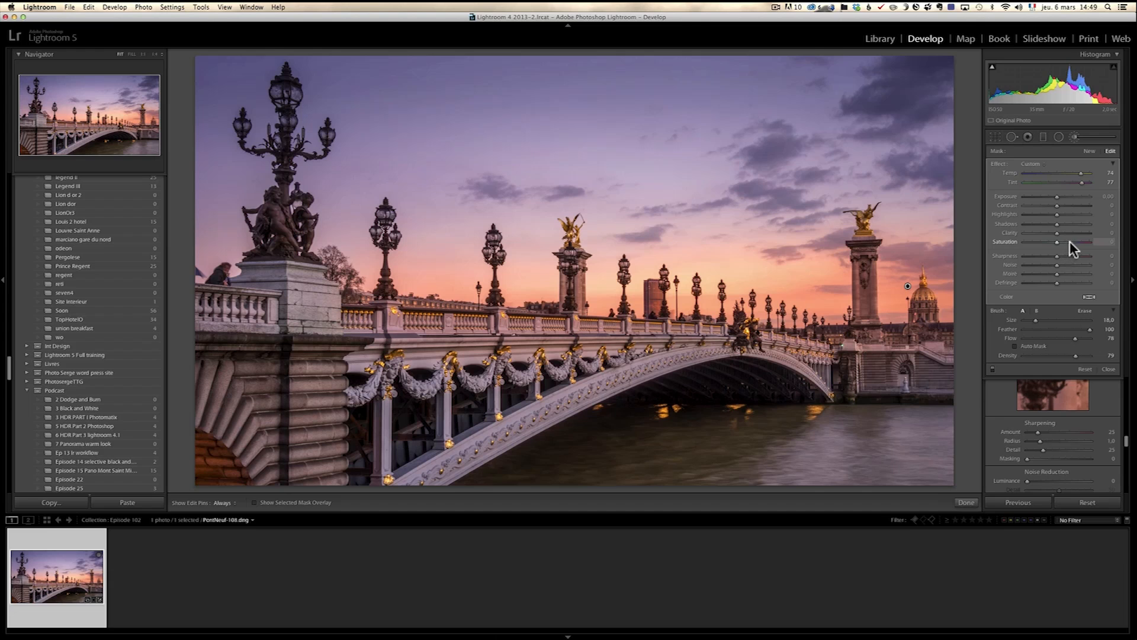
Set the horizon glow saturation to +32, brush warm glow around the right column, and finish.
drag(1066, 242, 1080, 242)
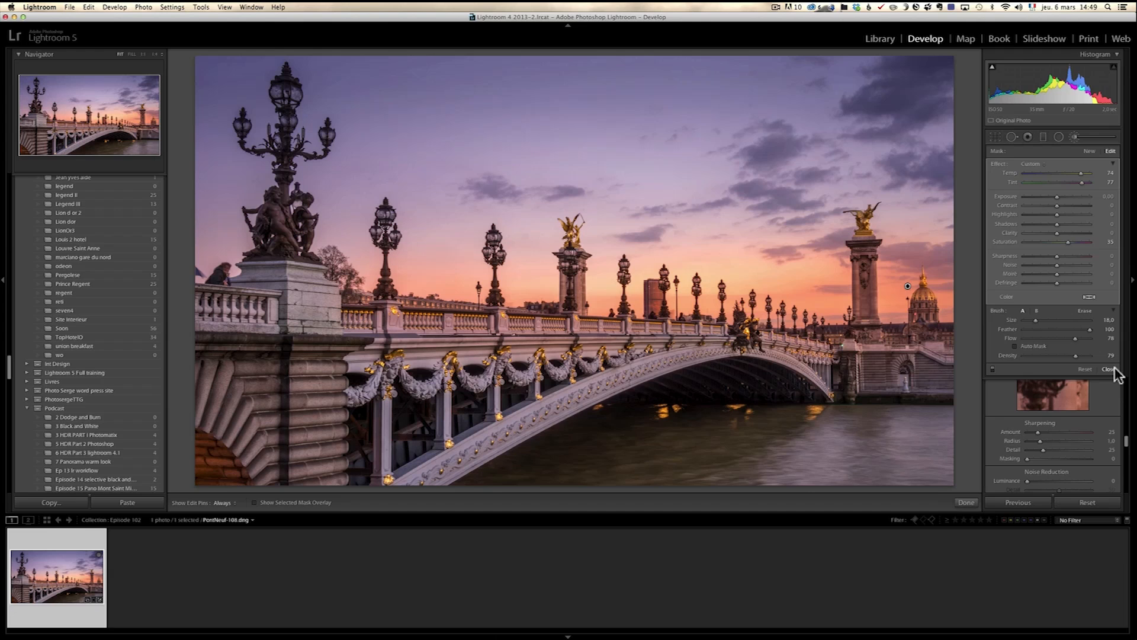
drag(1067, 241, 1062, 241)
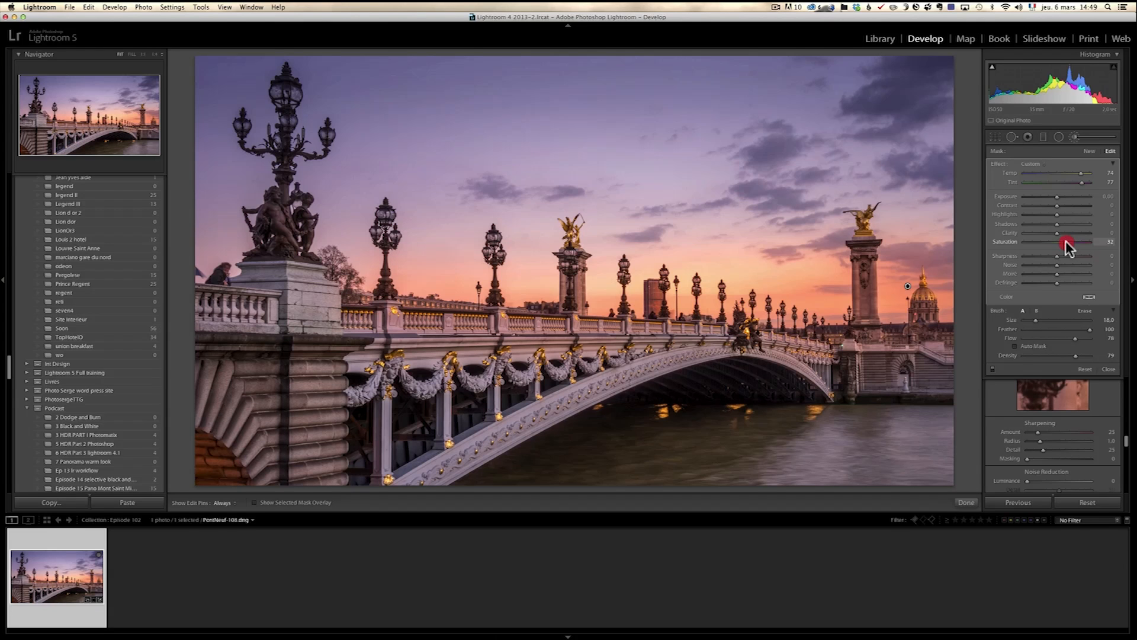
drag(1073, 242, 1064, 241)
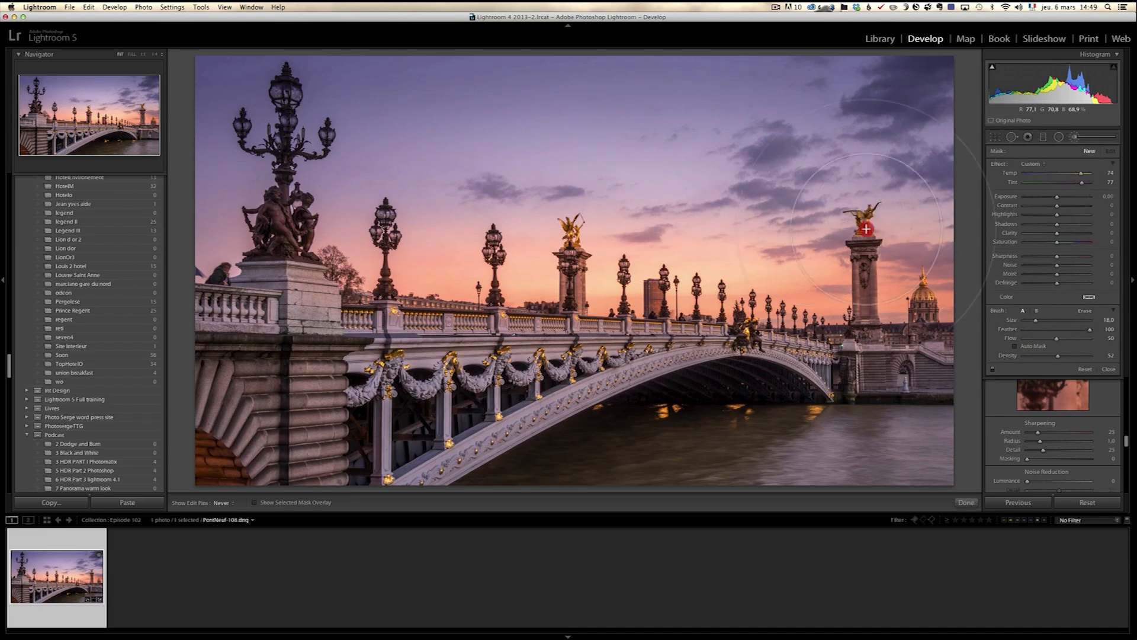
drag(865, 228, 341, 210)
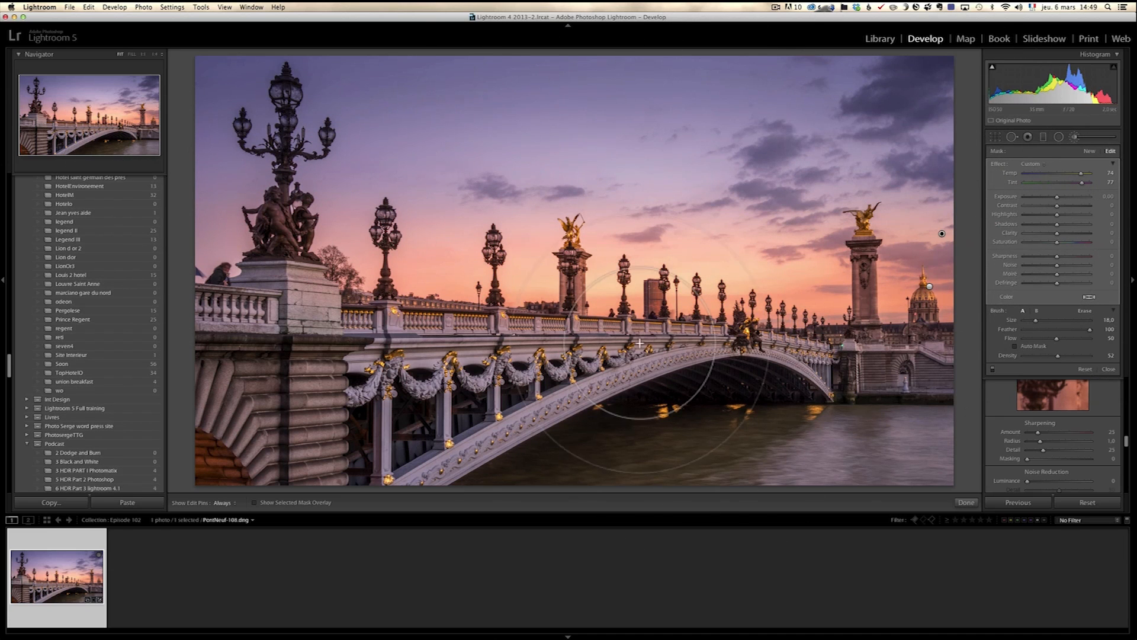
click(1108, 369)
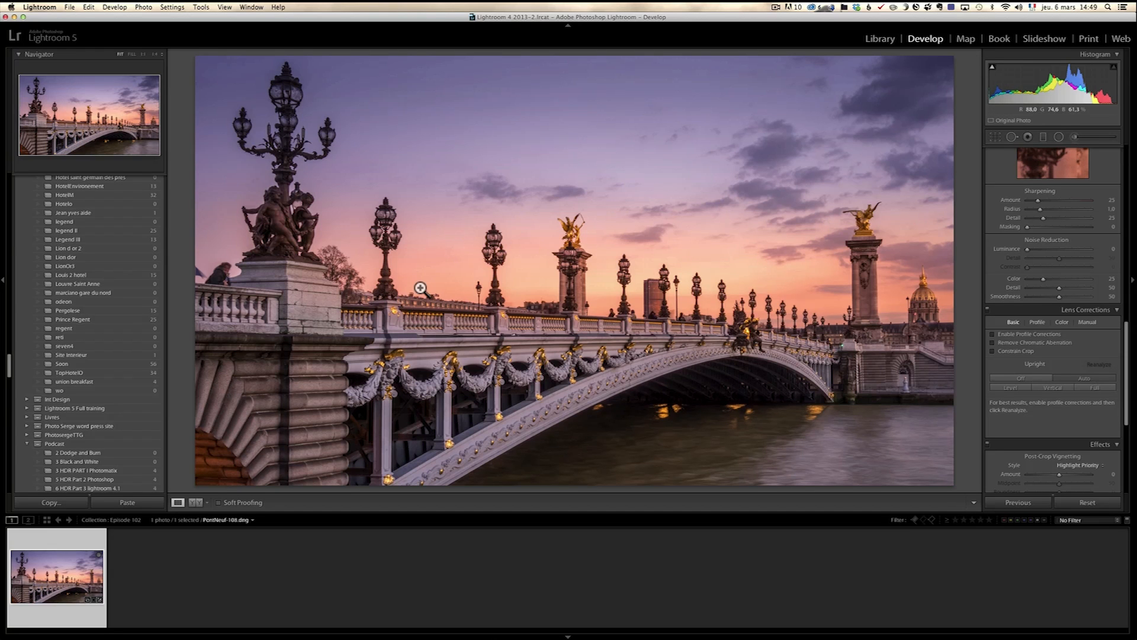
click(419, 287)
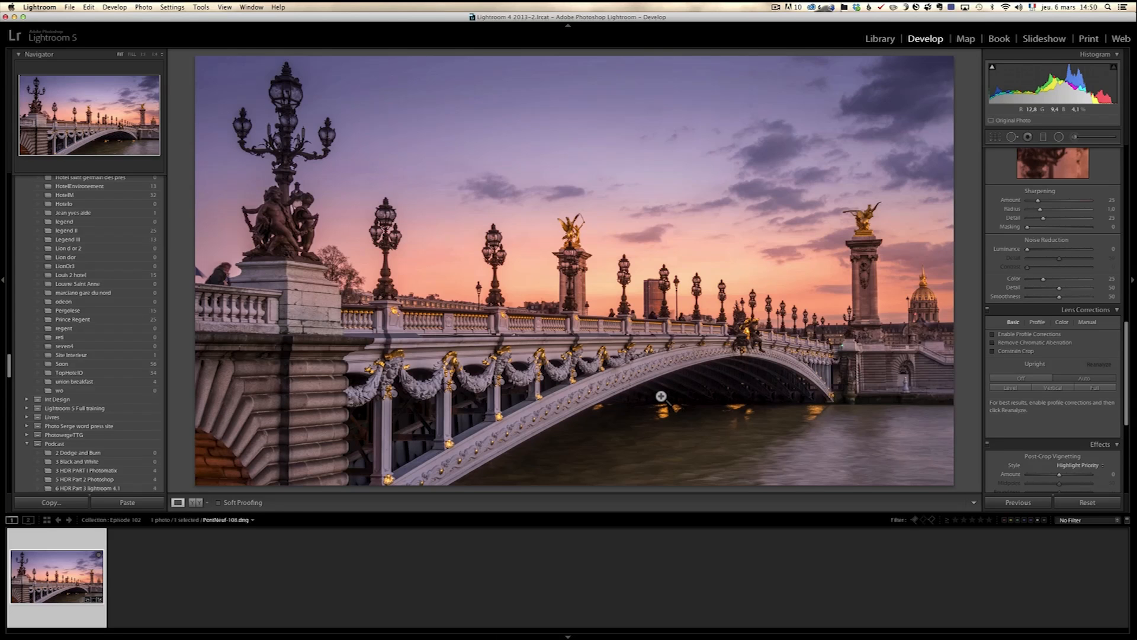
Zoom into the left lamp and start a brush at Temp +46, Tint +52, Exposure +1.99.
click(662, 396)
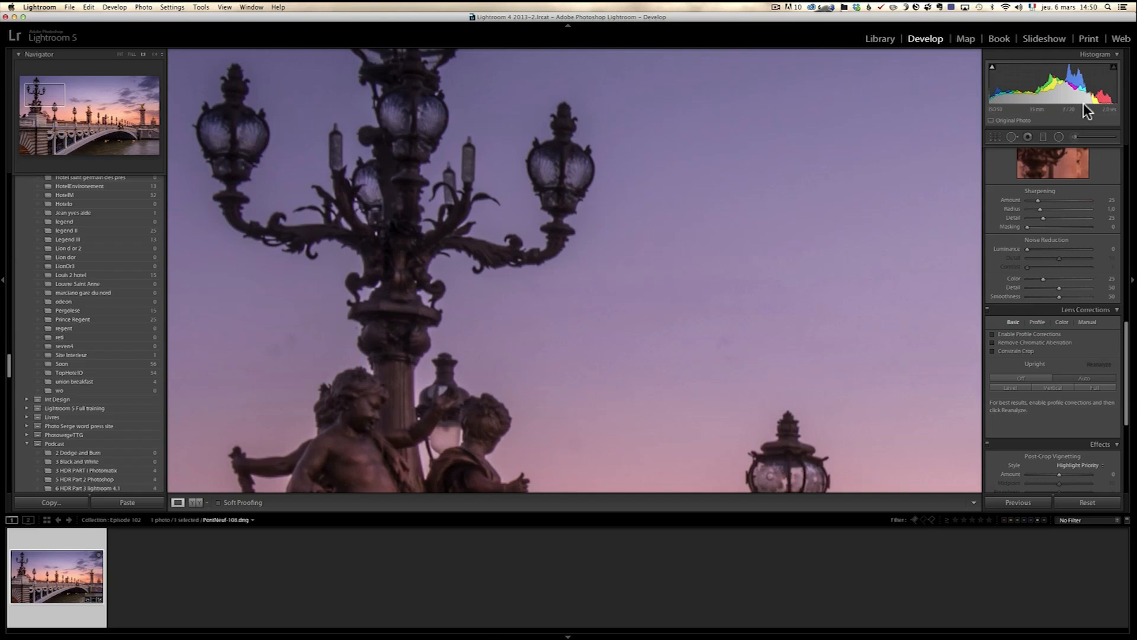
click(1060, 137)
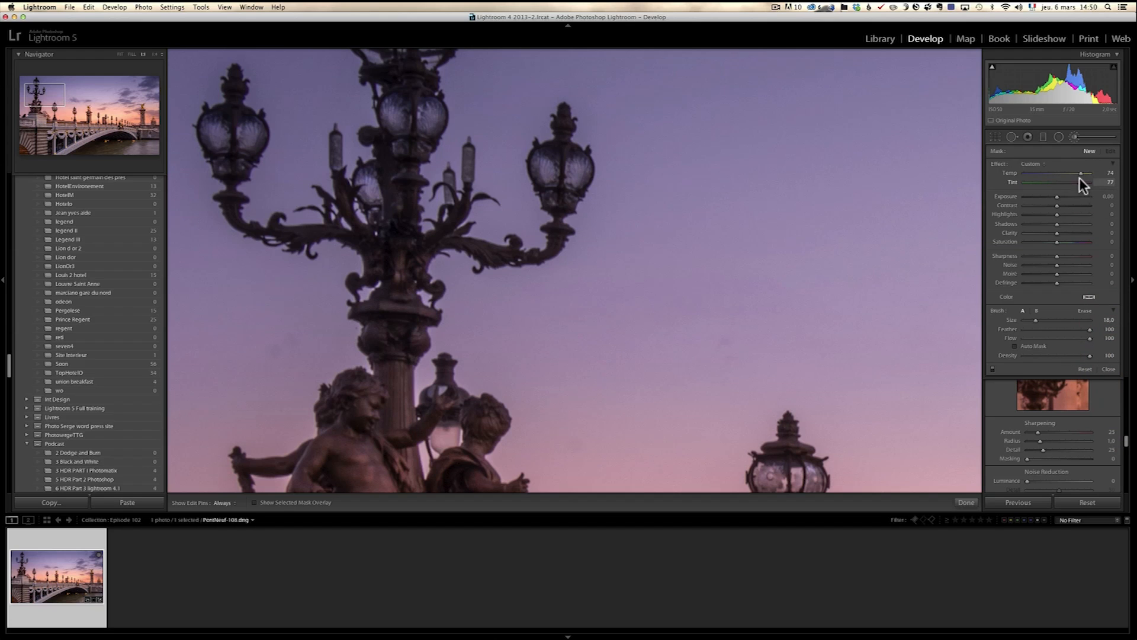
drag(1085, 172, 1072, 173)
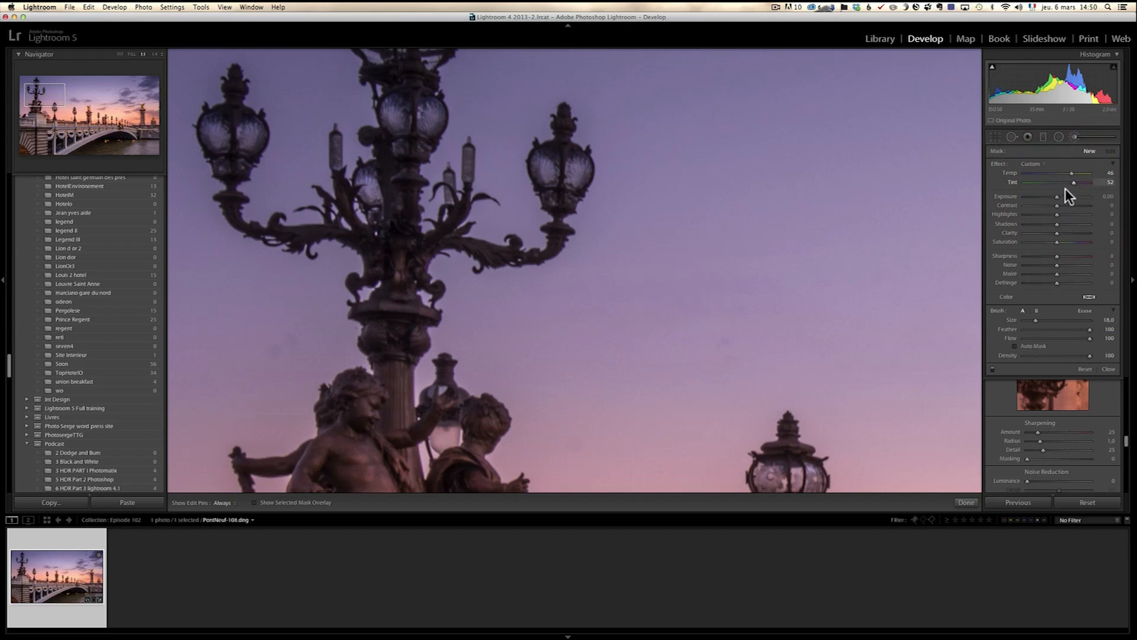
click(560, 165)
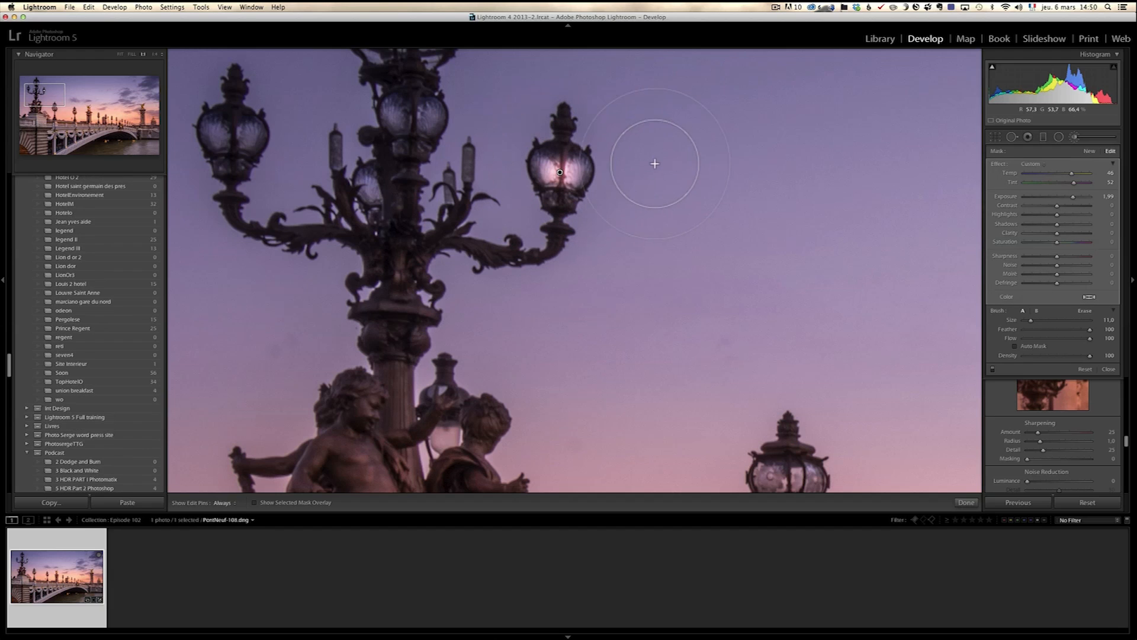
mouse_move(417, 116)
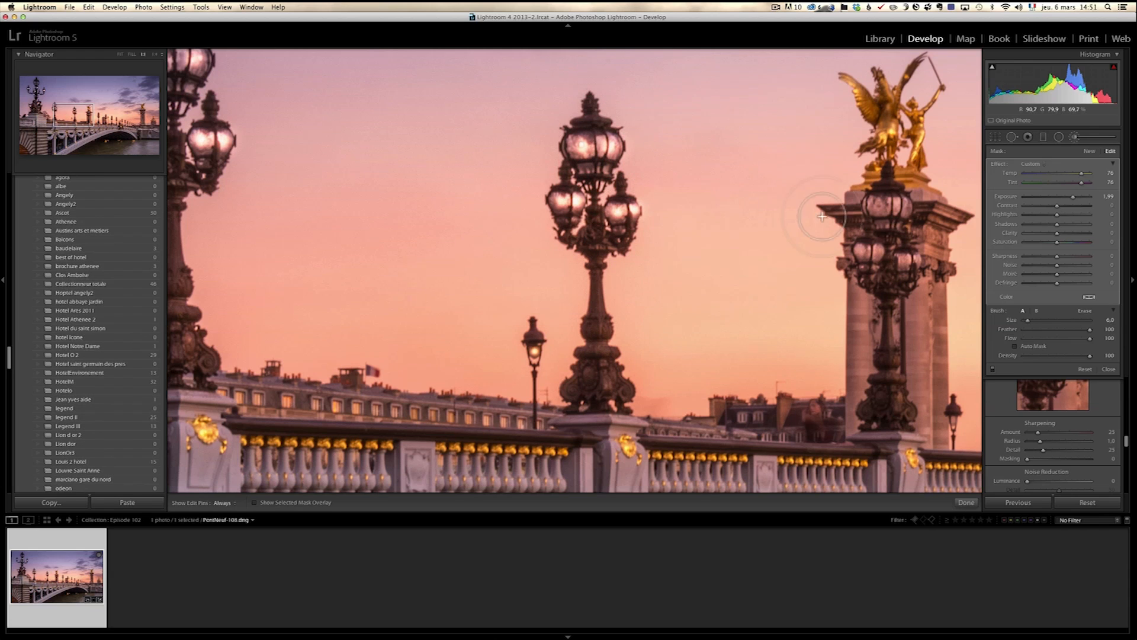
Paint warm, bright glow over several street-lamp globes along the bridge.
click(900, 207)
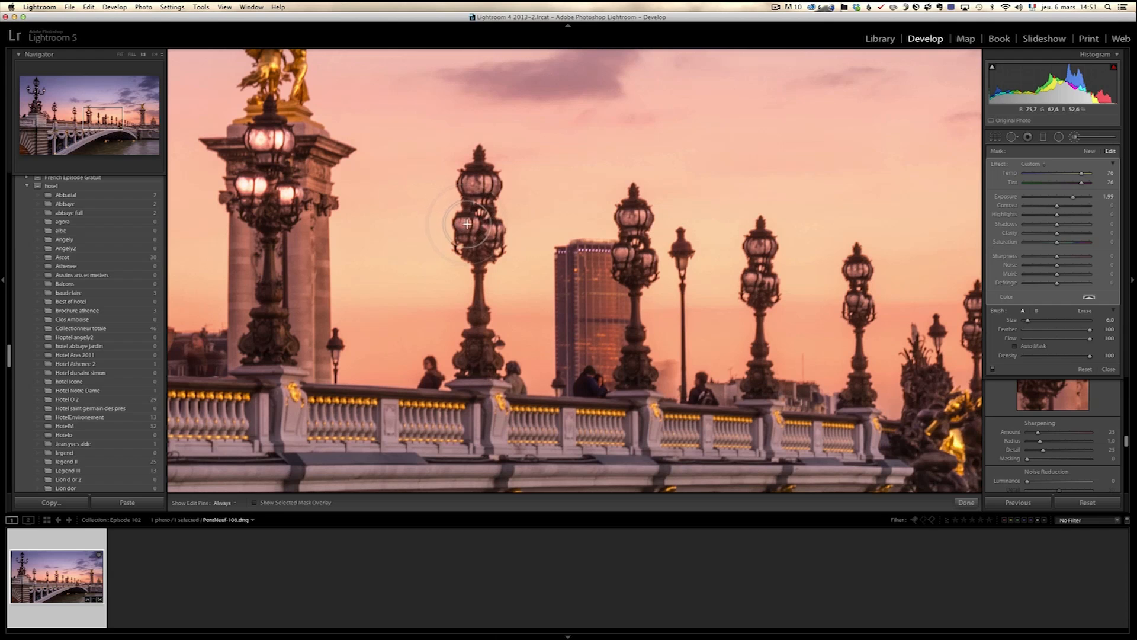
click(474, 184)
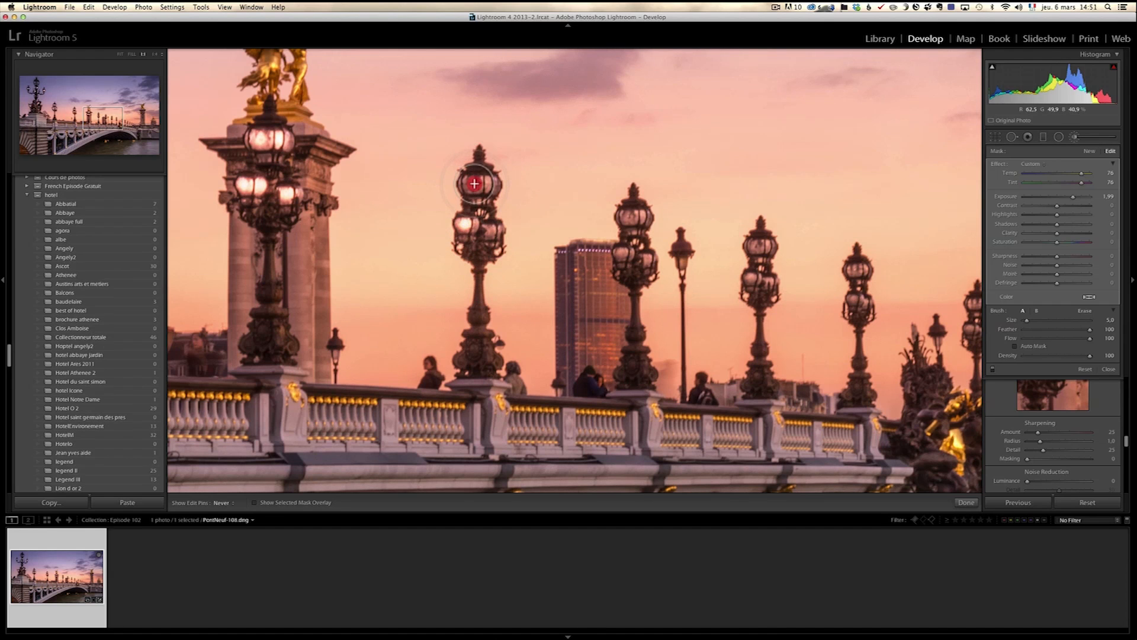
drag(473, 184, 487, 233)
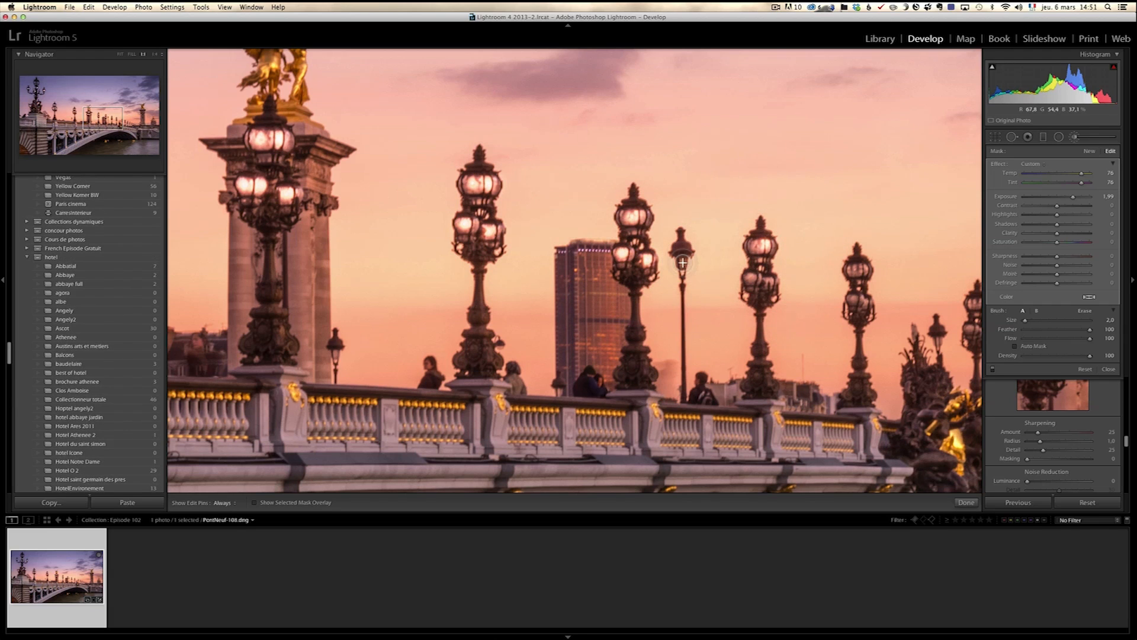
click(755, 284)
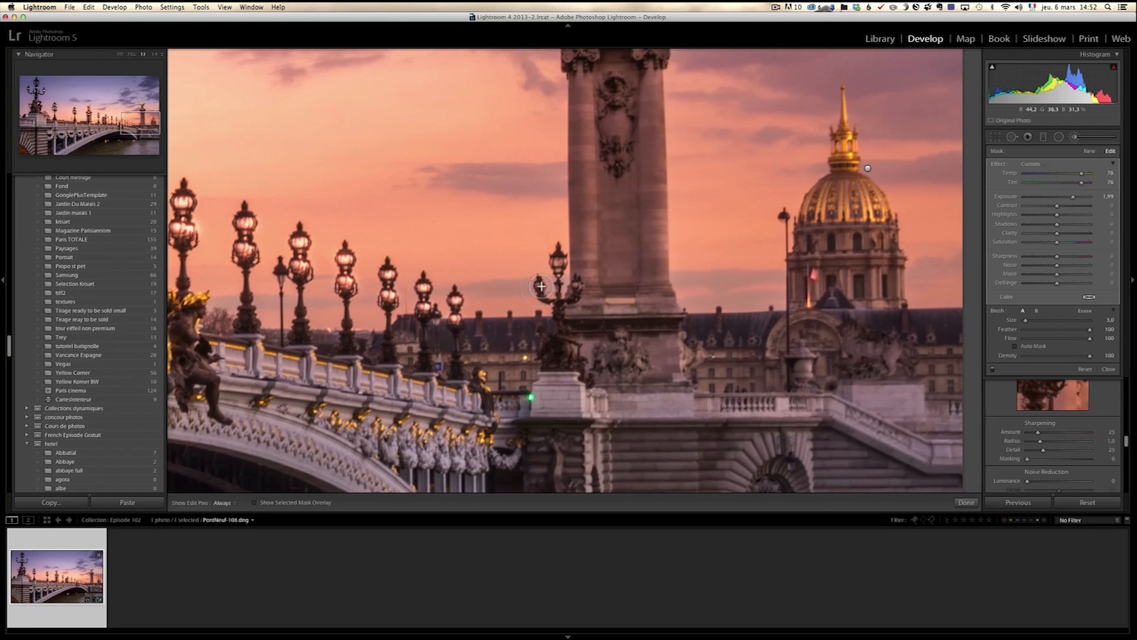
Zoom to fit and set the lamp-glow brush exposure to +2.53.
click(556, 268)
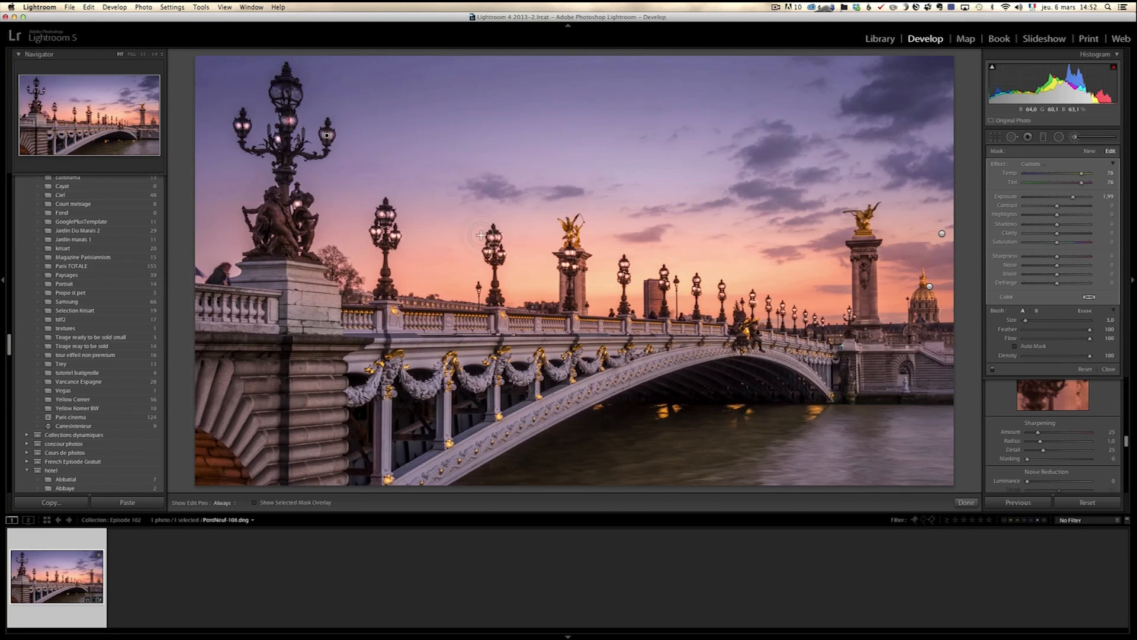
drag(1072, 197, 1069, 197)
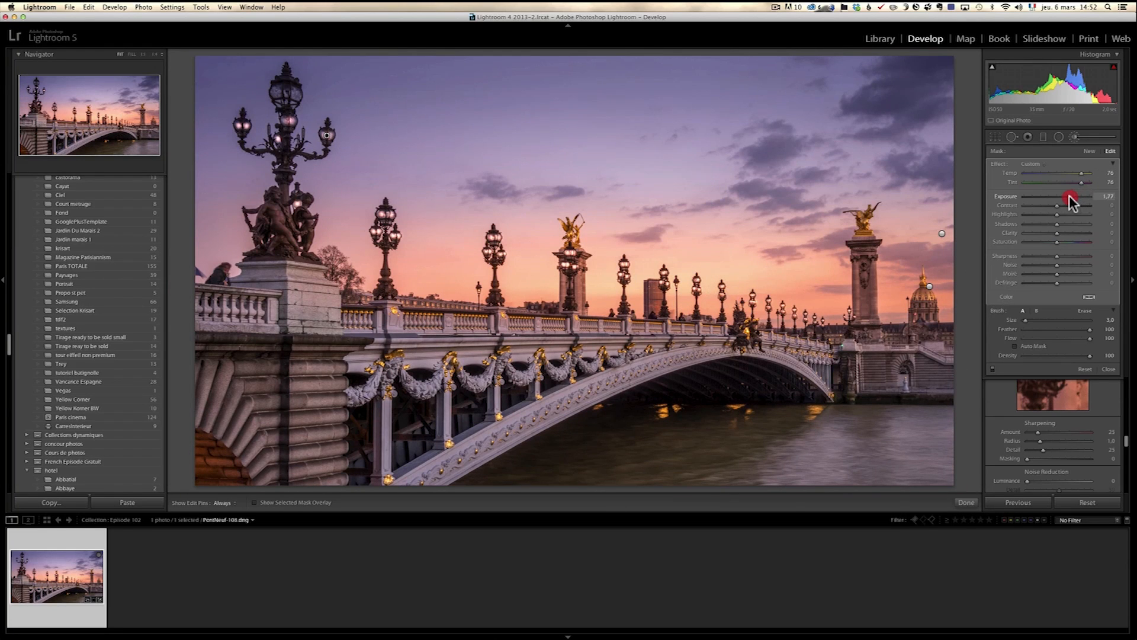
drag(1072, 198, 1066, 197)
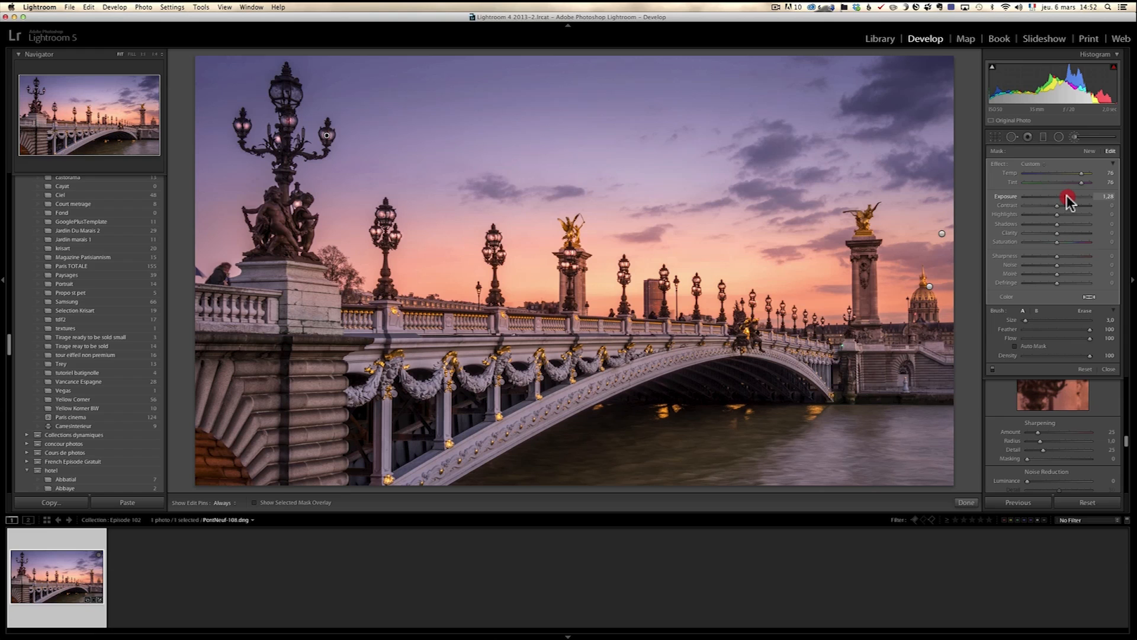
drag(1065, 196, 1080, 196)
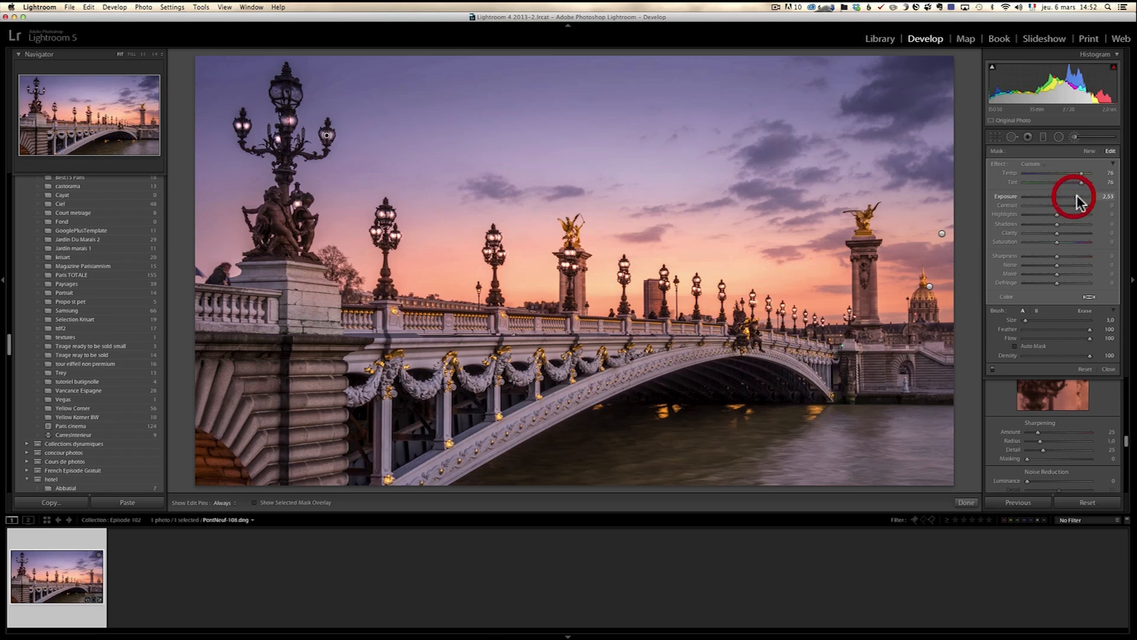
drag(1080, 197, 1076, 196)
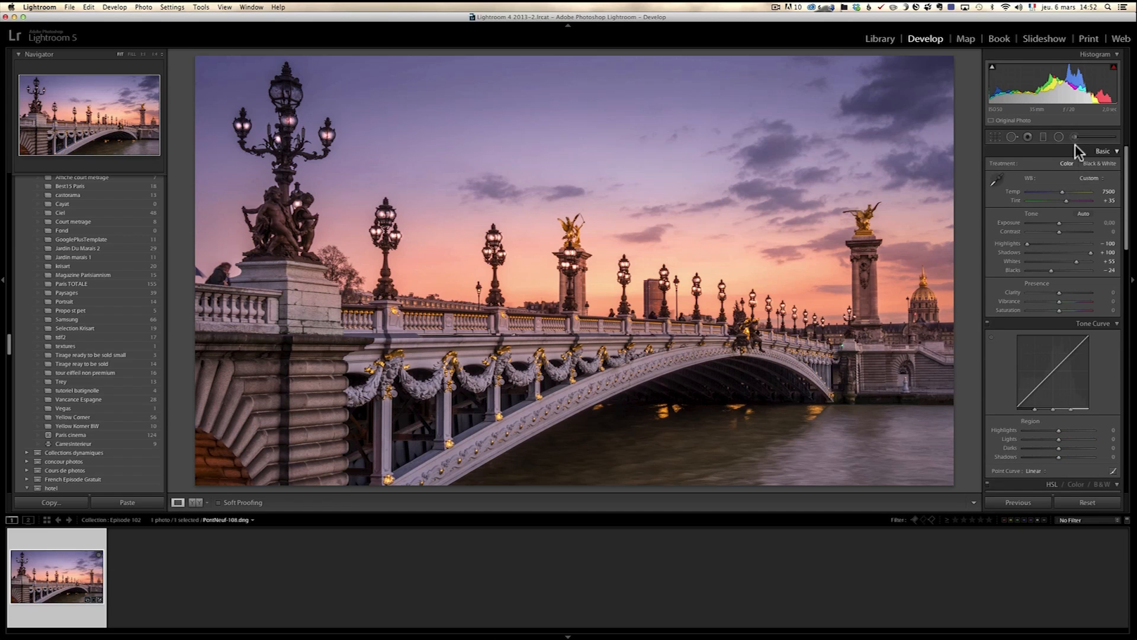
Reopen the lamp-glow brush and push its exposure up to +3.56.
click(1077, 152)
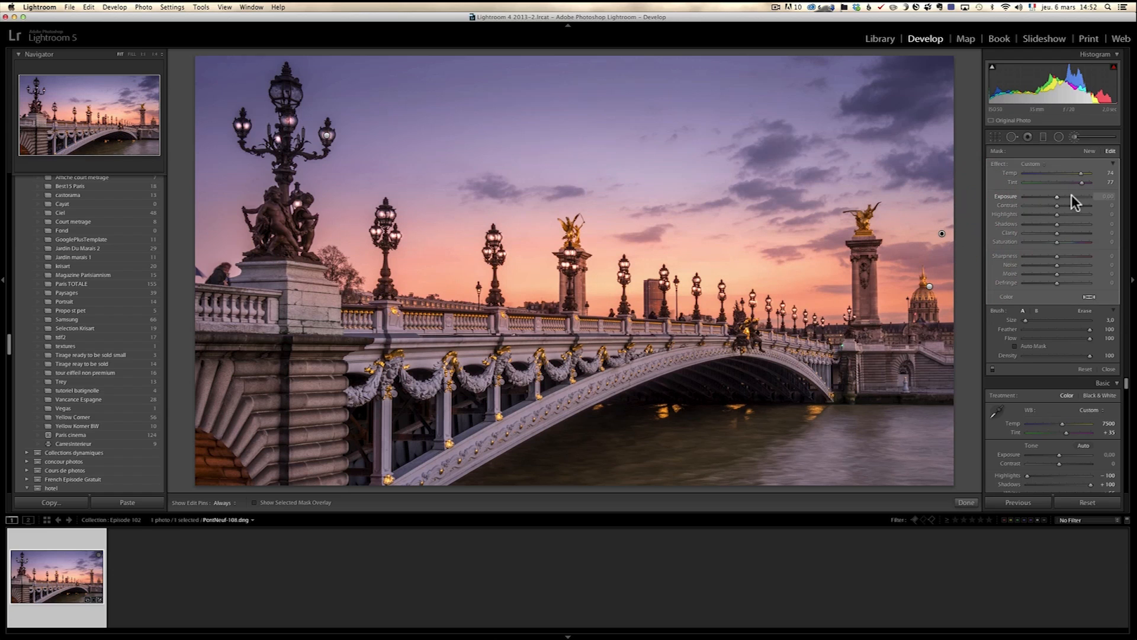
mouse_move(1001, 241)
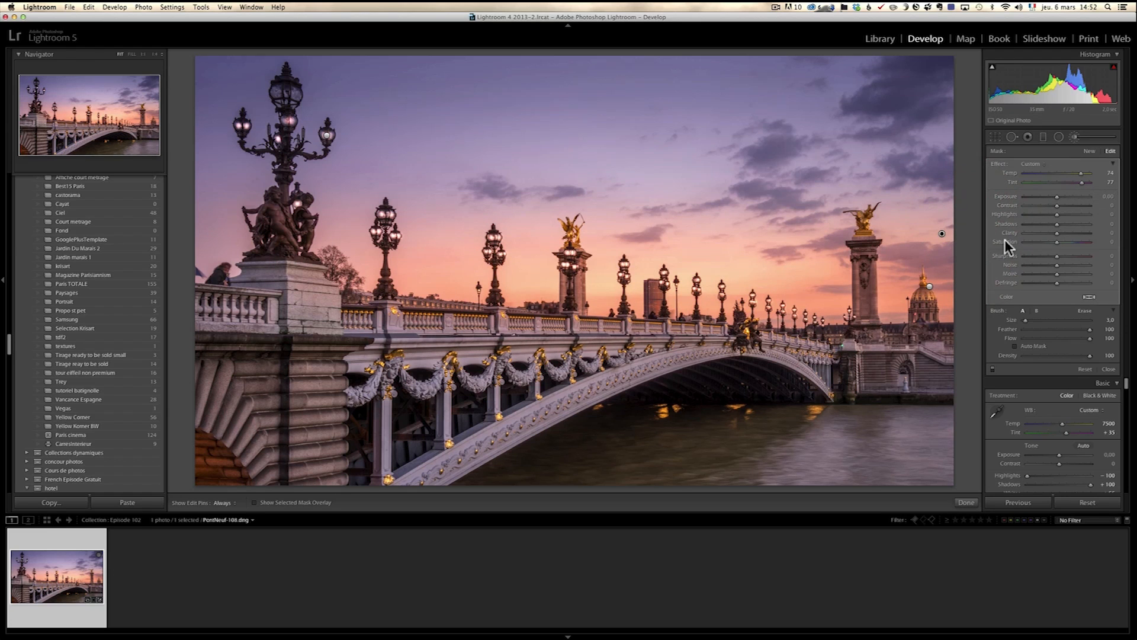
mouse_move(932, 292)
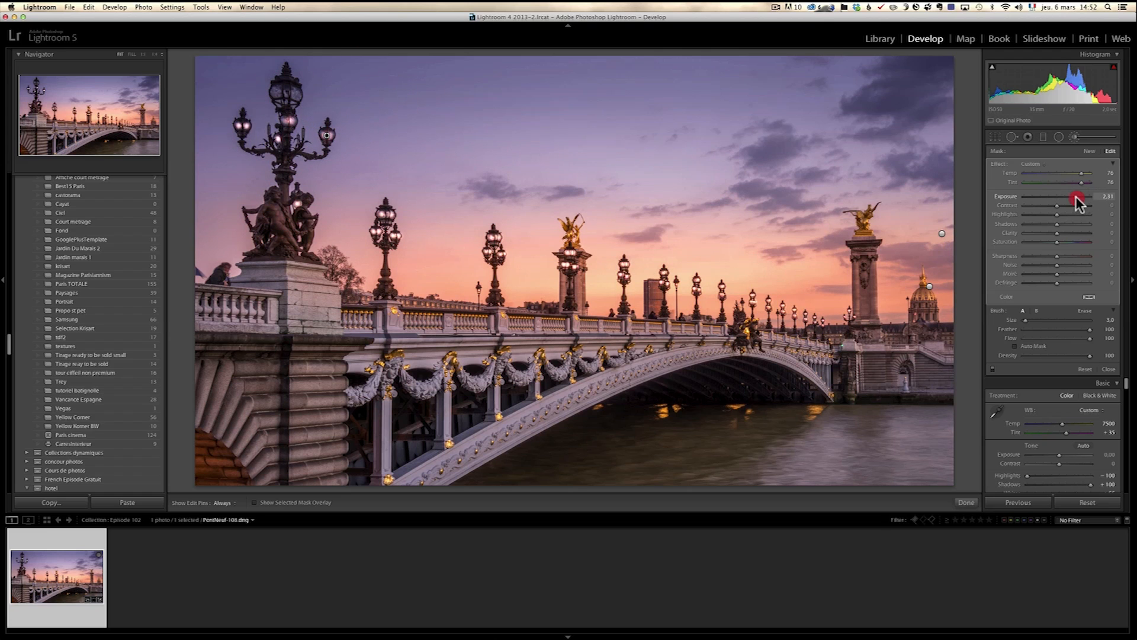
drag(1077, 197, 1073, 197)
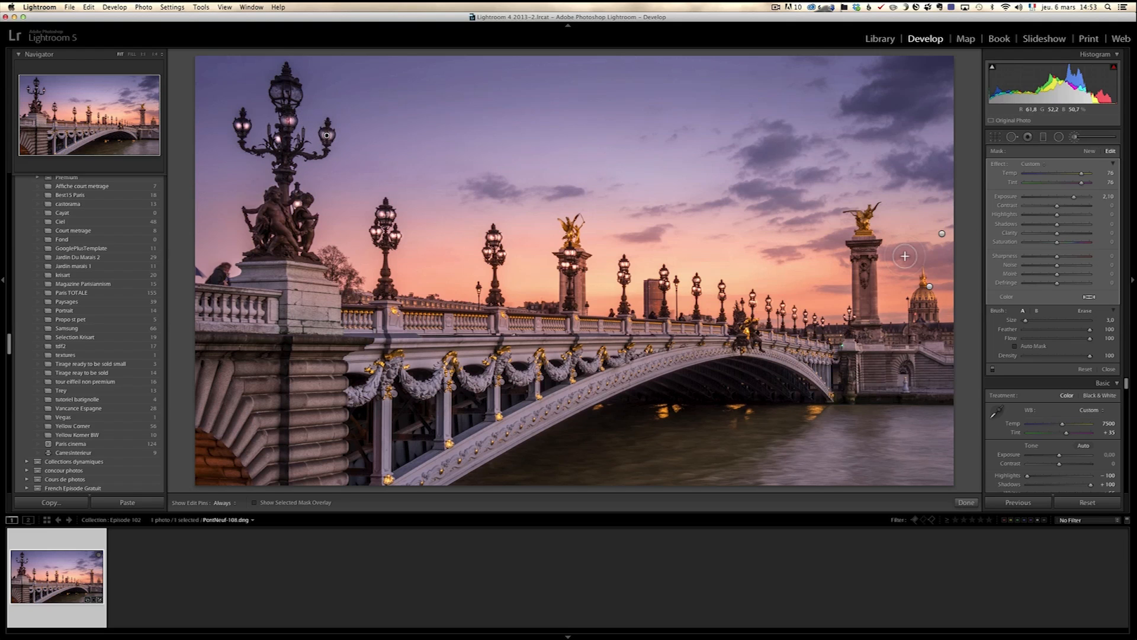
mouse_move(891, 229)
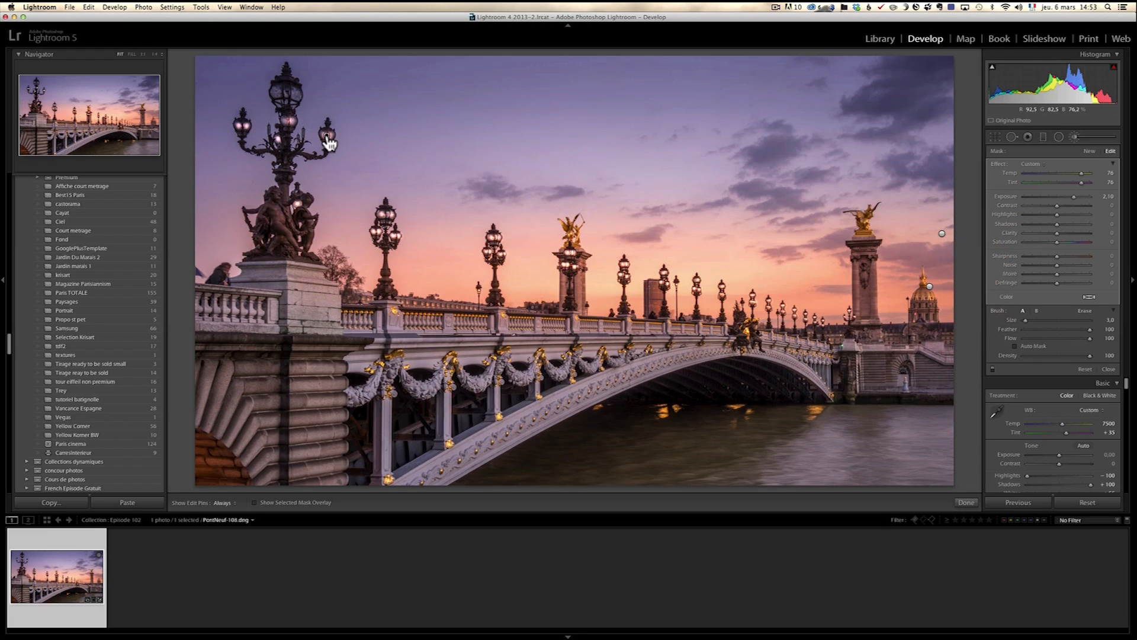
drag(1072, 197, 1094, 197)
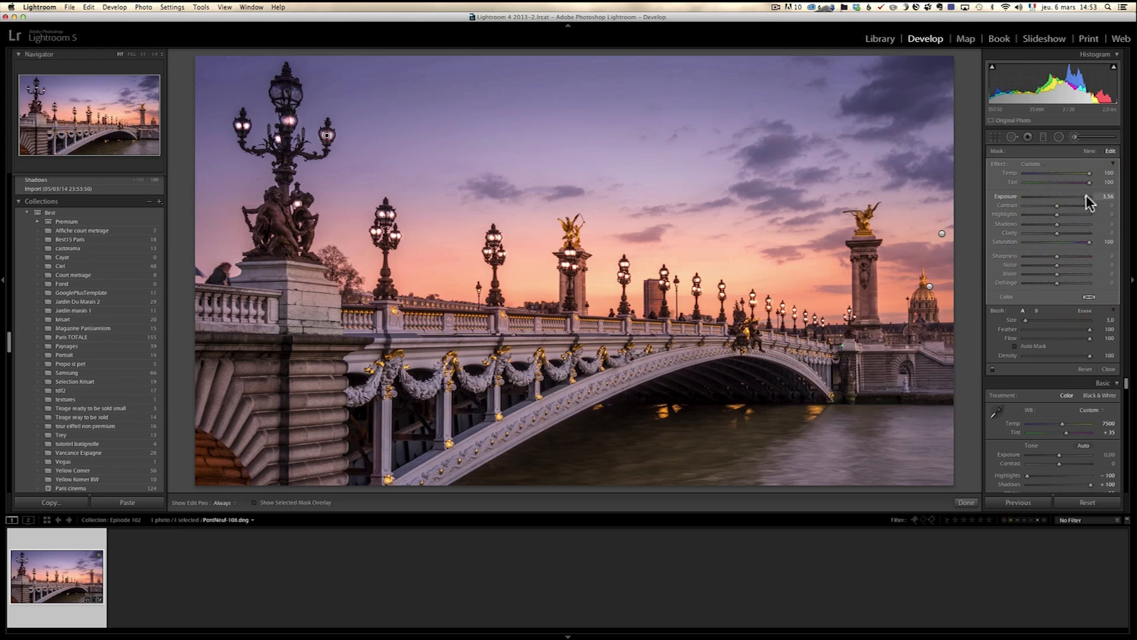
drag(1084, 197, 1076, 197)
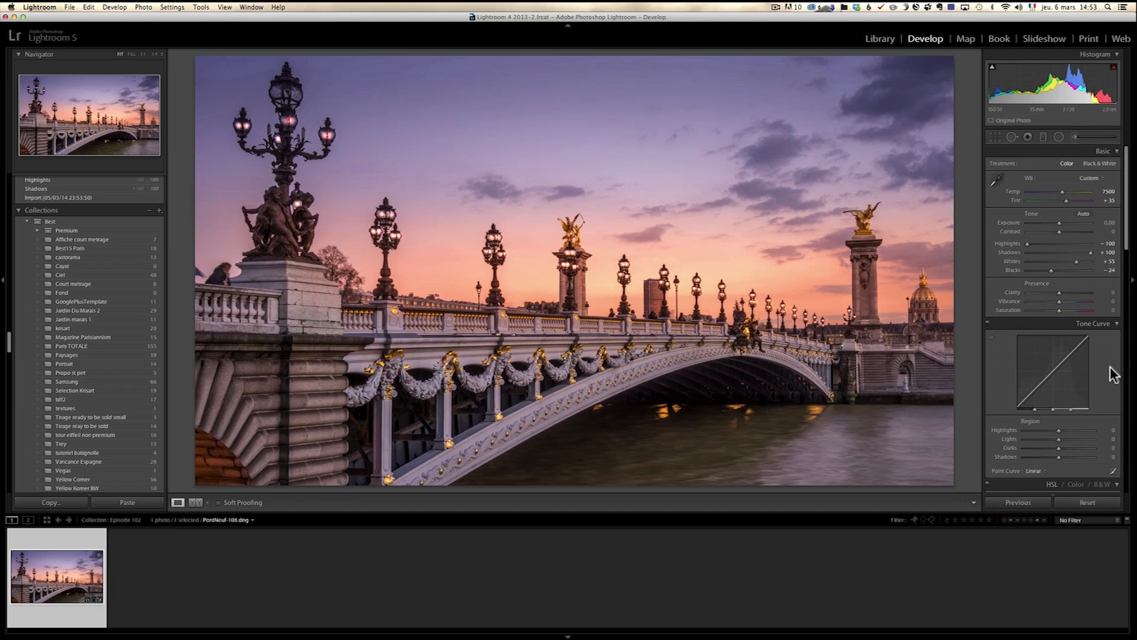
Start a fresh, reset brush and set its water-brightening exposure to +1.22.
click(1061, 153)
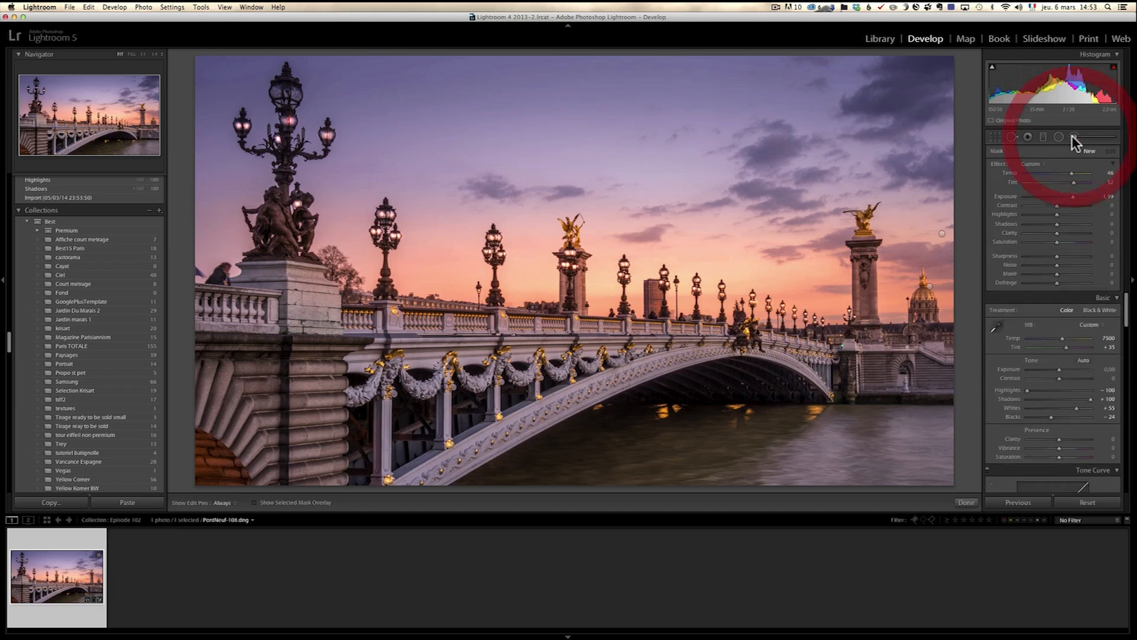
click(1070, 136)
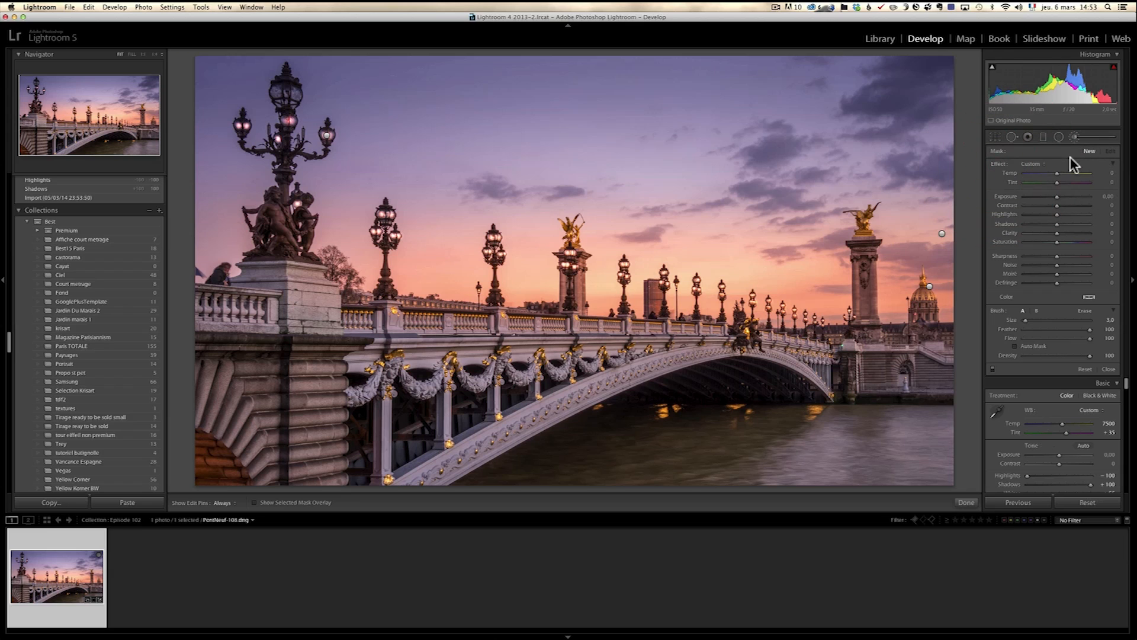
drag(1057, 196, 1066, 196)
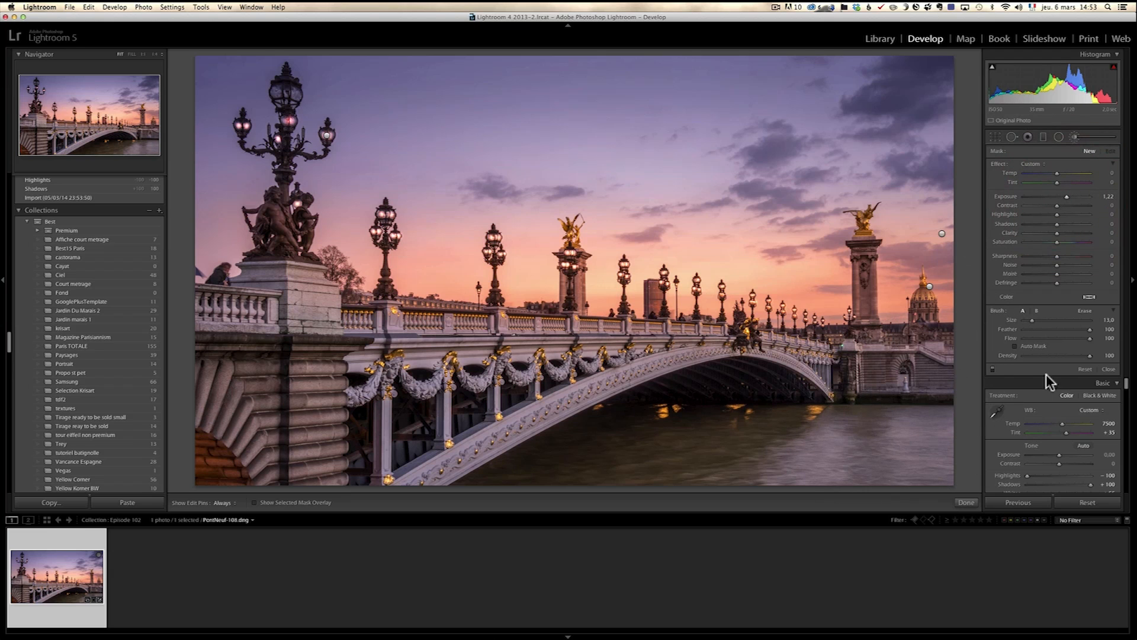
mouse_move(852, 431)
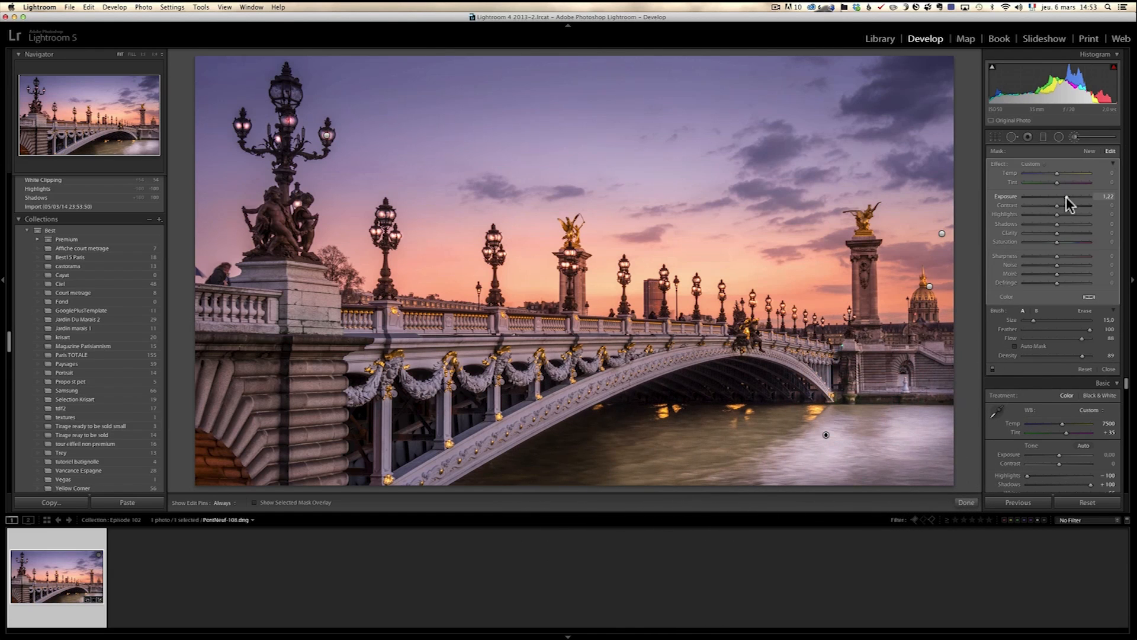
drag(1077, 196, 1059, 196)
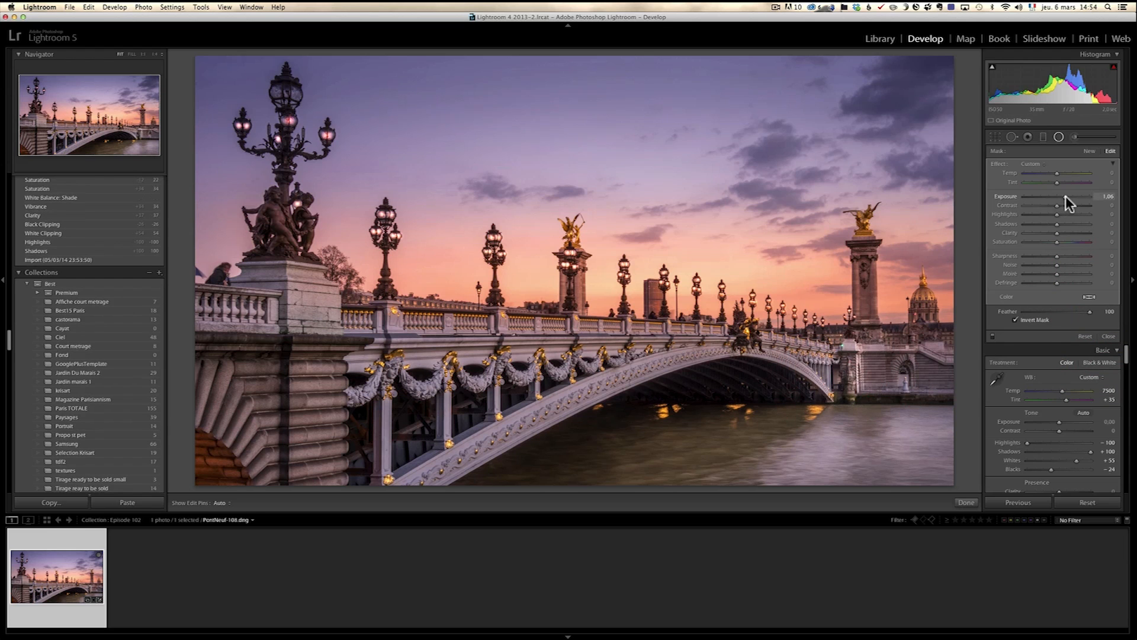
Set the inverted radial filter on the bridge to exposure +0.95 and close local adjustments.
right_click(848, 370)
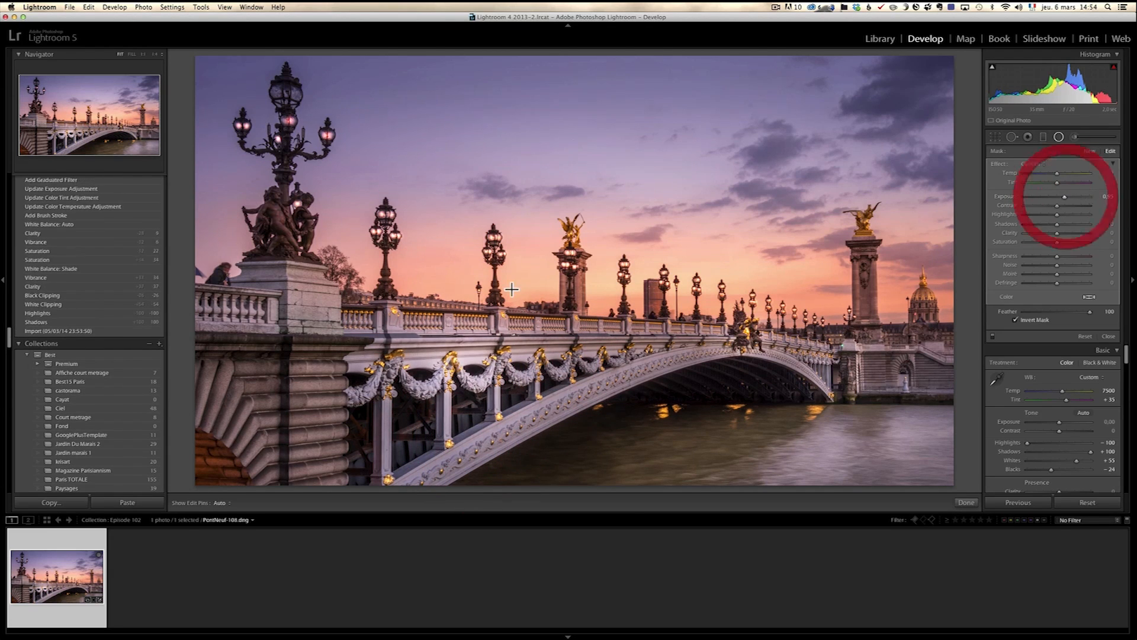
right_click(464, 372)
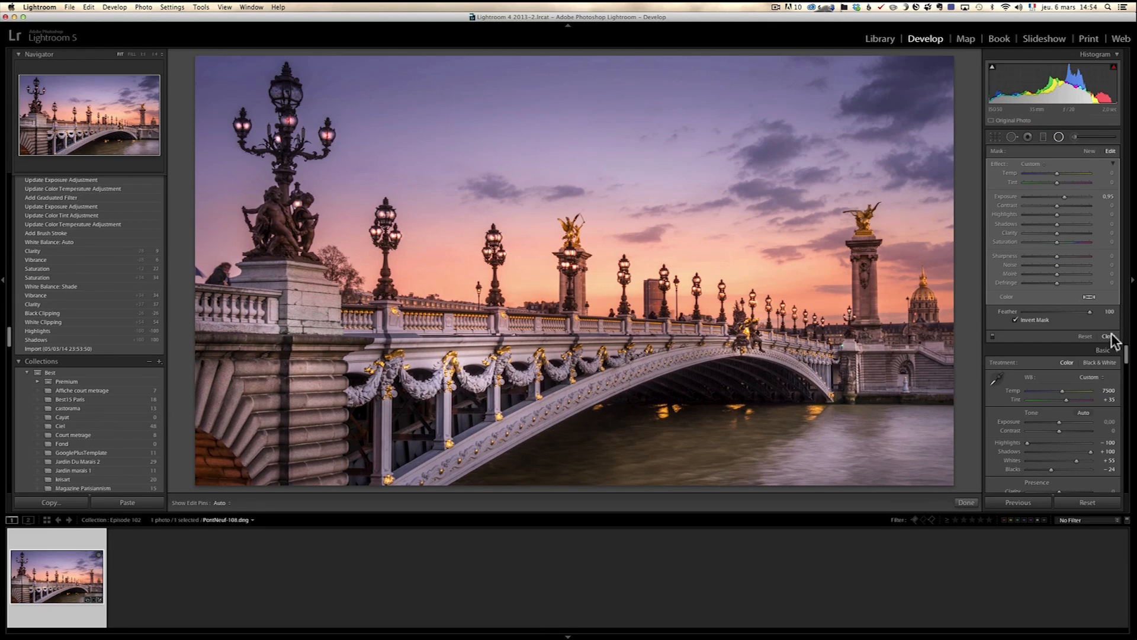
click(1107, 336)
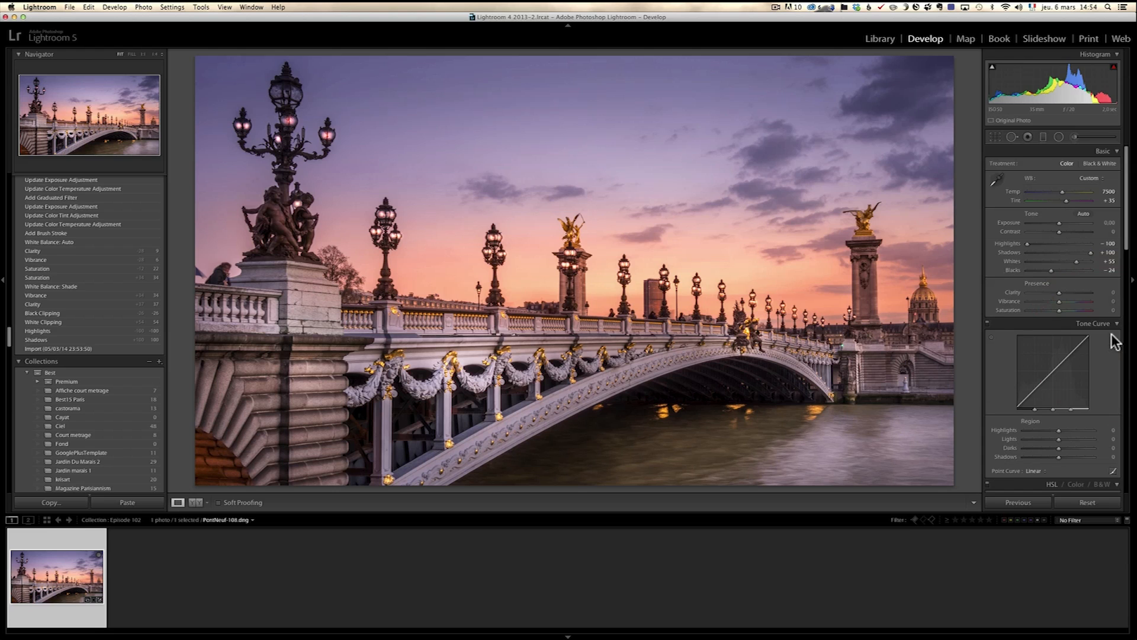